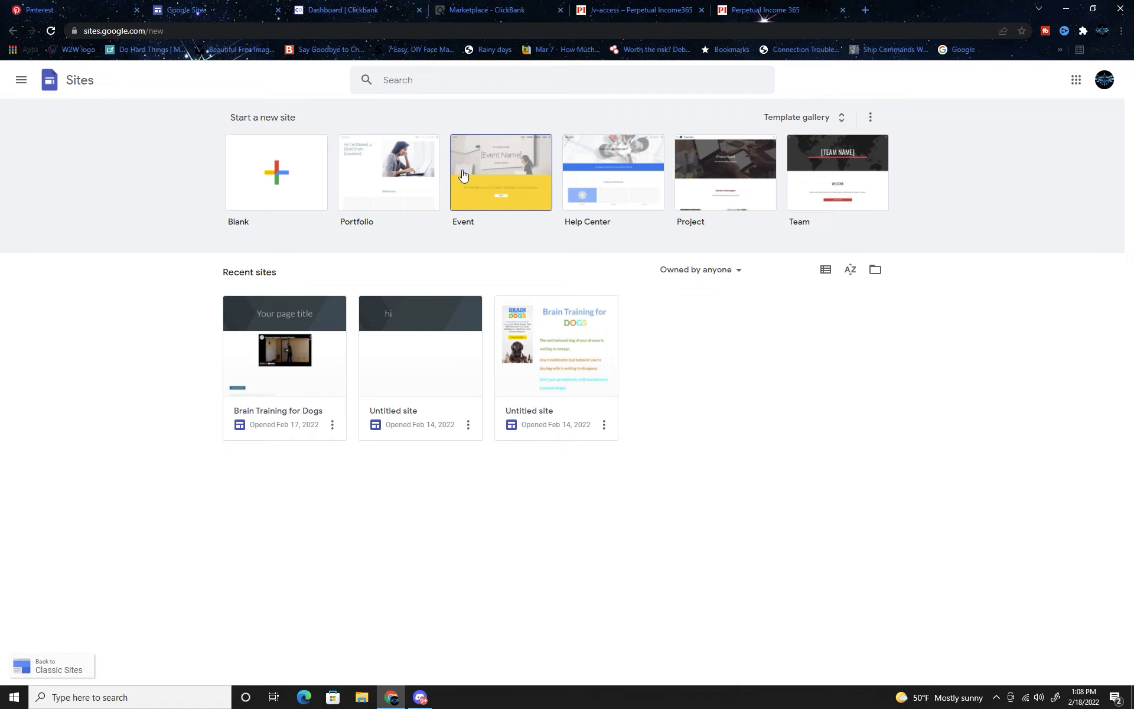
mouse_move(414, 176)
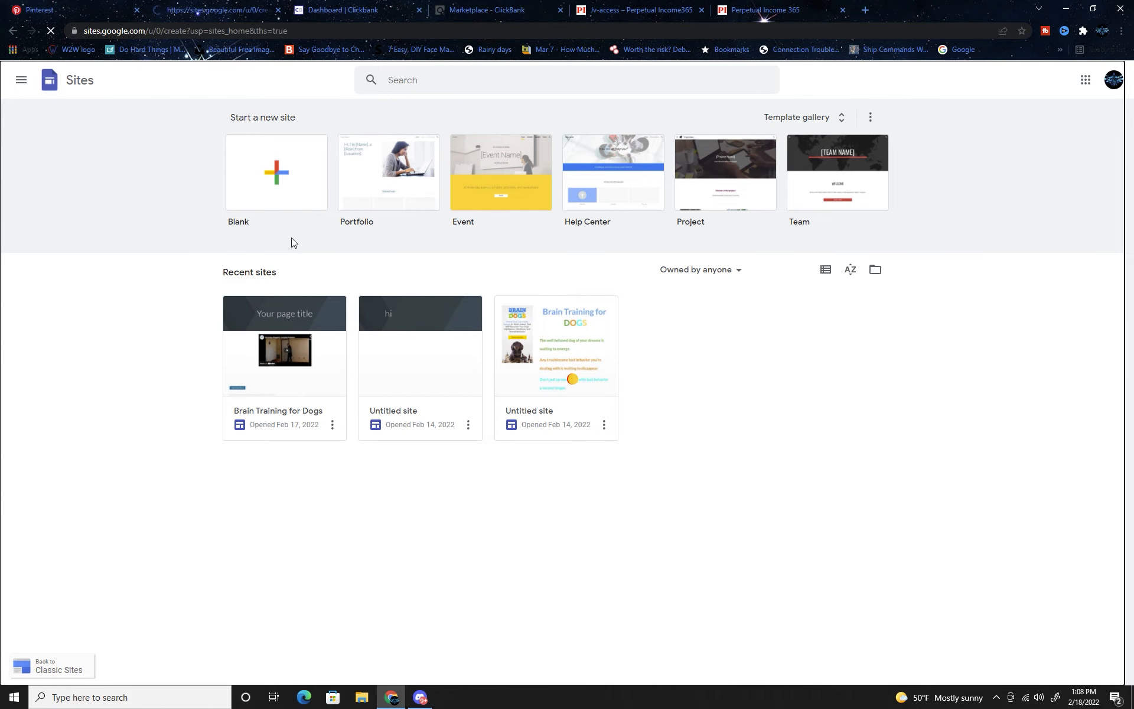
Start a new blank site from the Sites home page
left_click(275, 172)
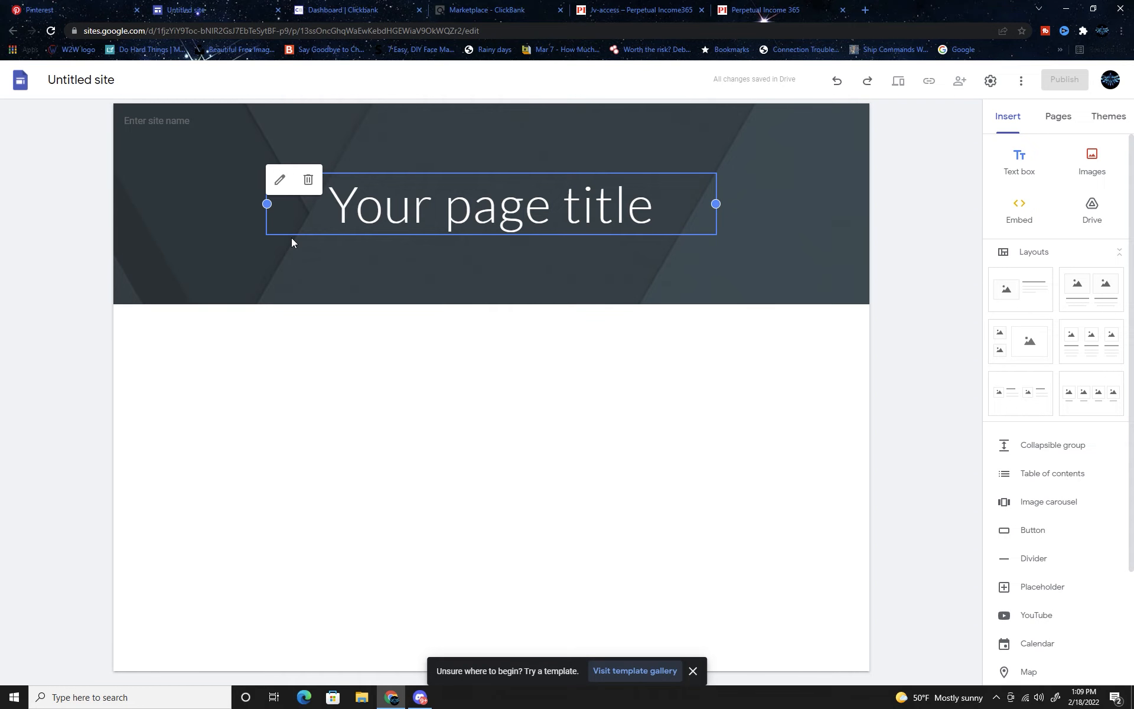
Generate and copy an encrypted HopShield hoplink for Perpetual Income's default landing page
left_click(340, 10)
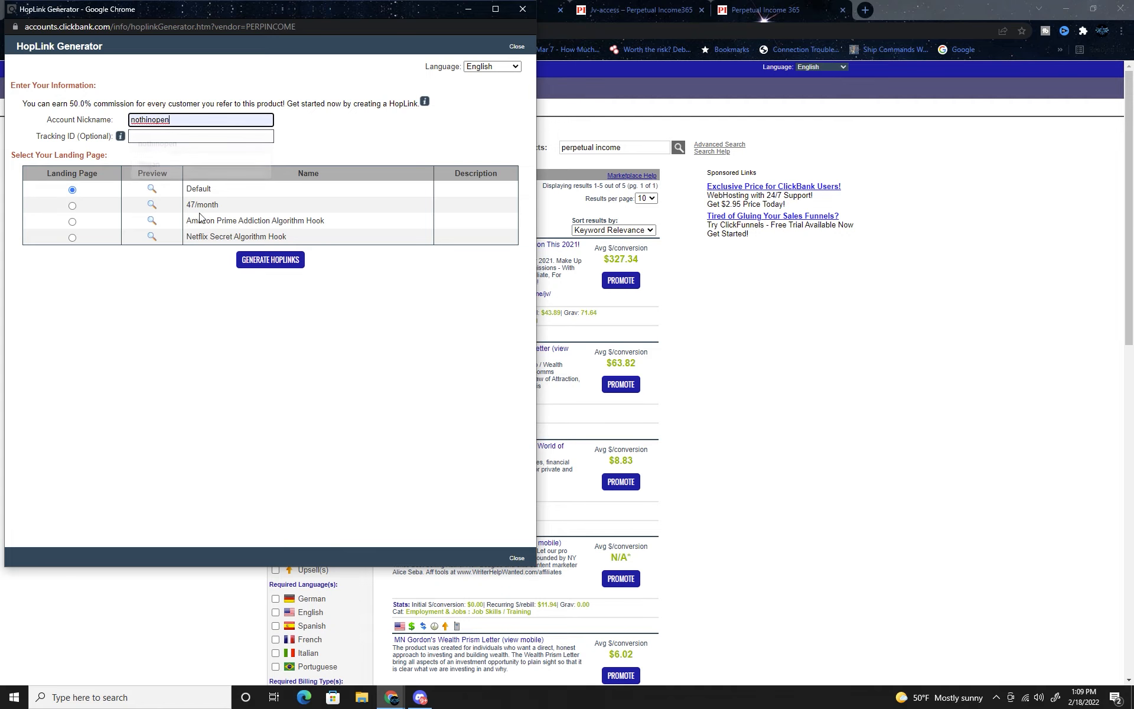
left_click(270, 259)
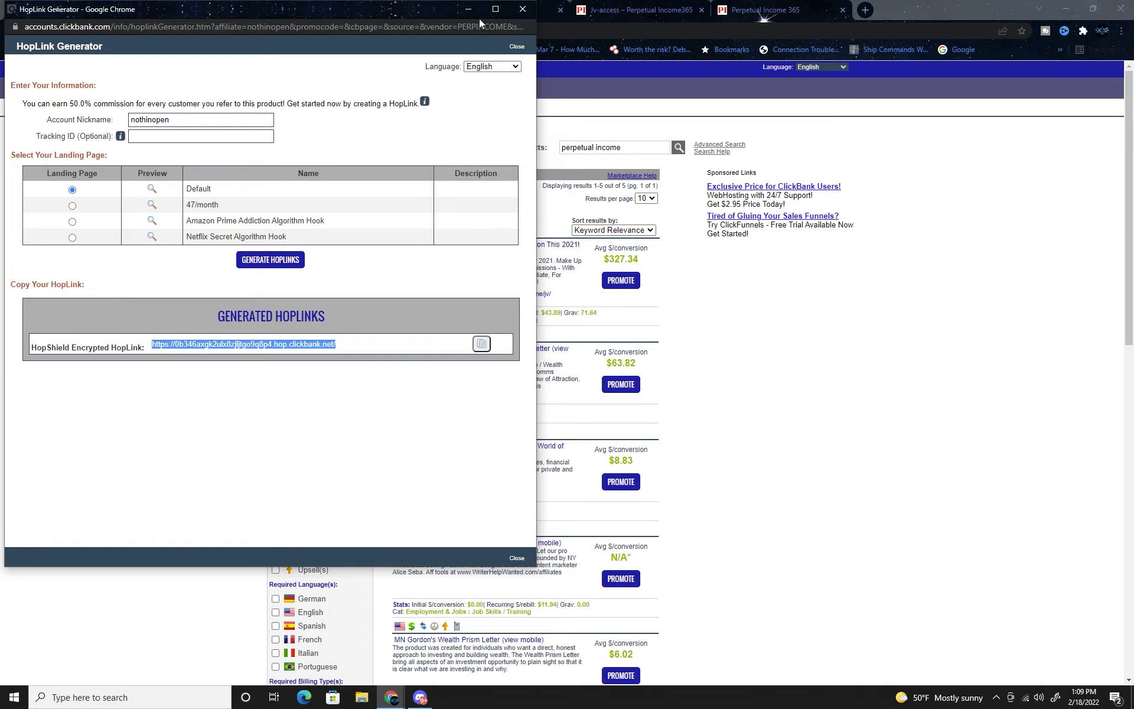
left_click(181, 11)
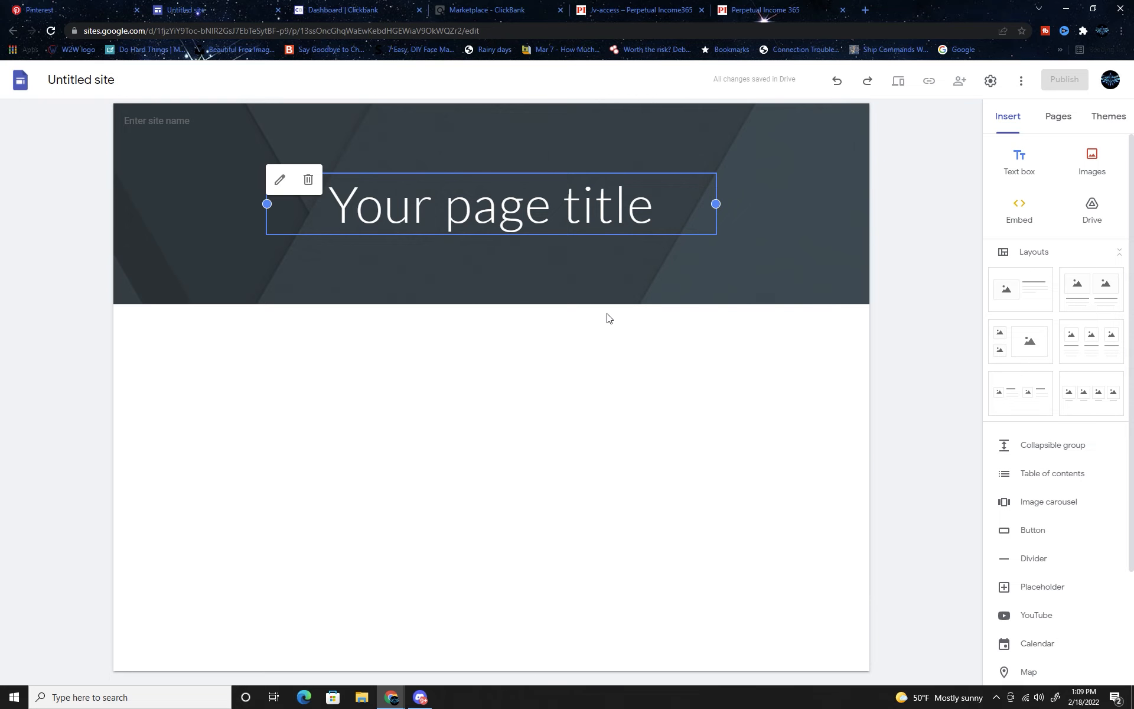
mouse_move(606, 321)
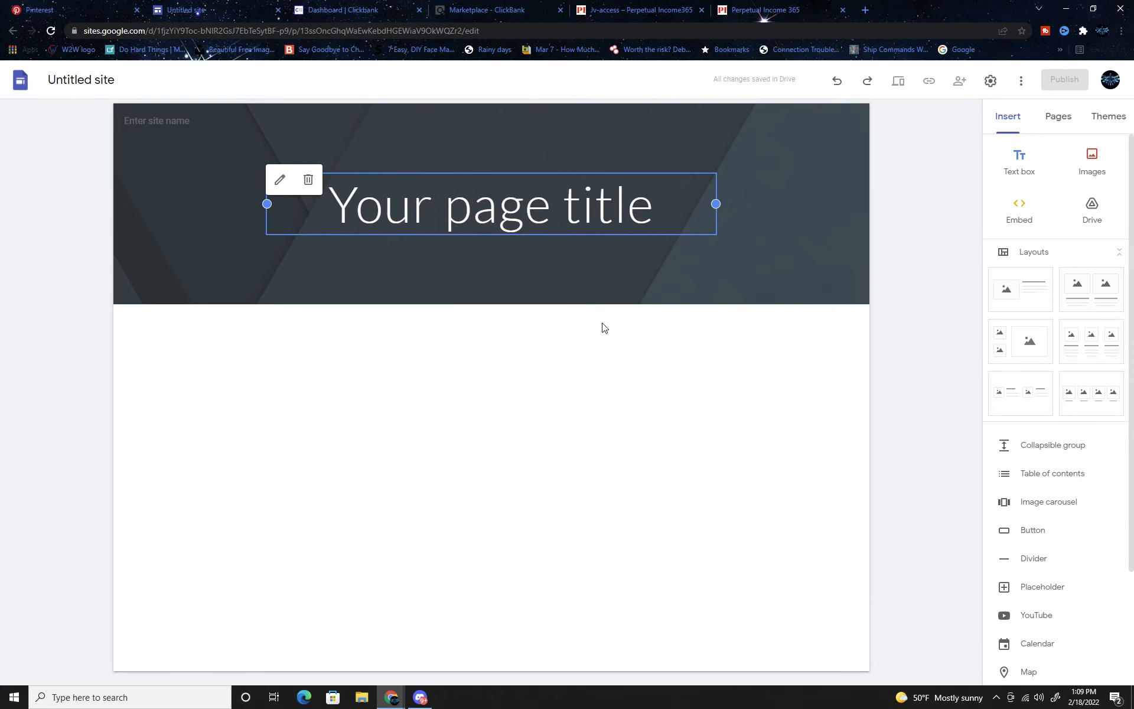
mouse_move(610, 340)
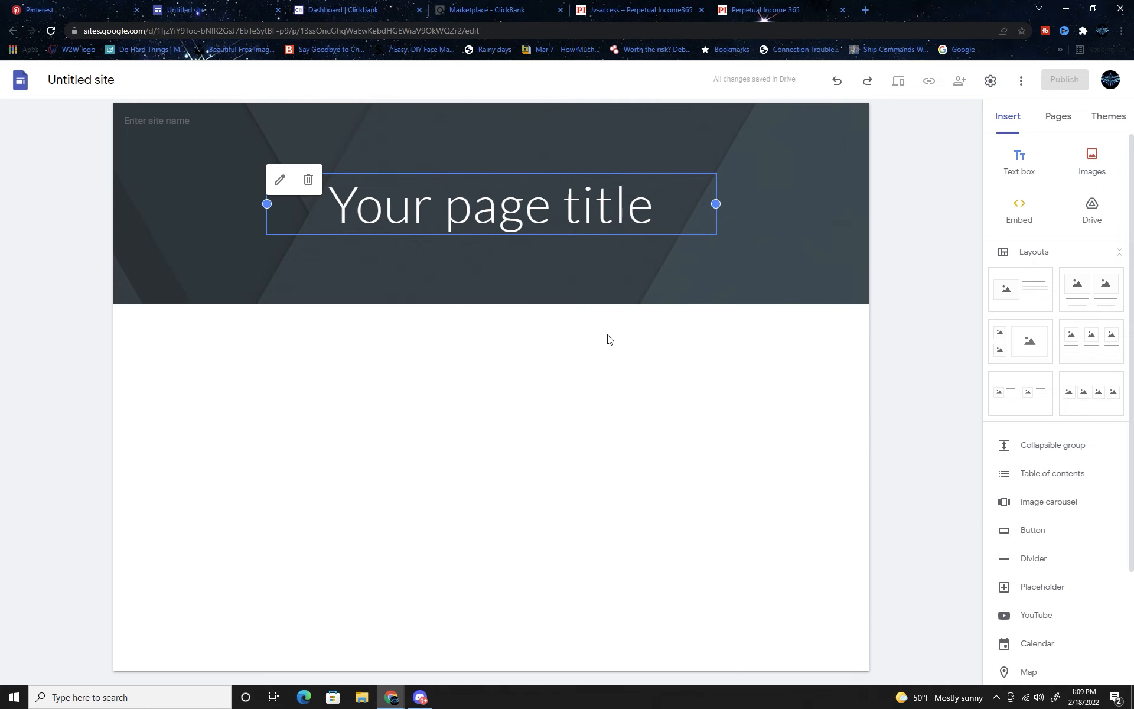
mouse_move(605, 335)
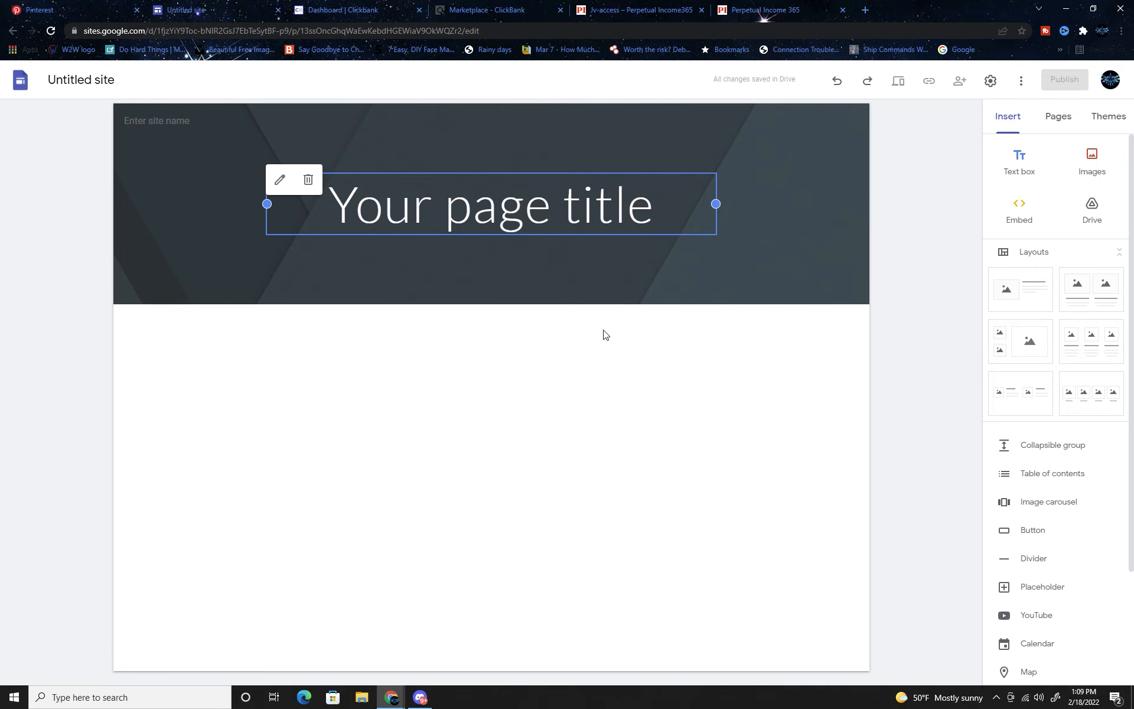
mouse_move(605, 329)
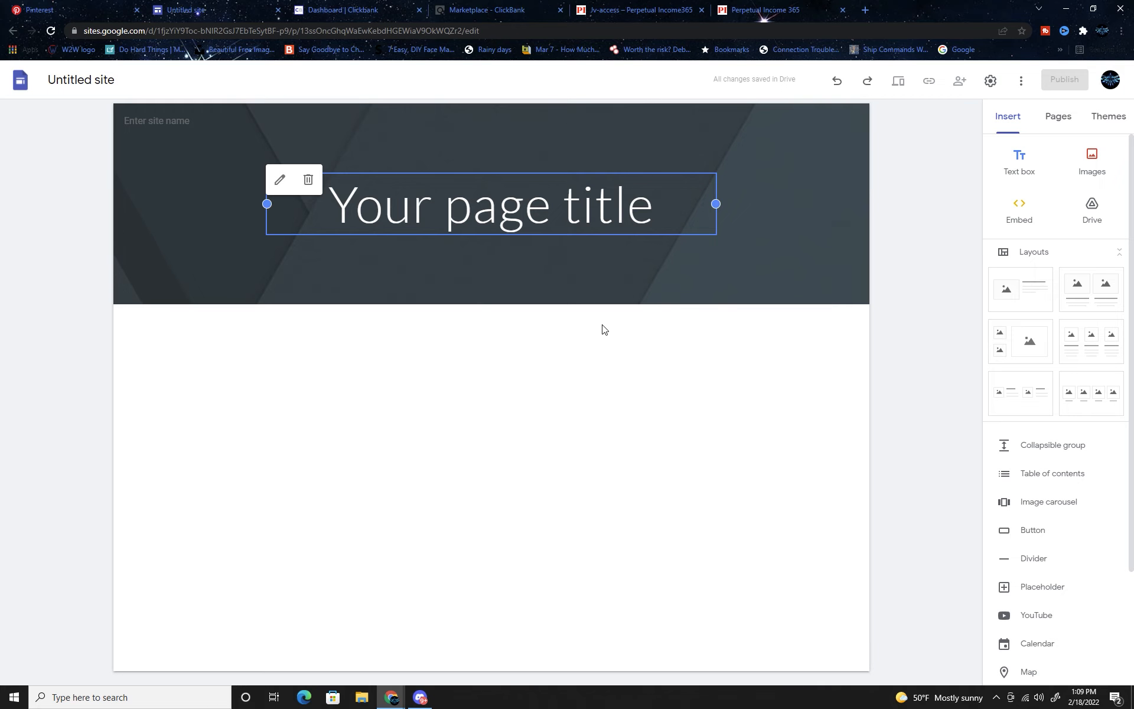
mouse_move(619, 337)
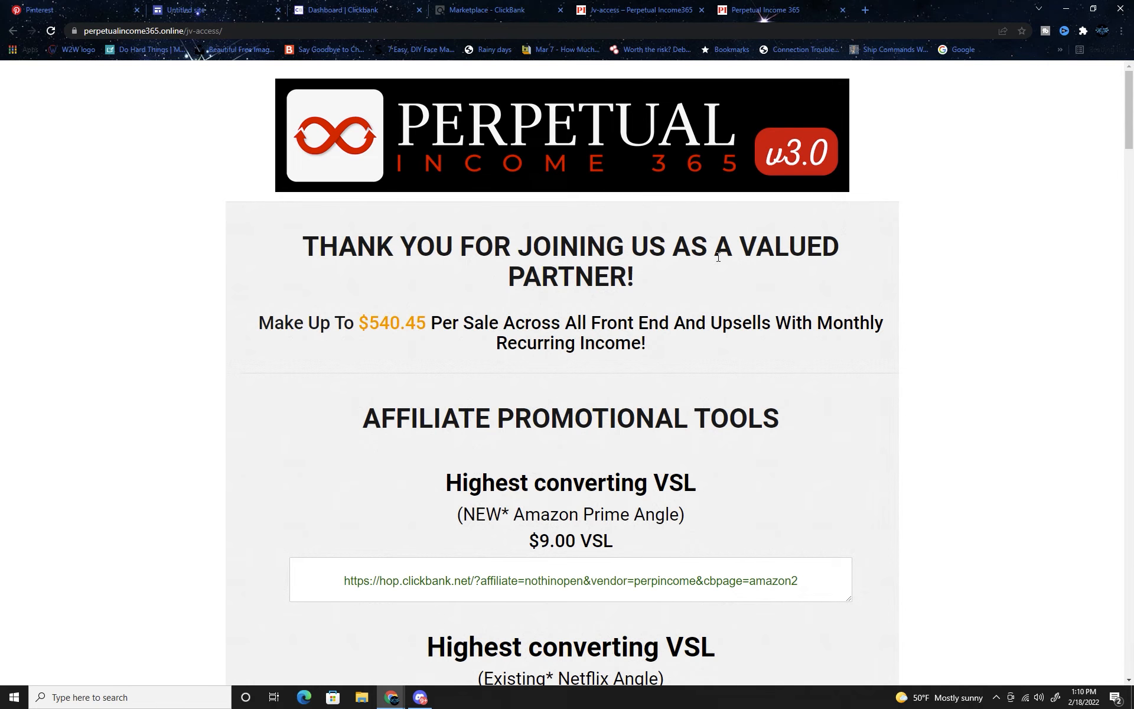
Scroll through the JV access page and the vsl2 sales page
scroll("down", 3)
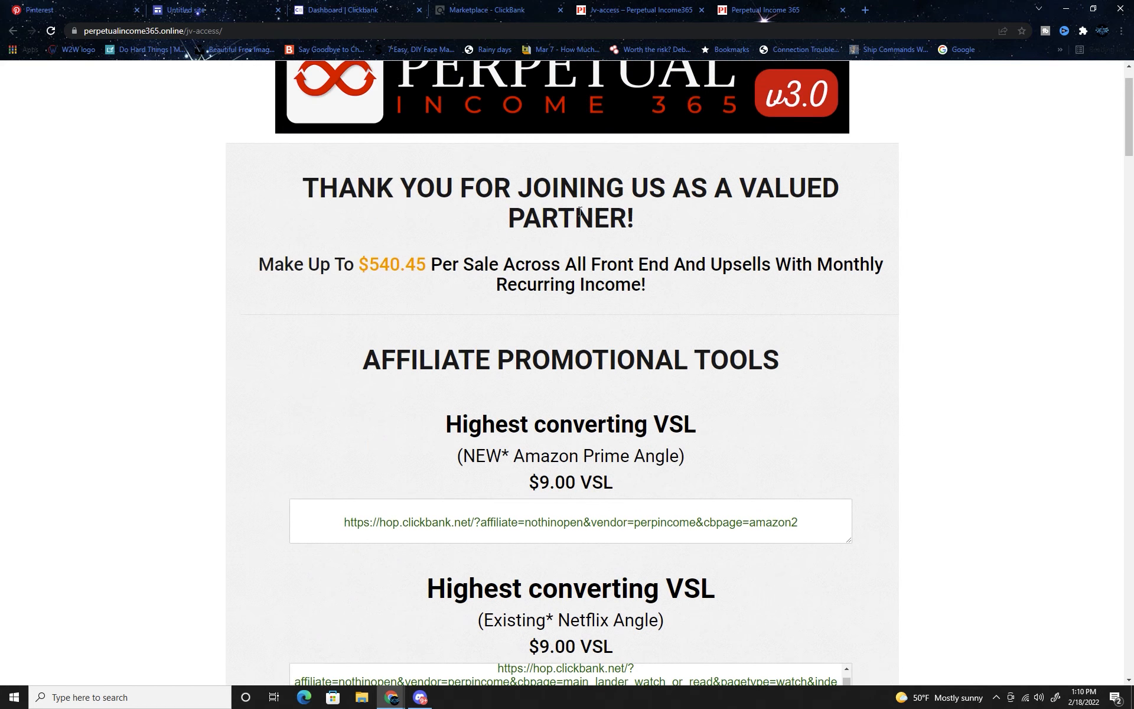
scroll("down", 3)
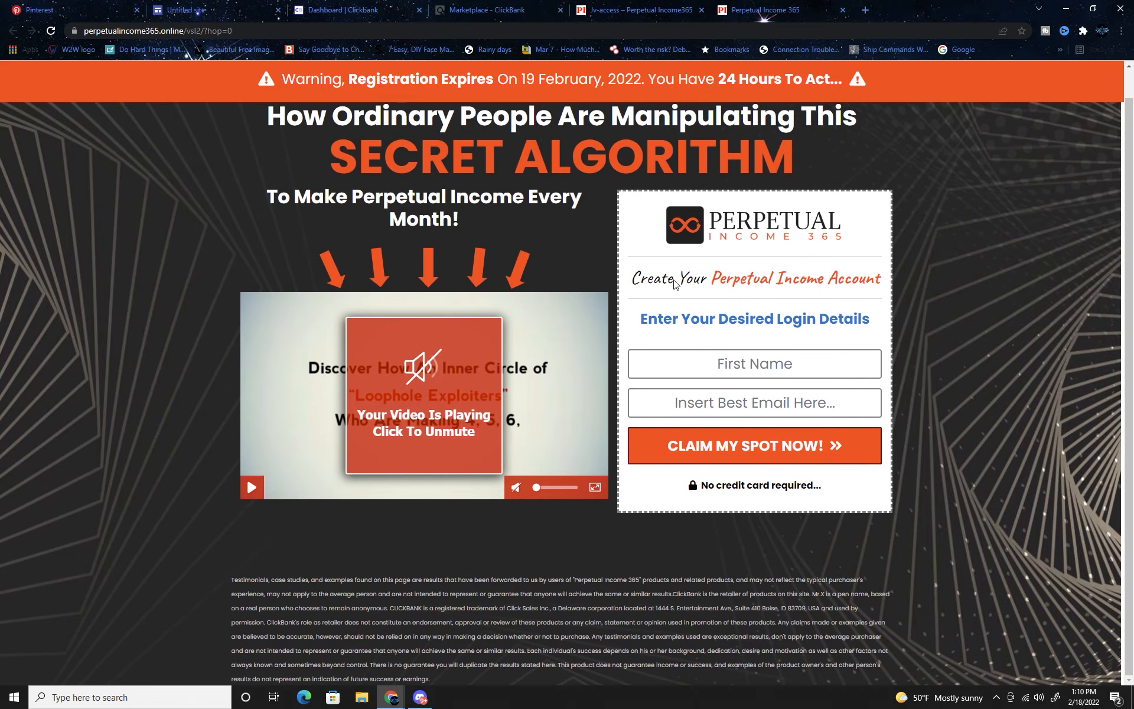
scroll("down", 3)
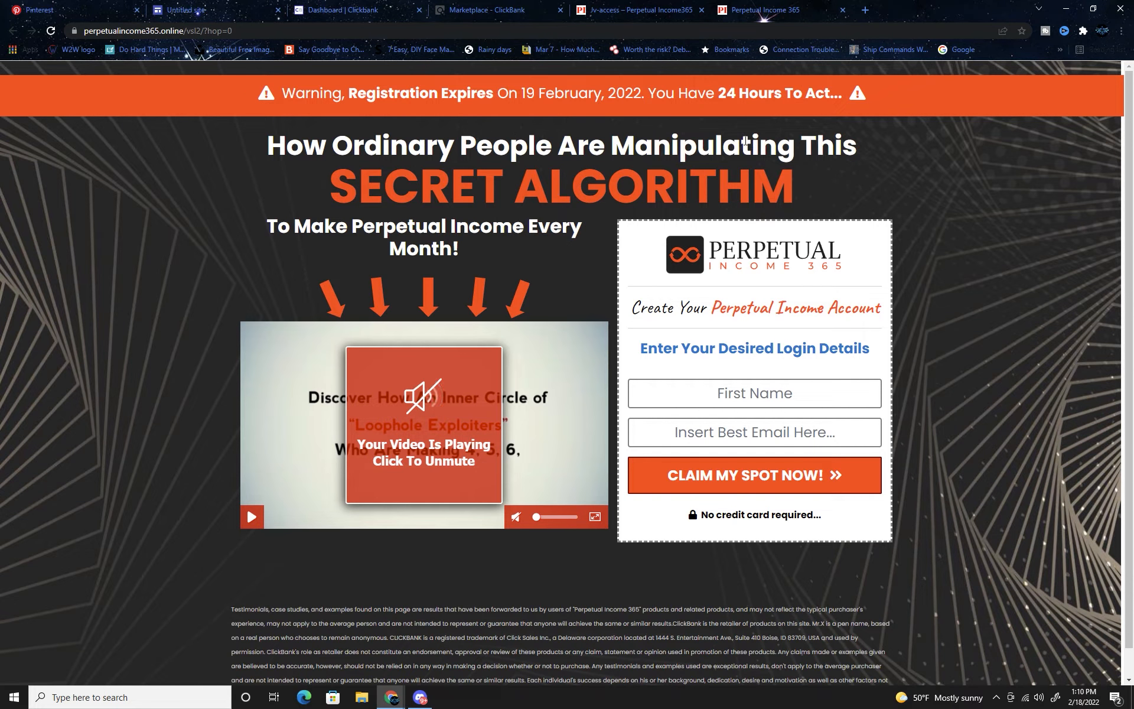
mouse_move(785, 139)
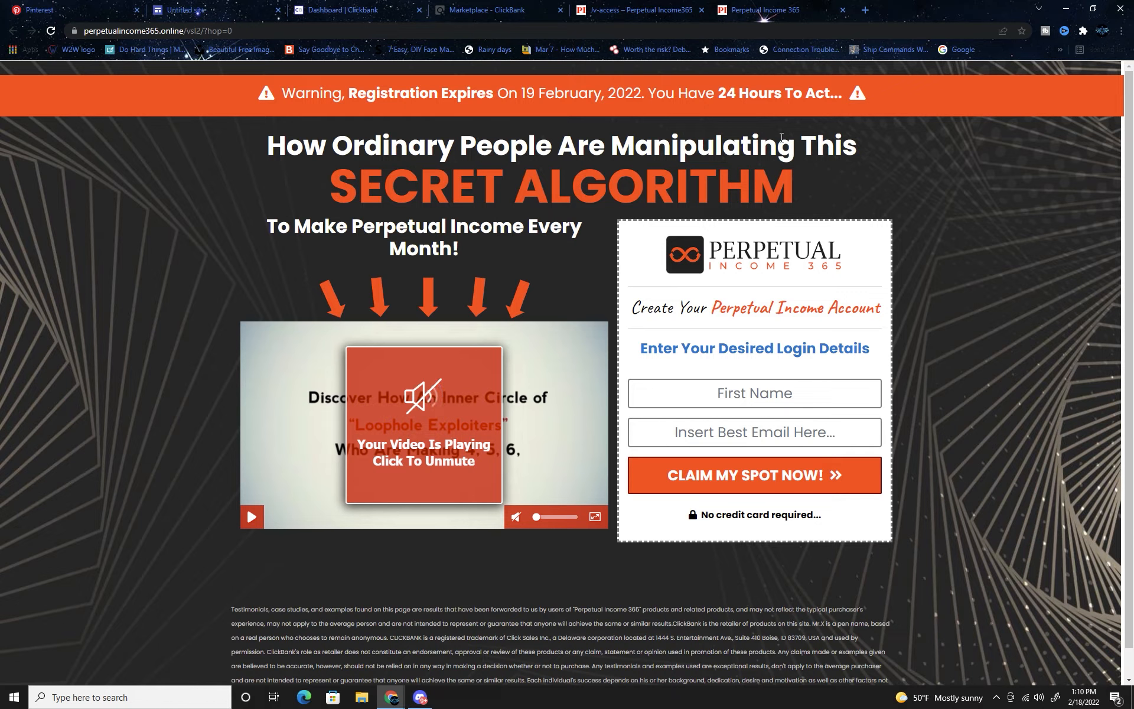
mouse_move(515, 309)
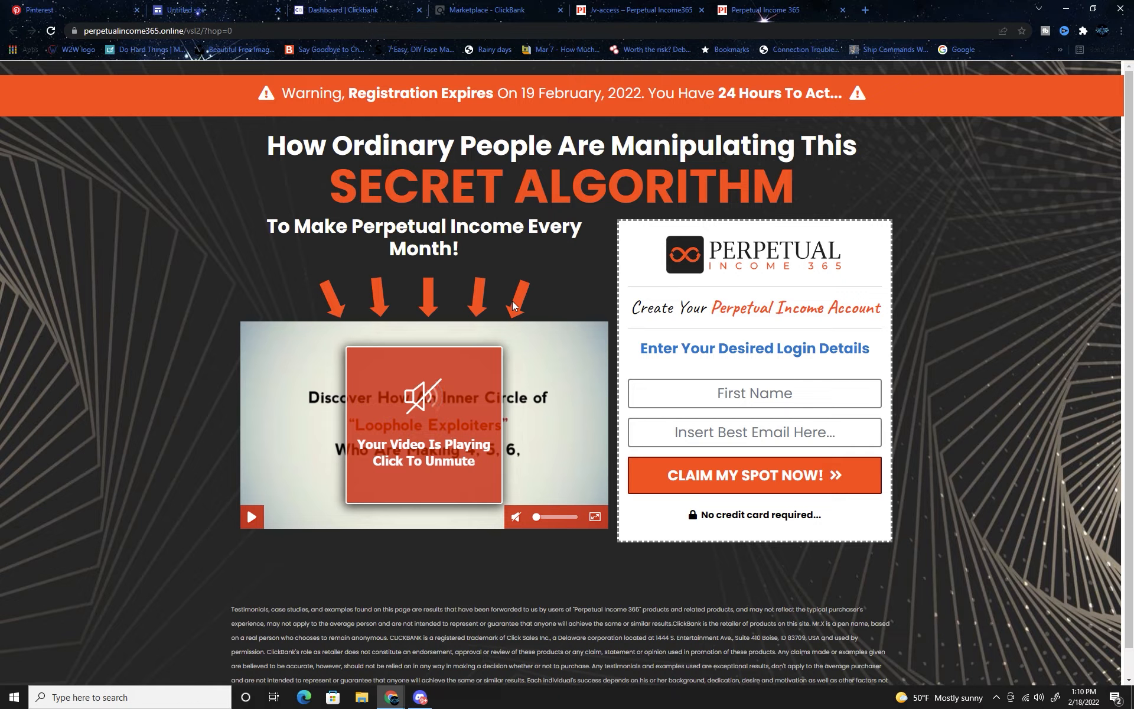
mouse_move(868, 179)
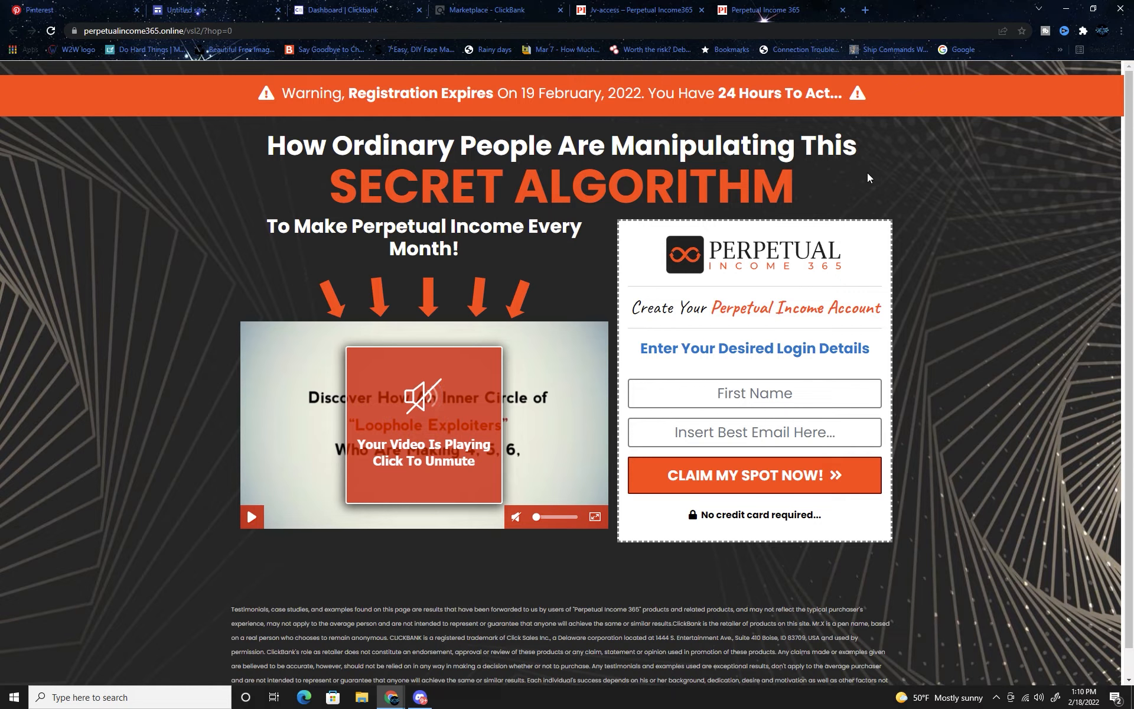
mouse_move(755, 505)
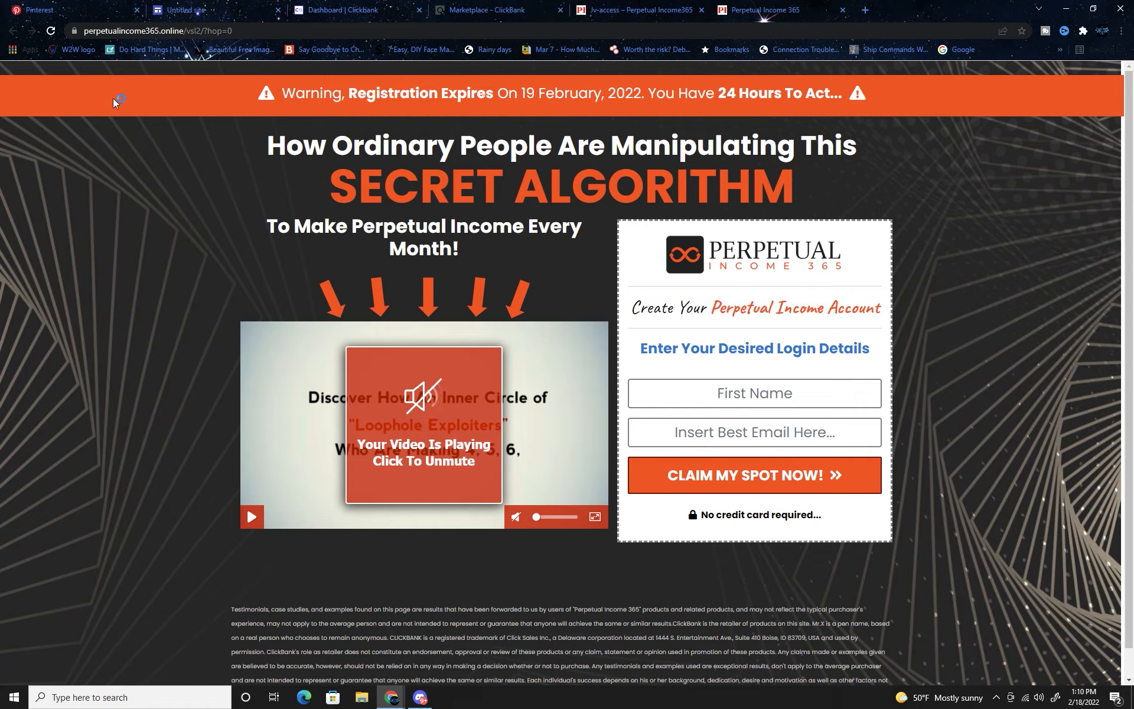
mouse_move(29, 259)
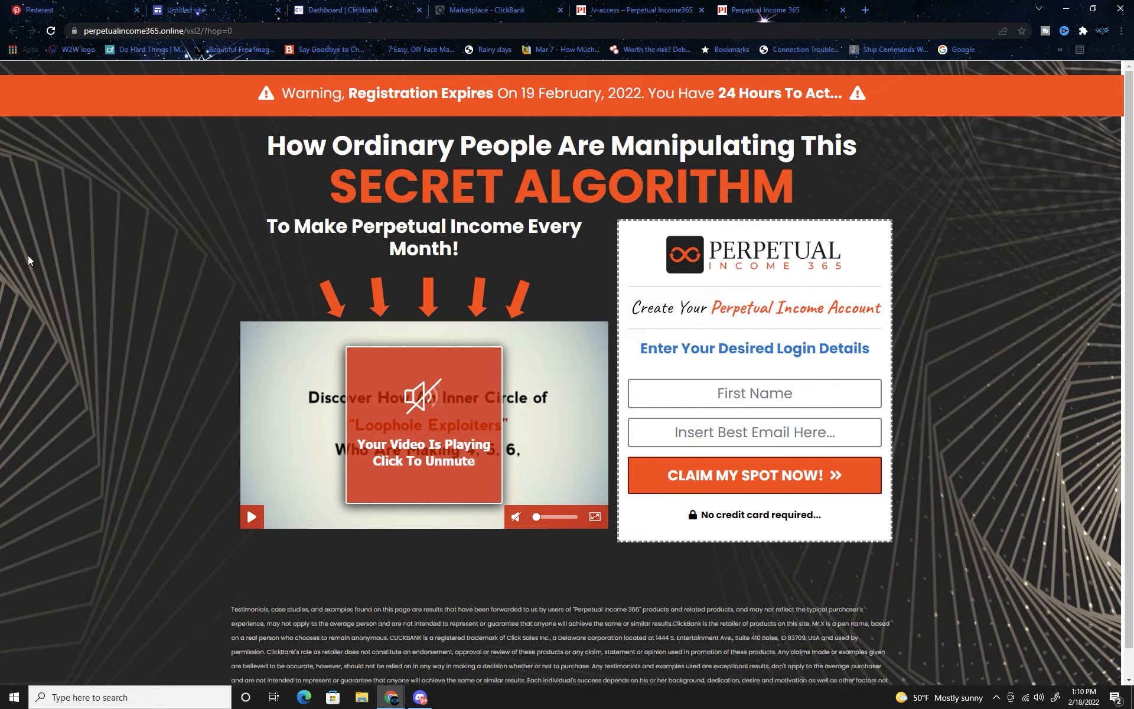
mouse_move(275, 154)
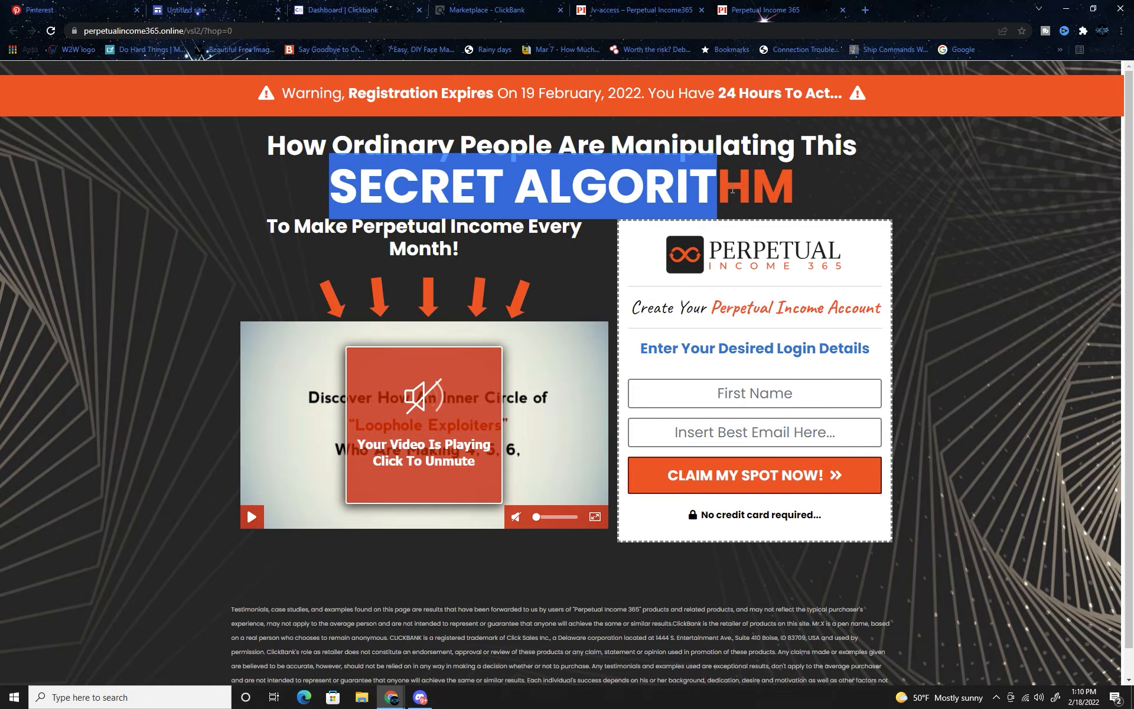
scroll("down", 3)
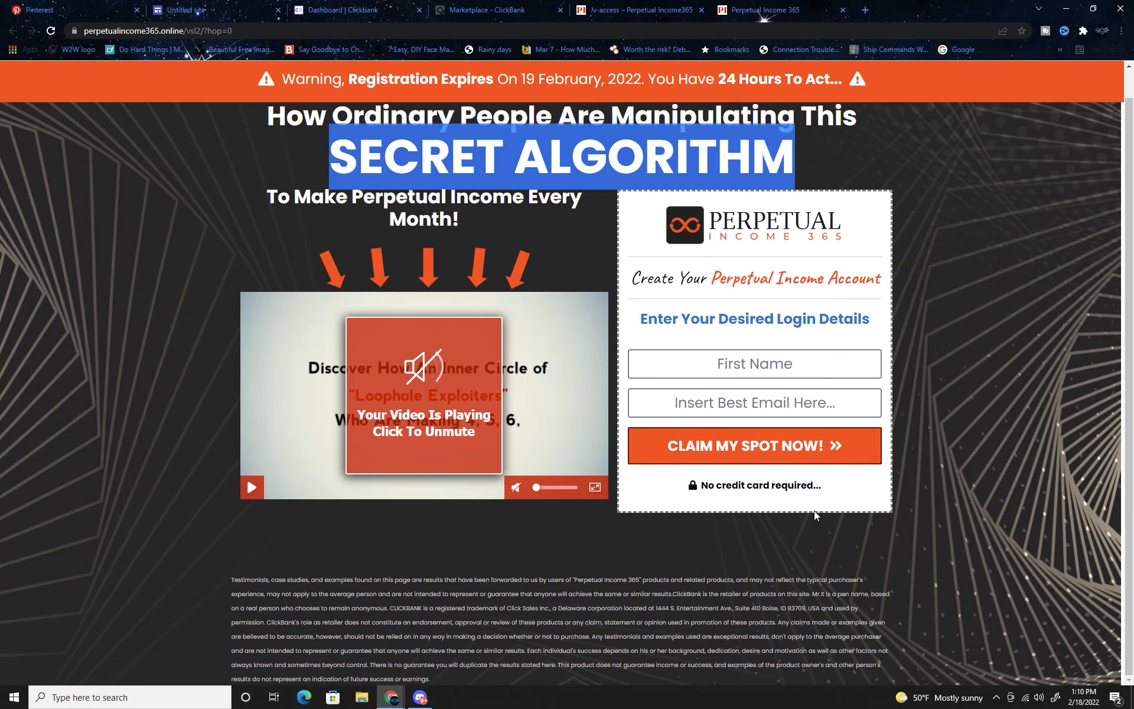
scroll("down", 3)
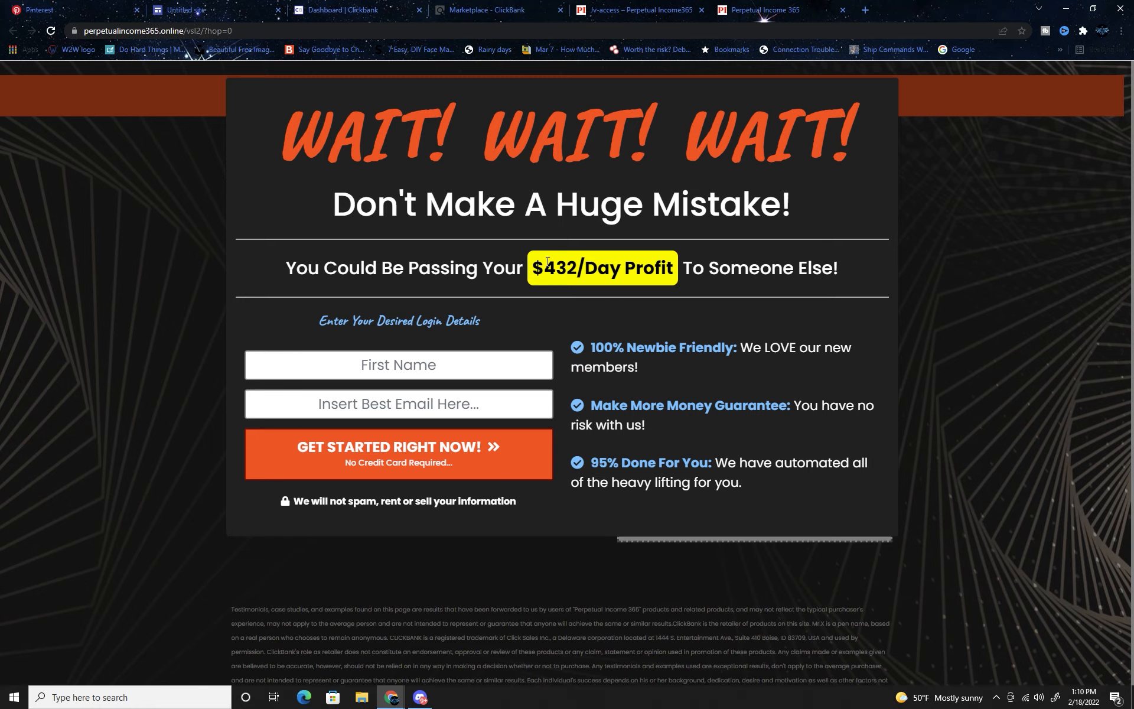
Switch back to the Untitled site editor tab
left_click(202, 11)
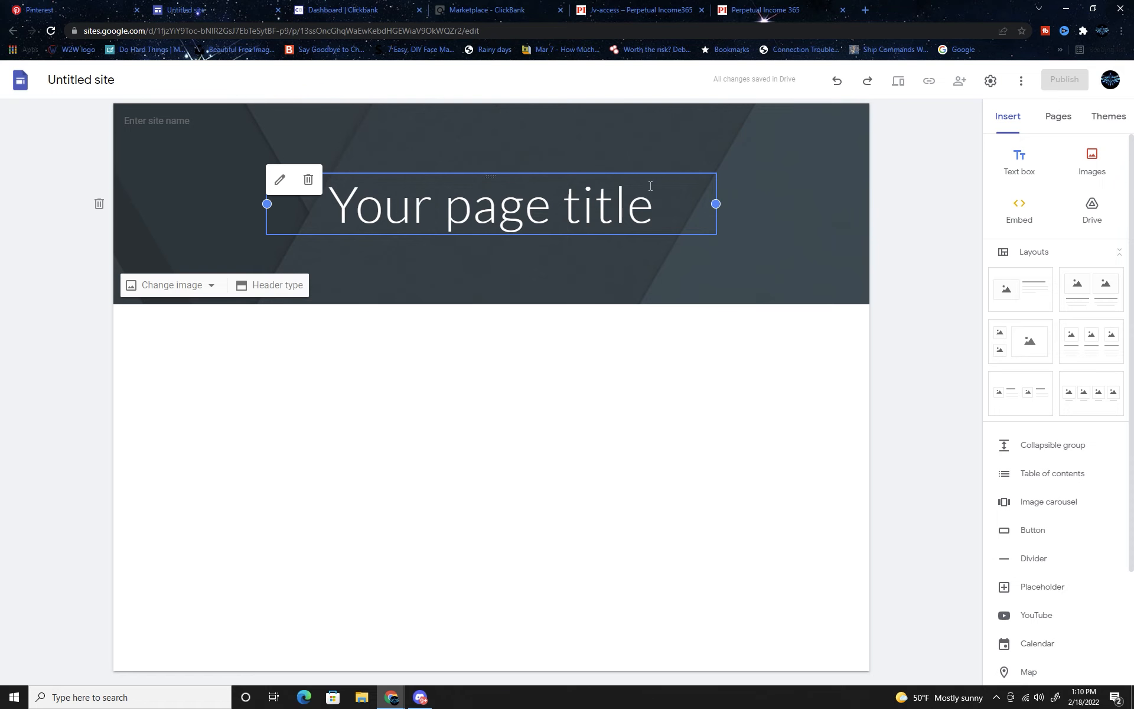
mouse_move(684, 286)
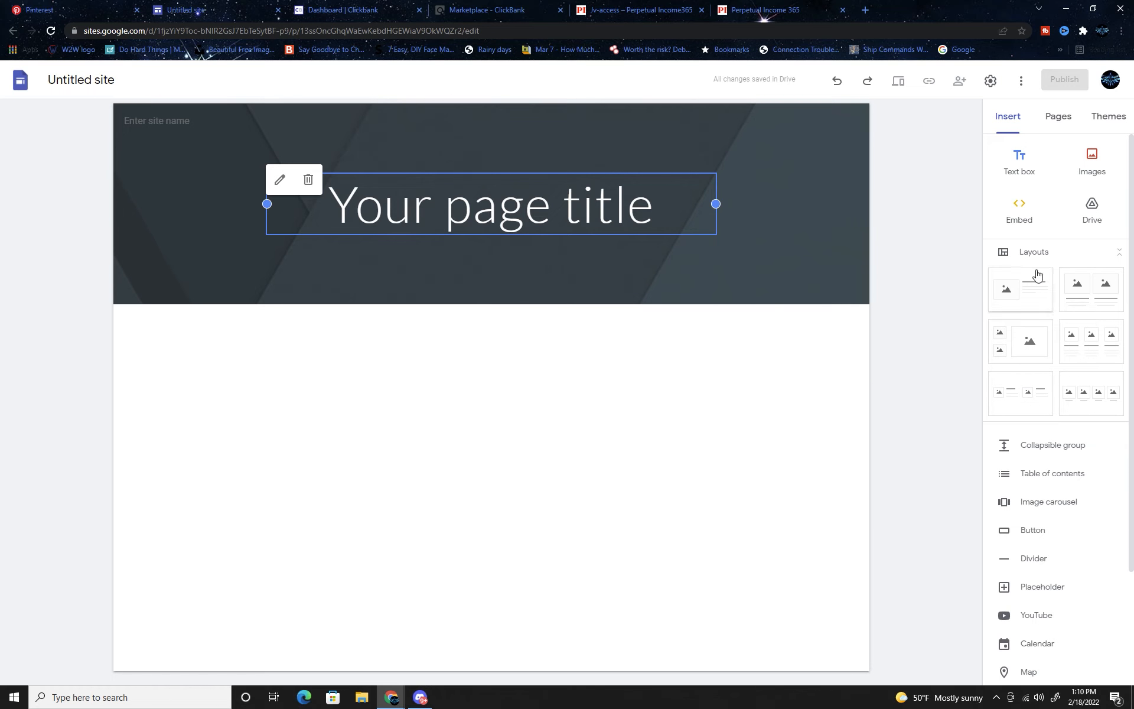
mouse_move(1055, 305)
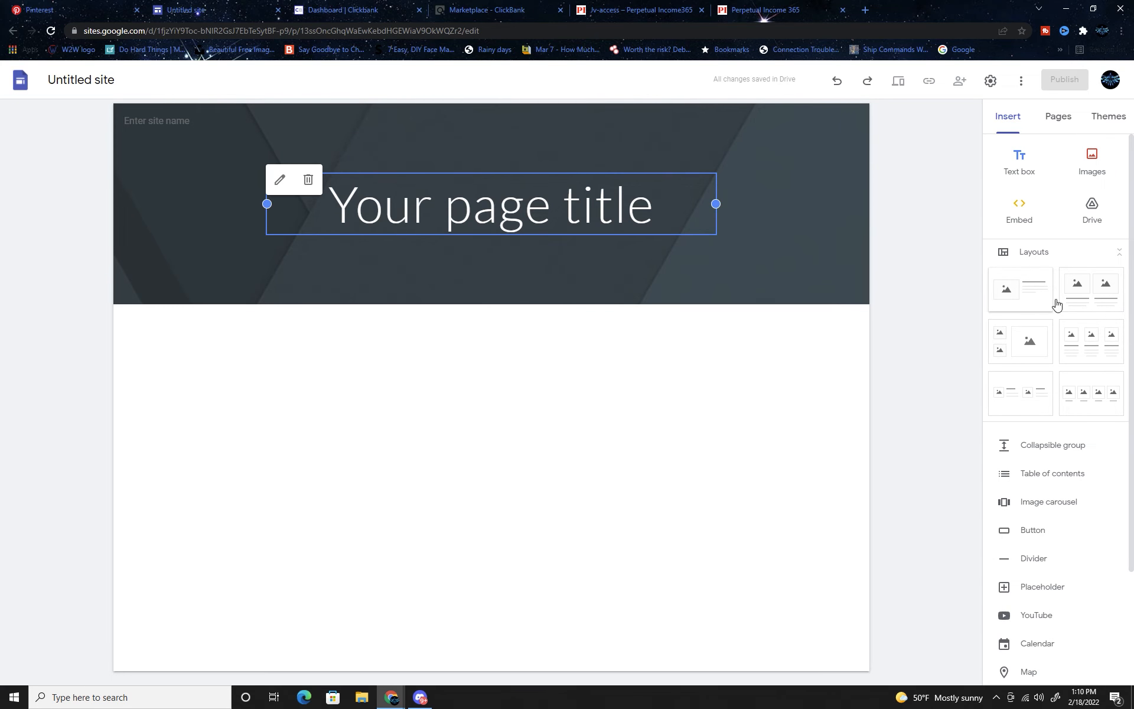
mouse_move(1096, 303)
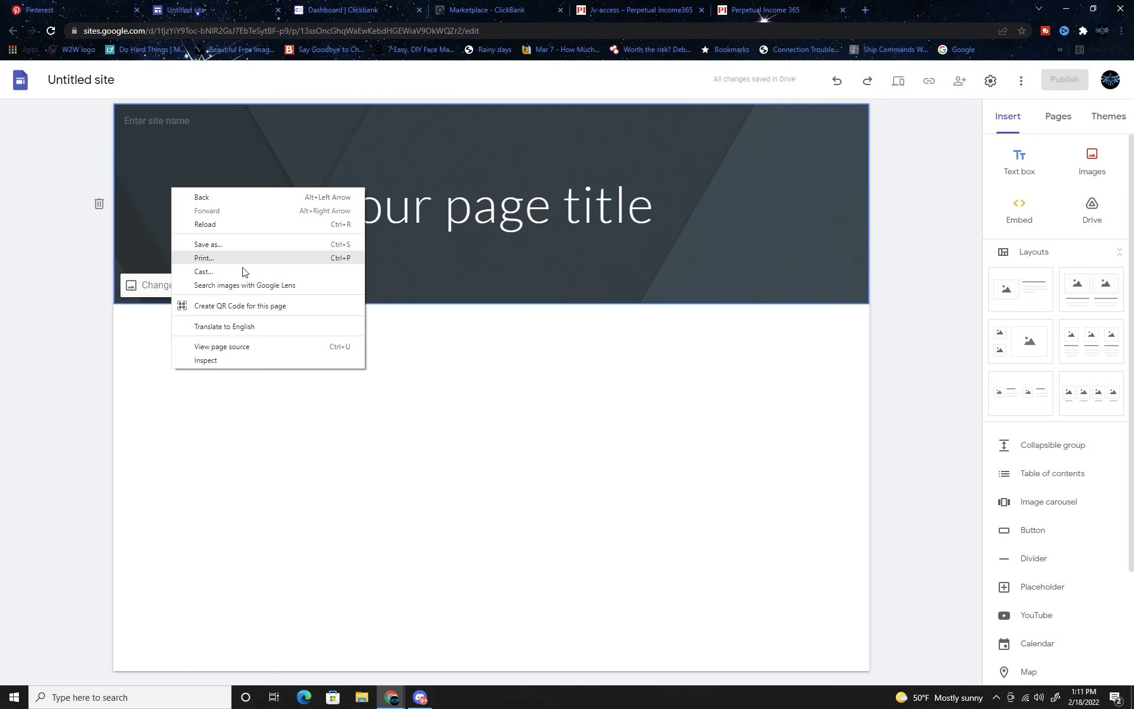
Apply the gray geometric gallery pattern as the header background
left_click(170, 284)
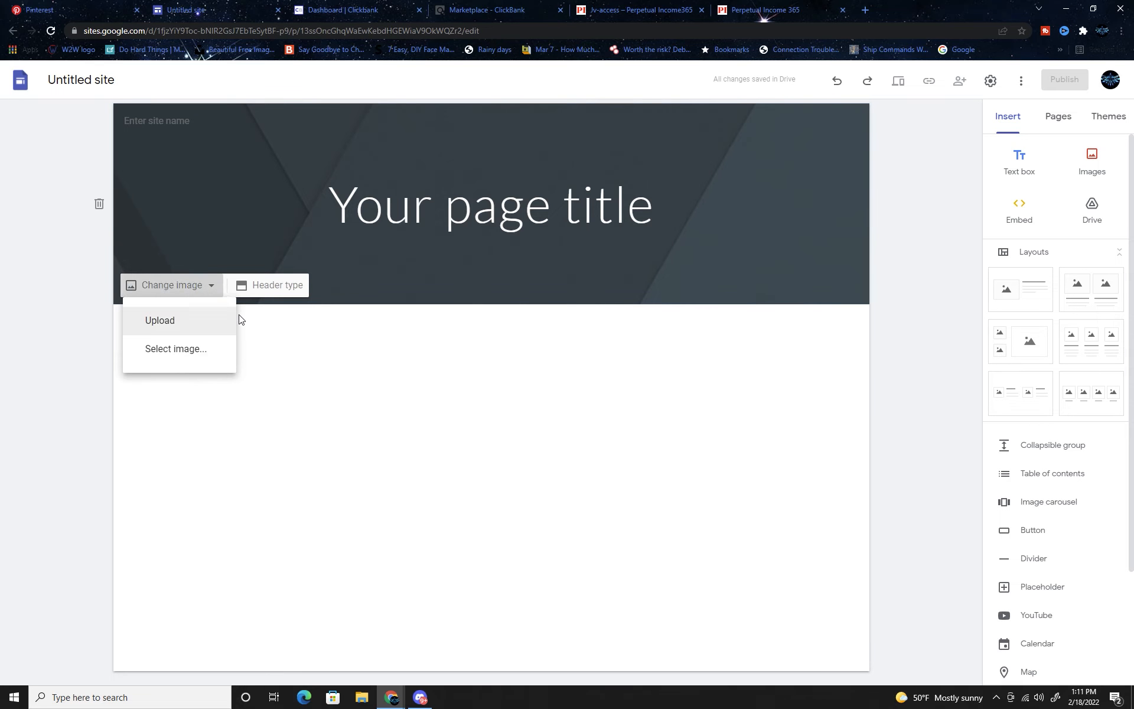
left_click(175, 349)
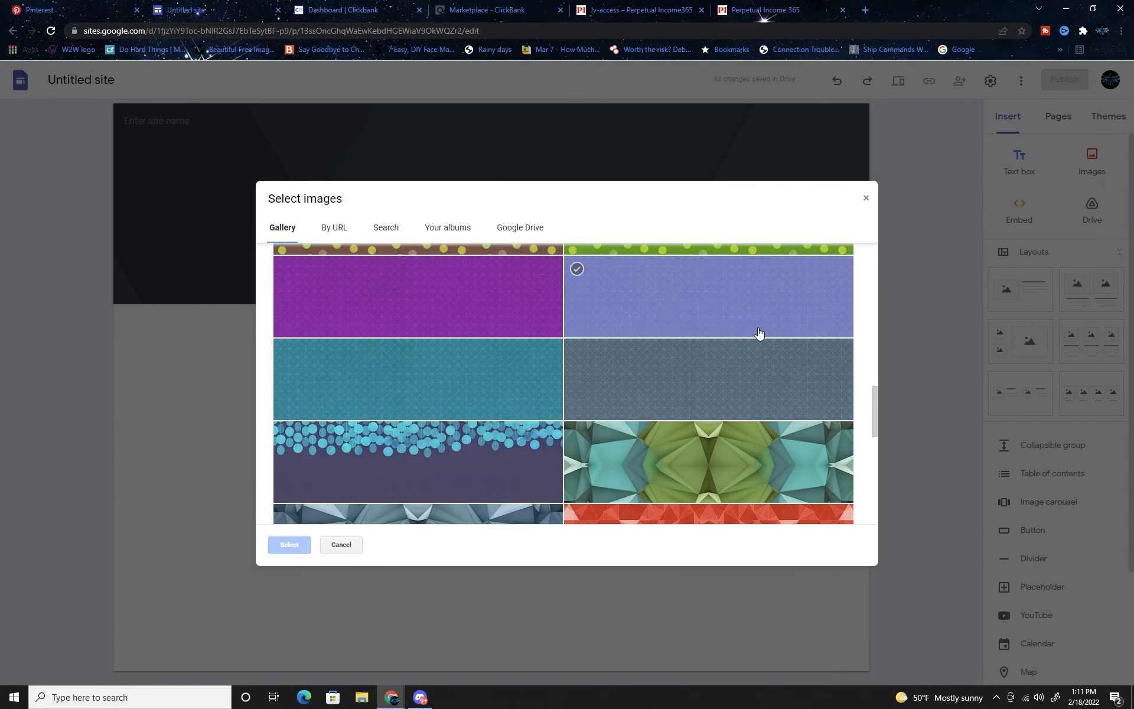
scroll("down", 3)
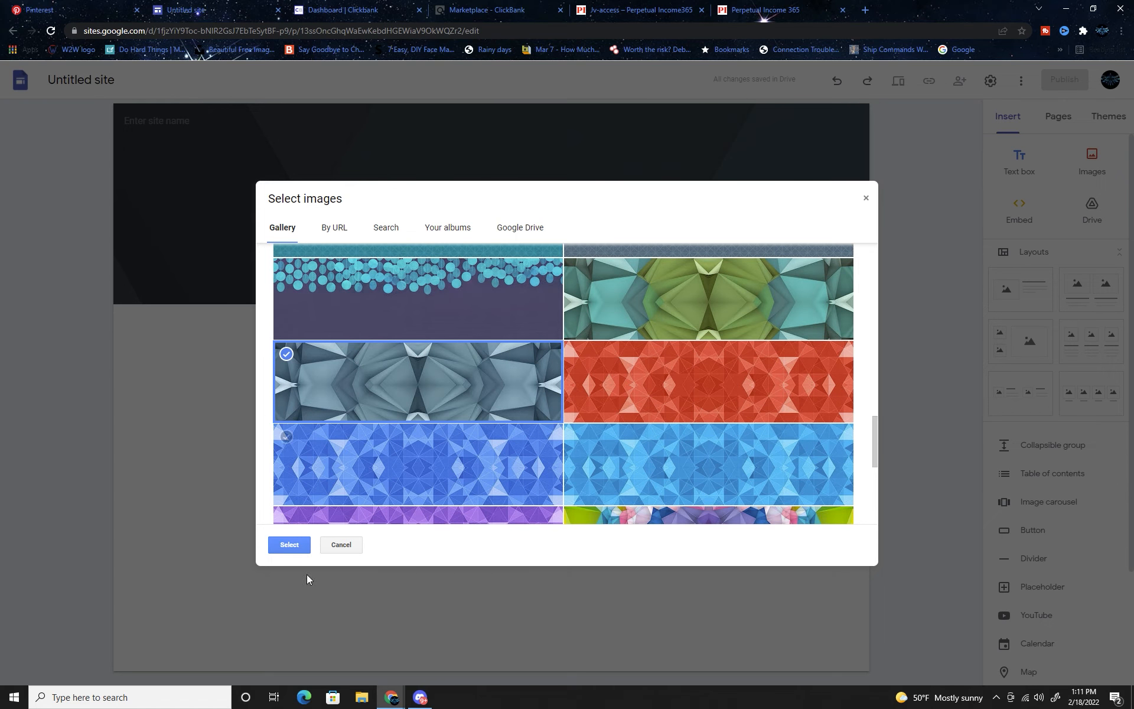
left_click(288, 544)
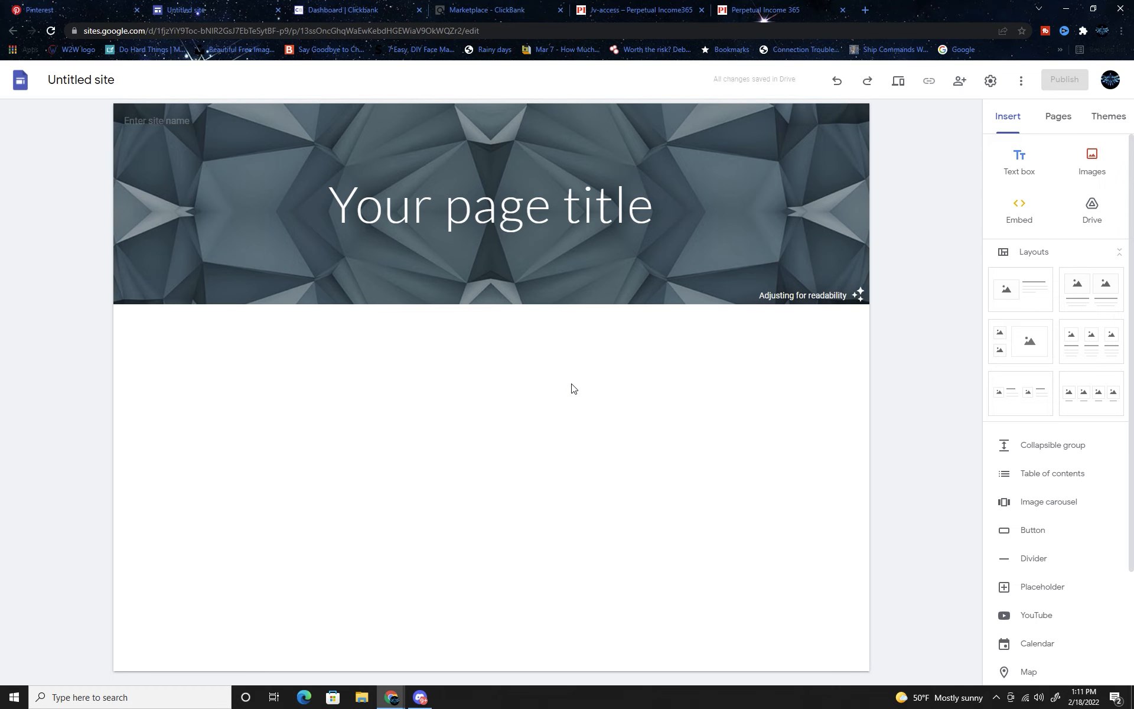
mouse_move(388, 134)
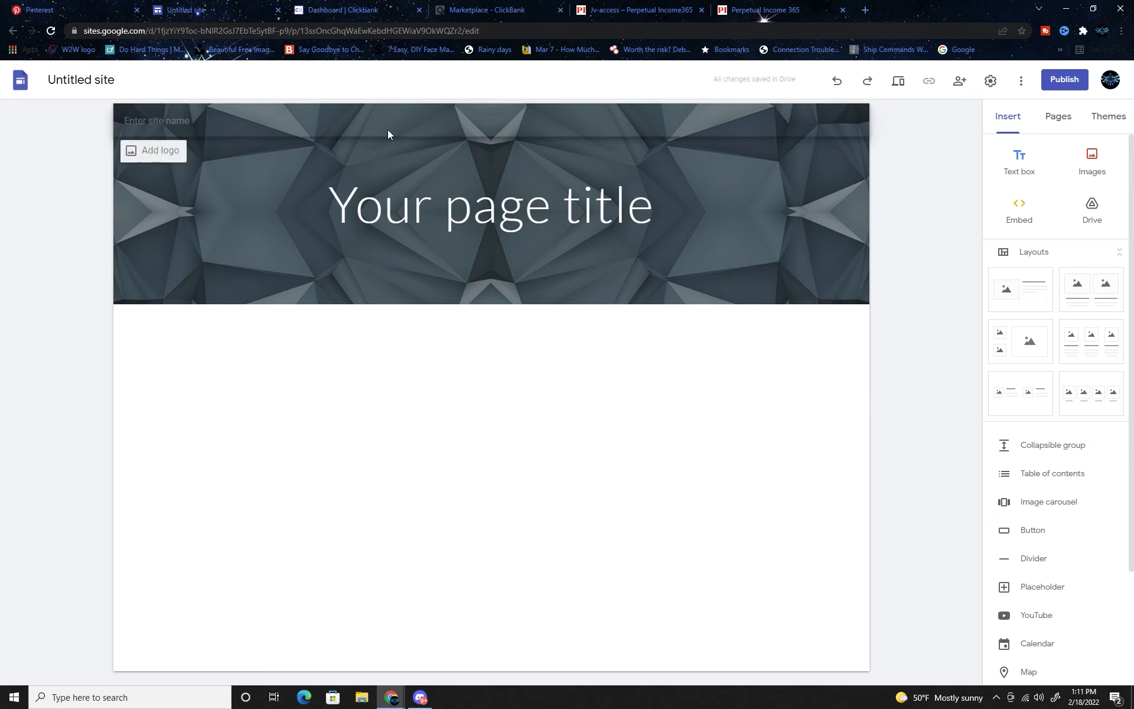
Enter Perpetual Income as the site name in the header
left_click(185, 120)
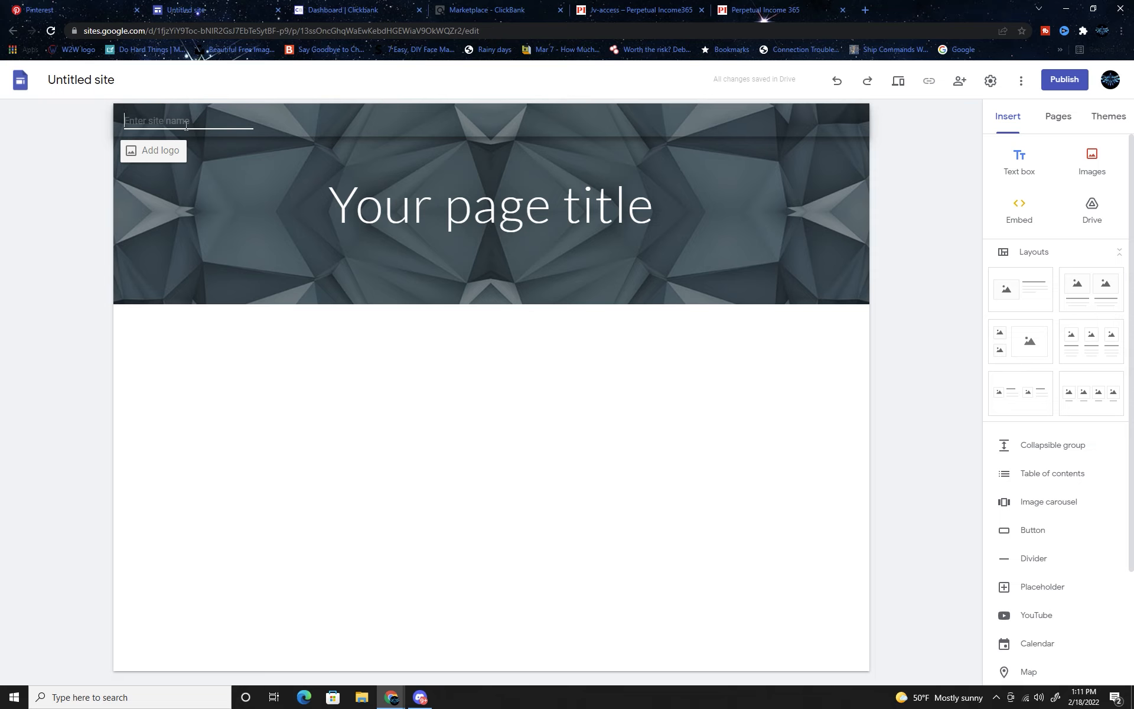
type("Perpetual Income")
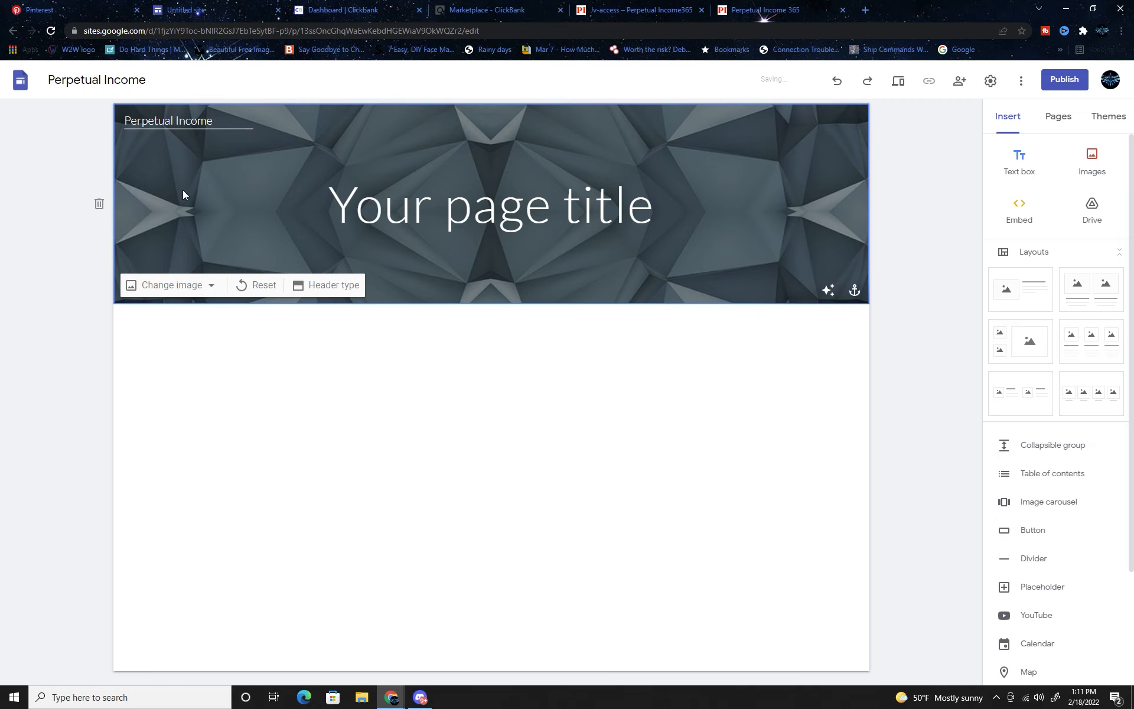
left_click(490, 204)
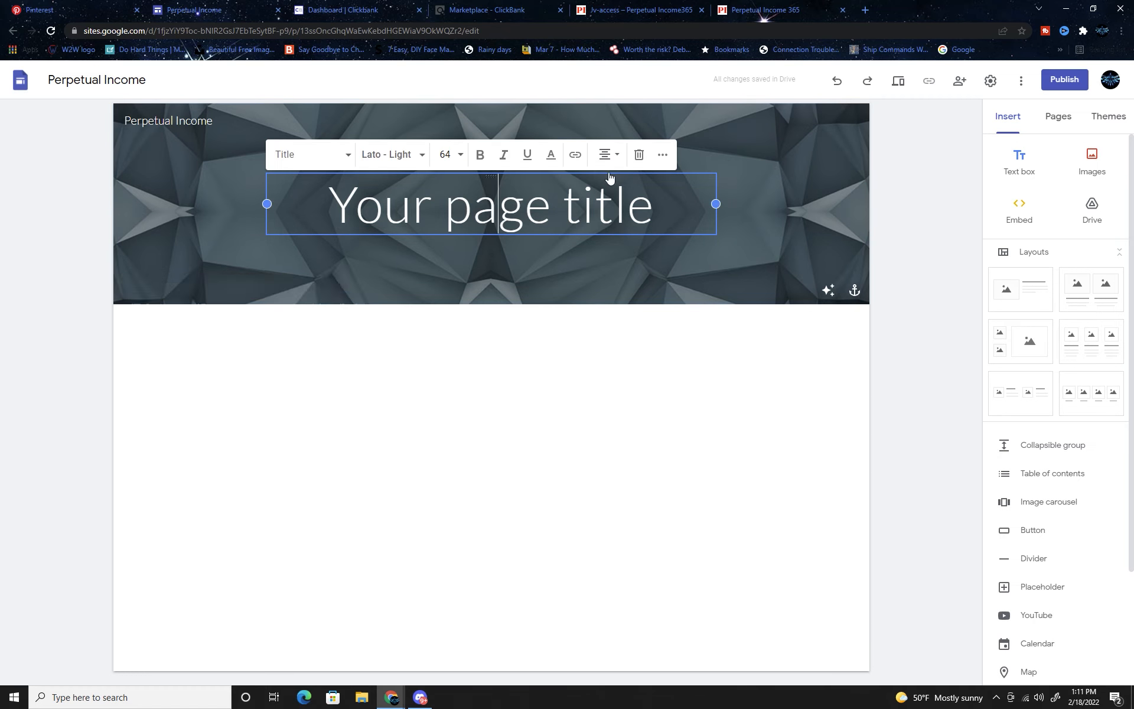
left_click(281, 411)
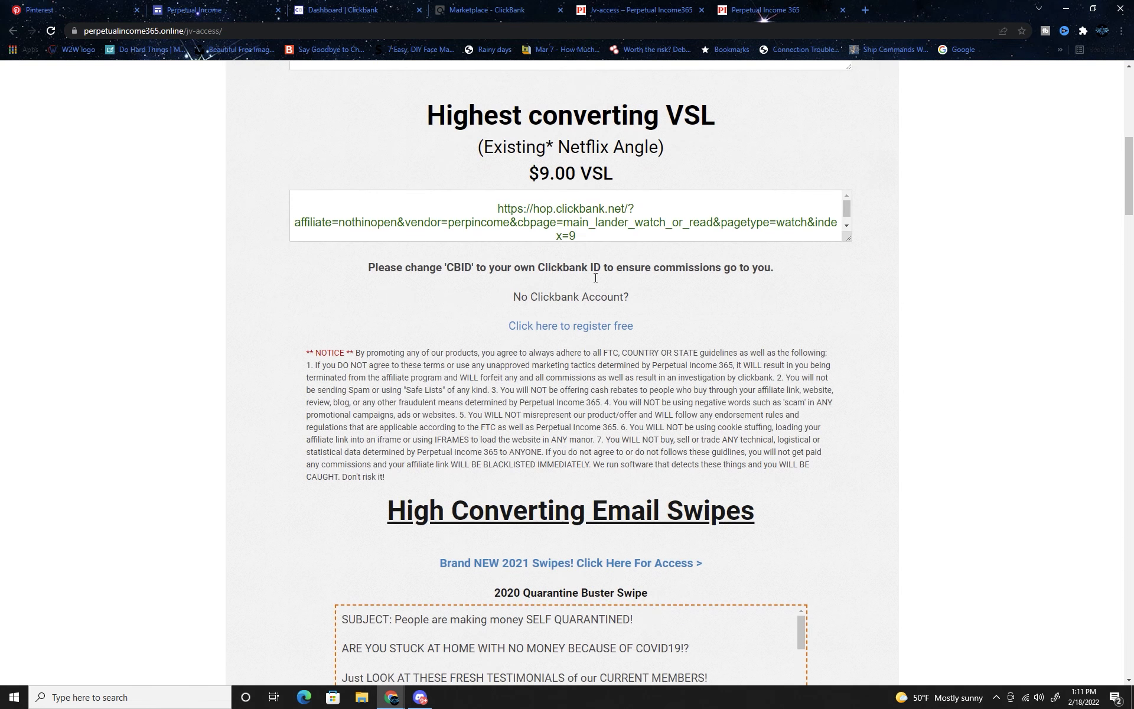
scroll("down", 3)
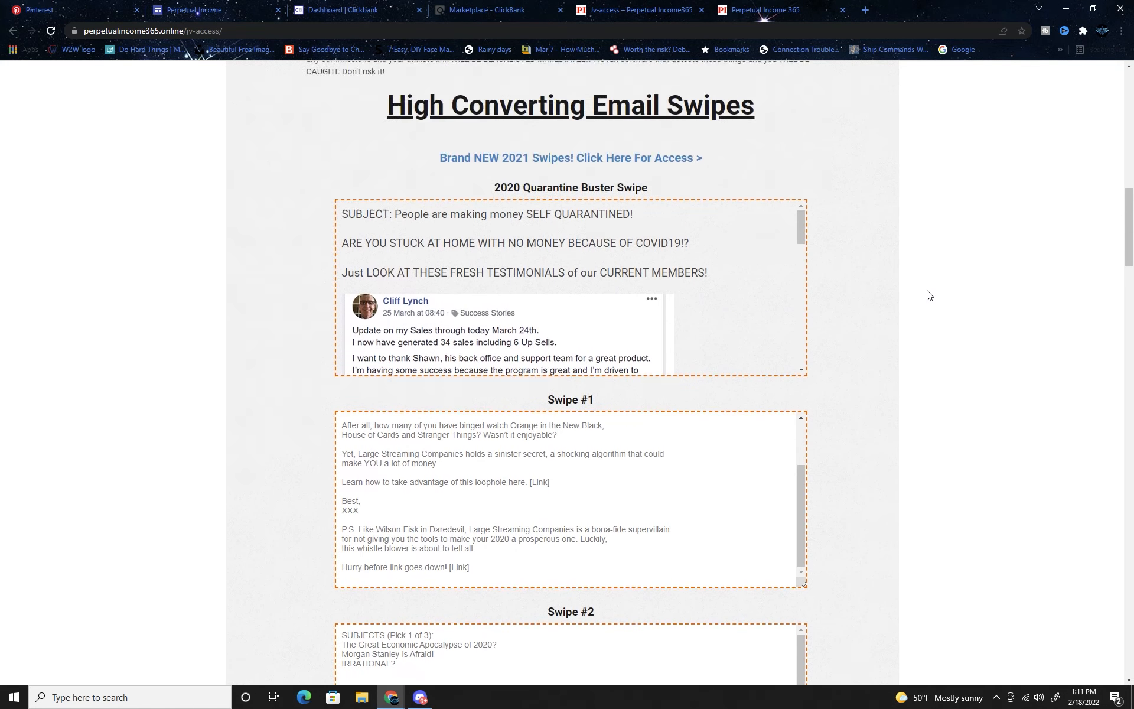
scroll("down", 3)
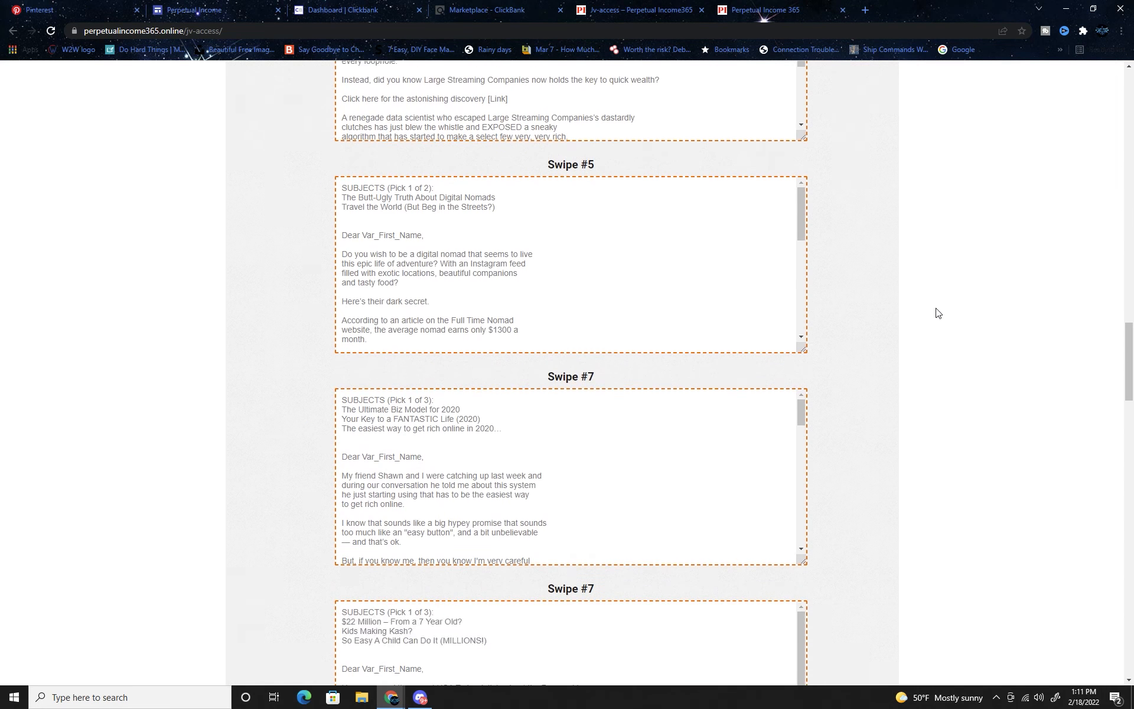
scroll("down", 3)
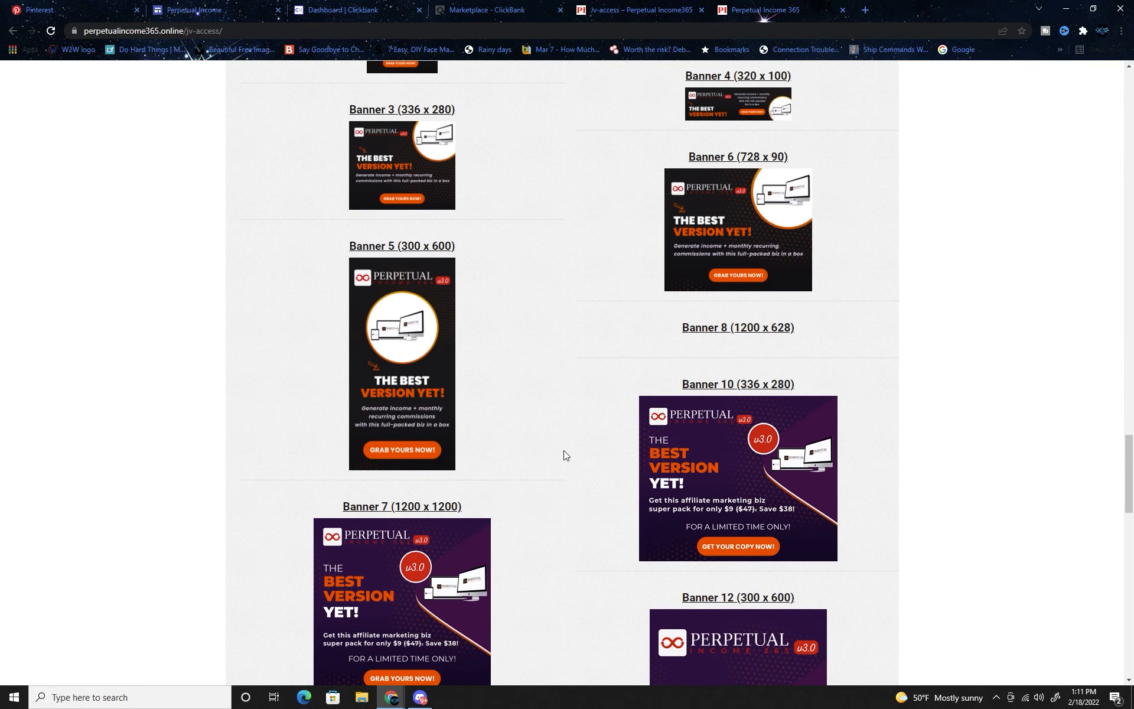
scroll("up", 3)
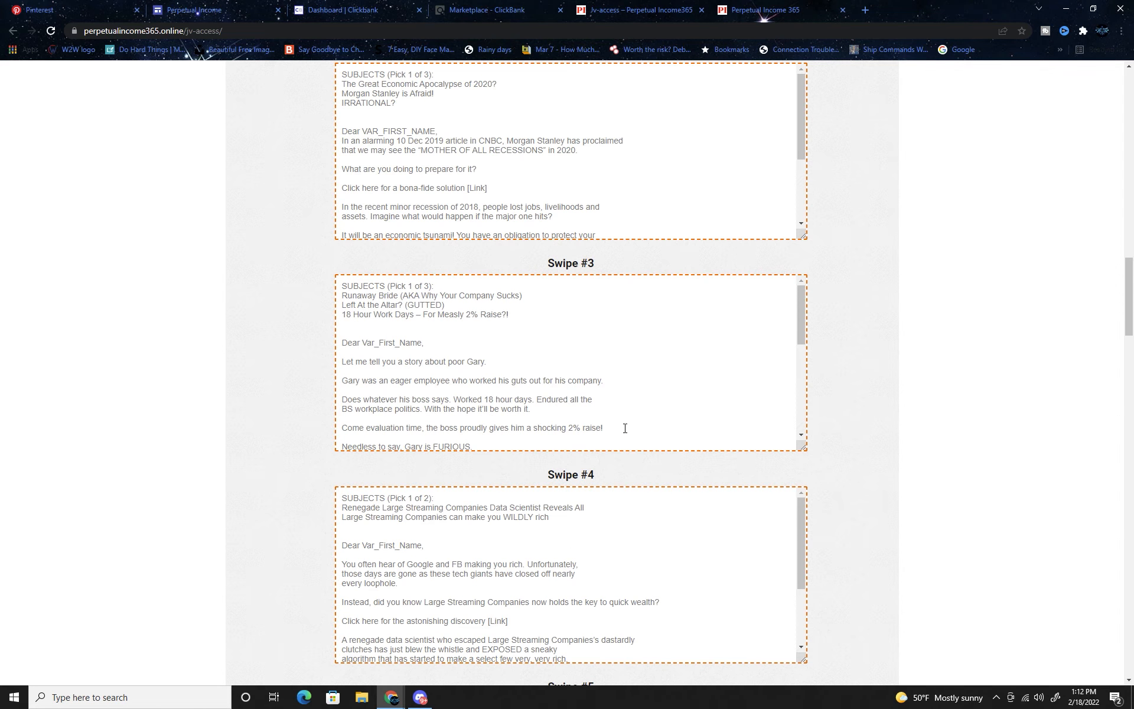
scroll("up", 3)
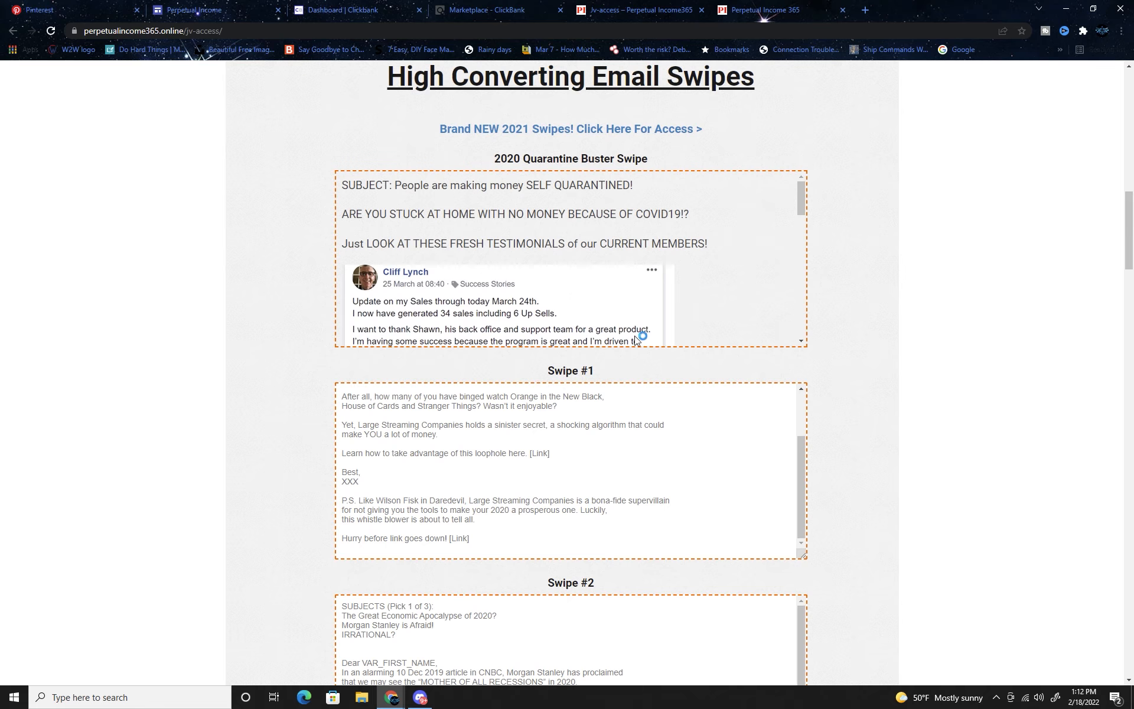
scroll("down", 3)
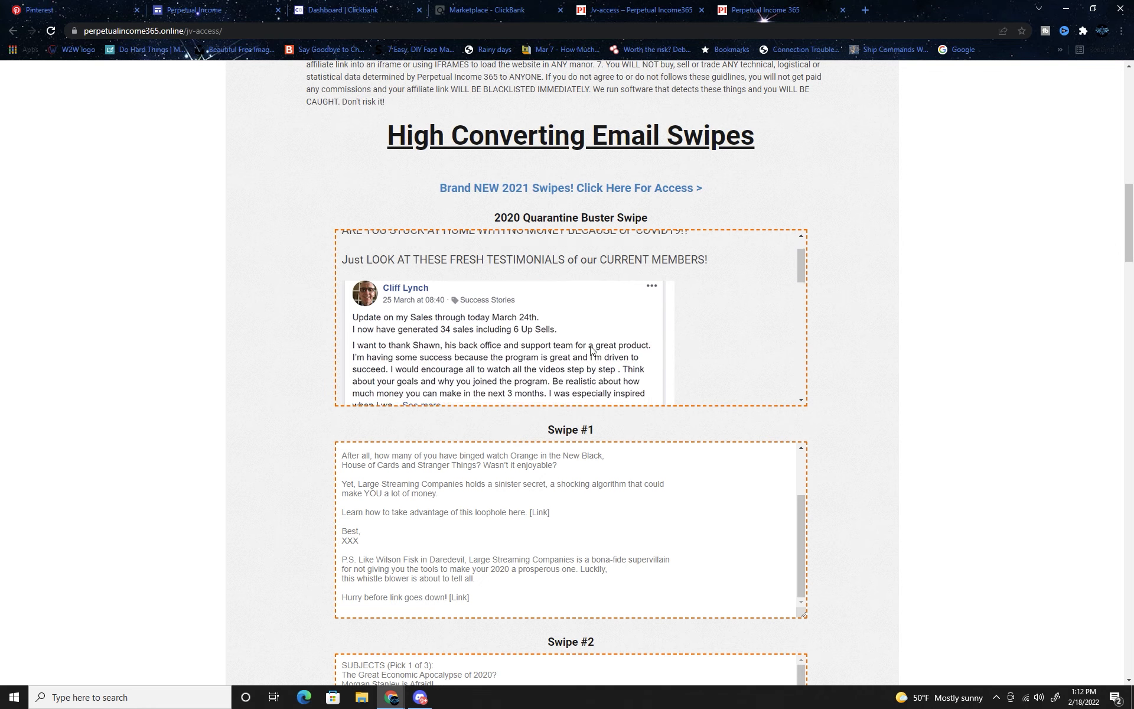
scroll("up", 3)
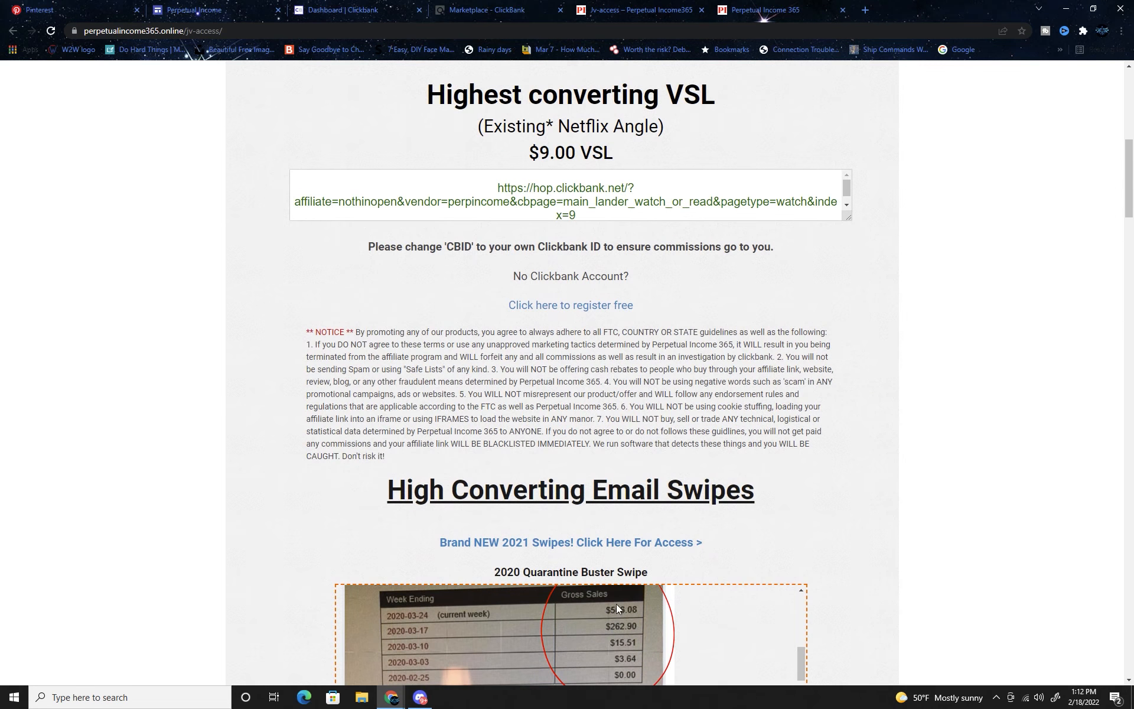
scroll("down", 3)
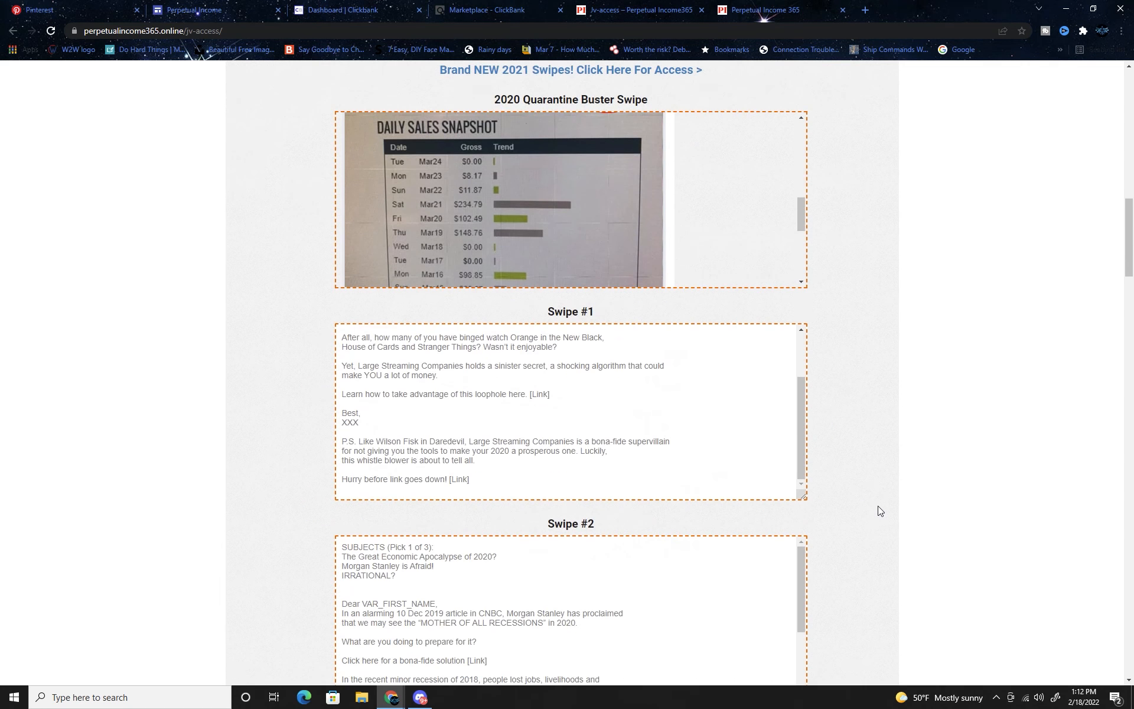
scroll("down", 3)
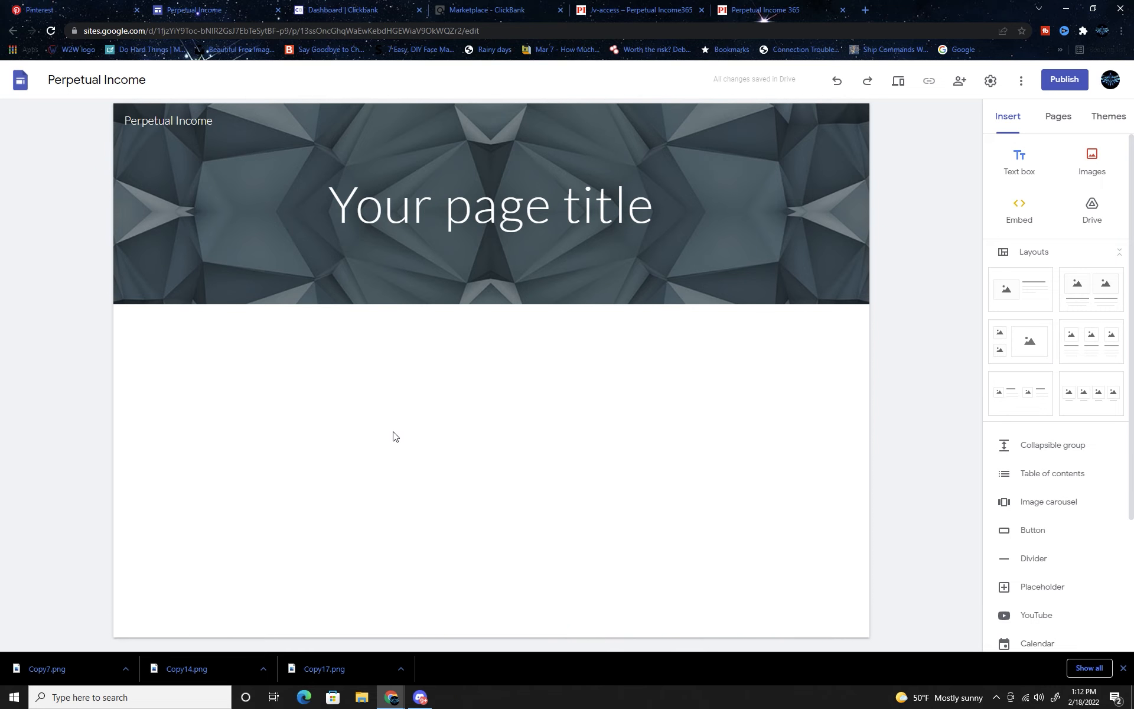
mouse_move(1083, 176)
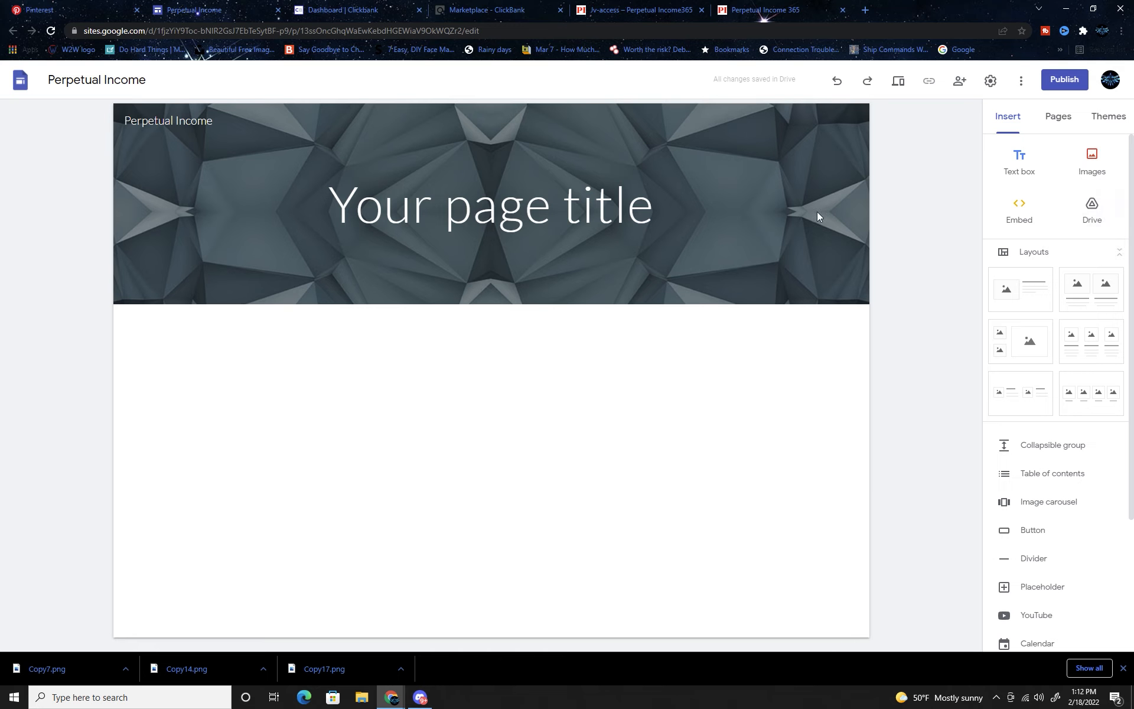
Select the header section holding the Perpetual v3.0 banner
left_click(1091, 159)
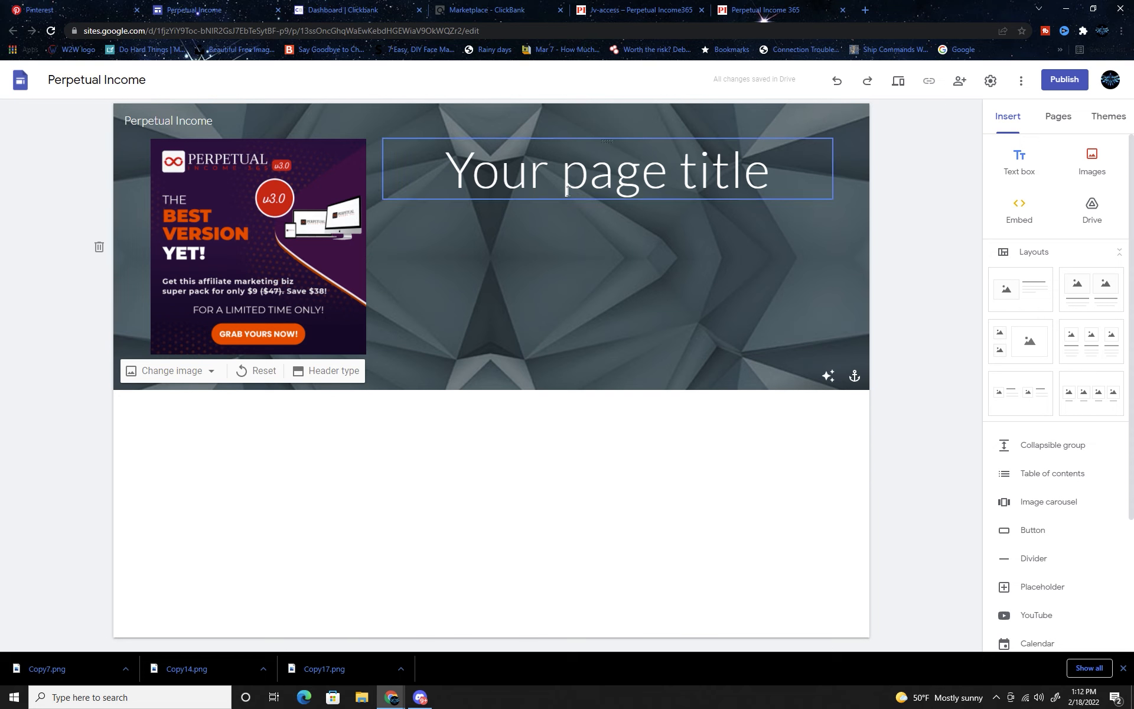
right_click(553, 300)
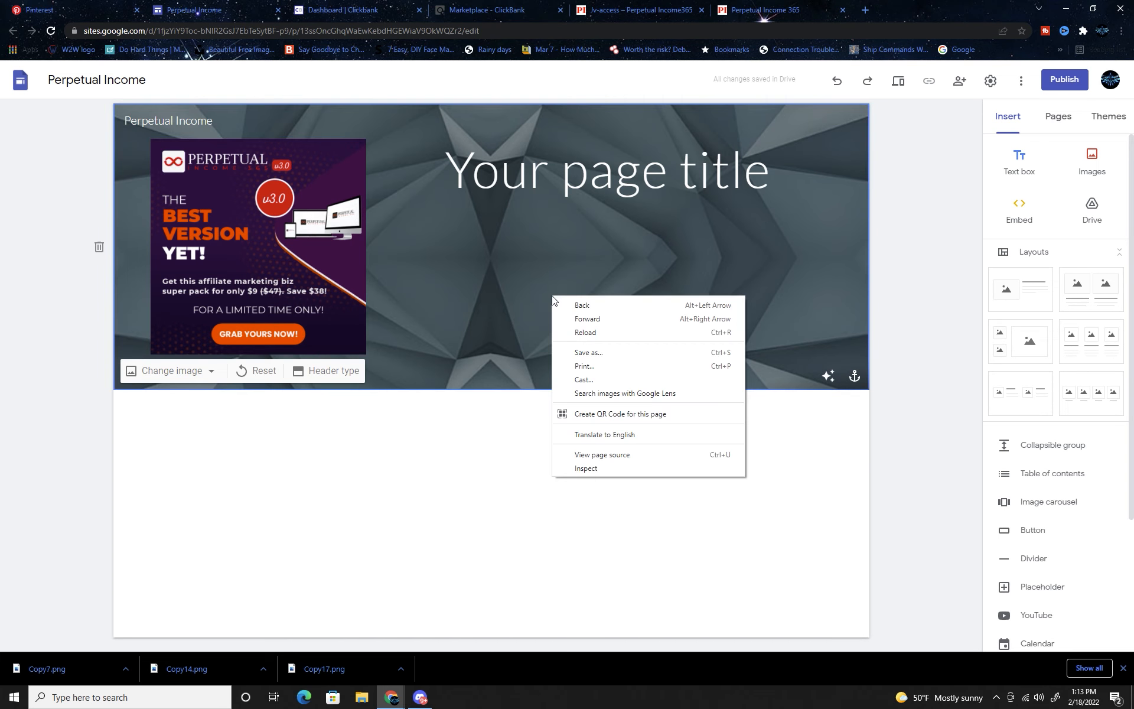
left_click(571, 255)
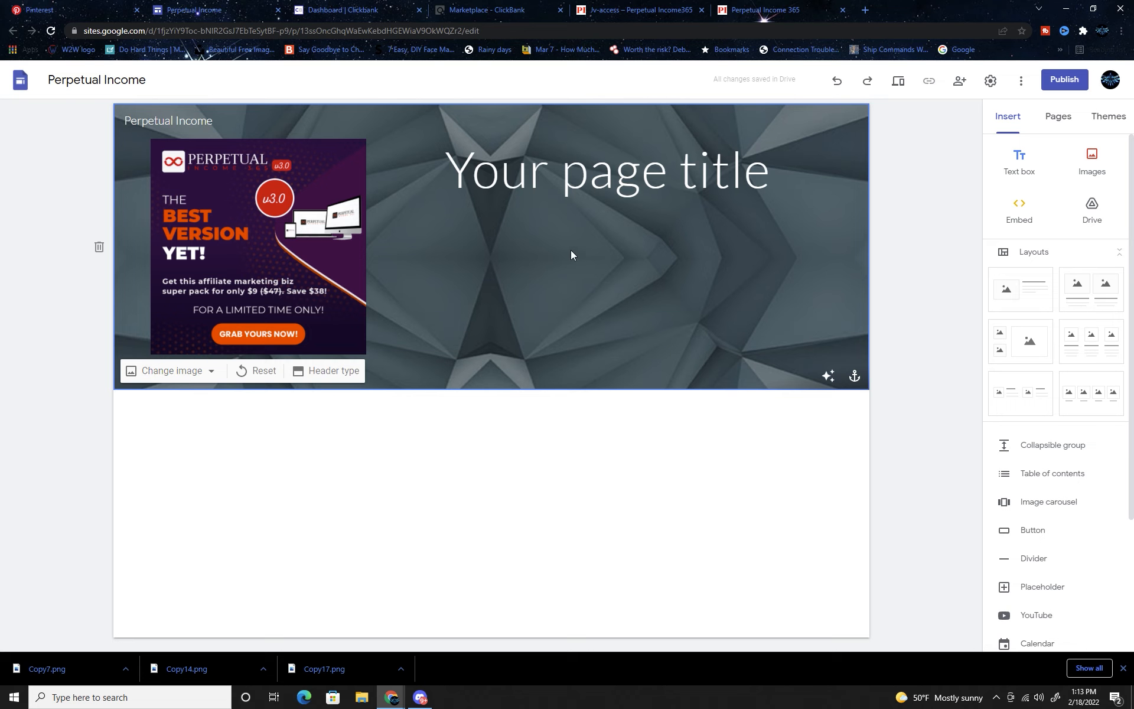
Replace the header background with the gray geometric gallery pattern
left_click(172, 370)
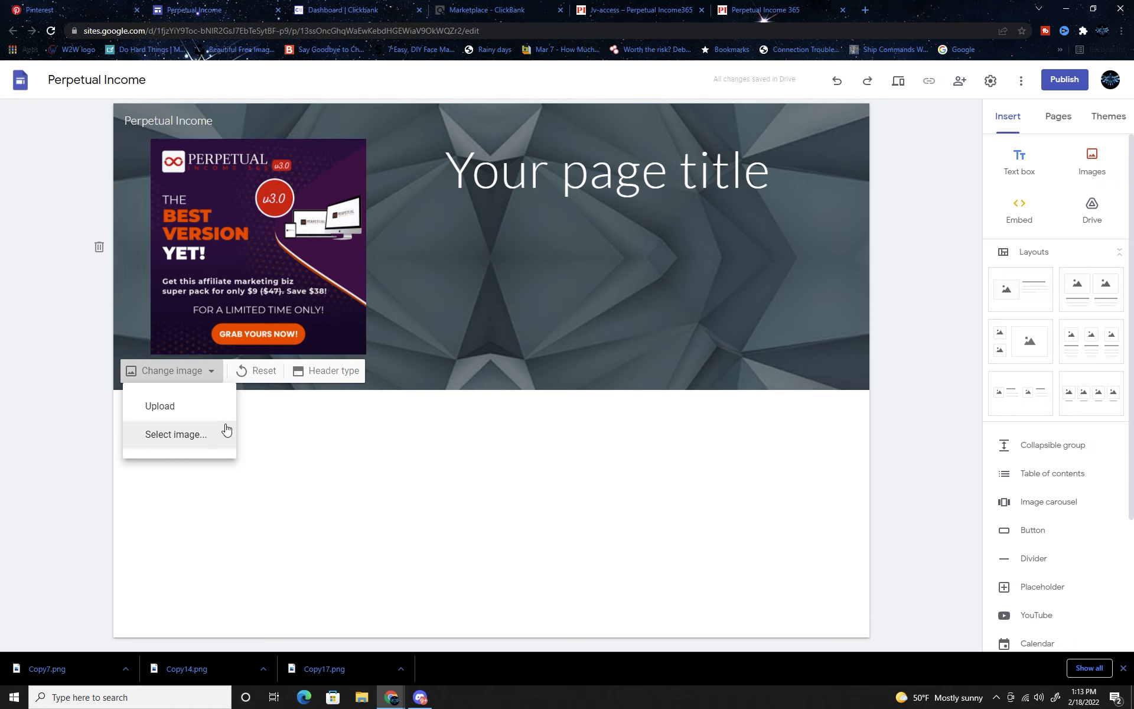
left_click(175, 434)
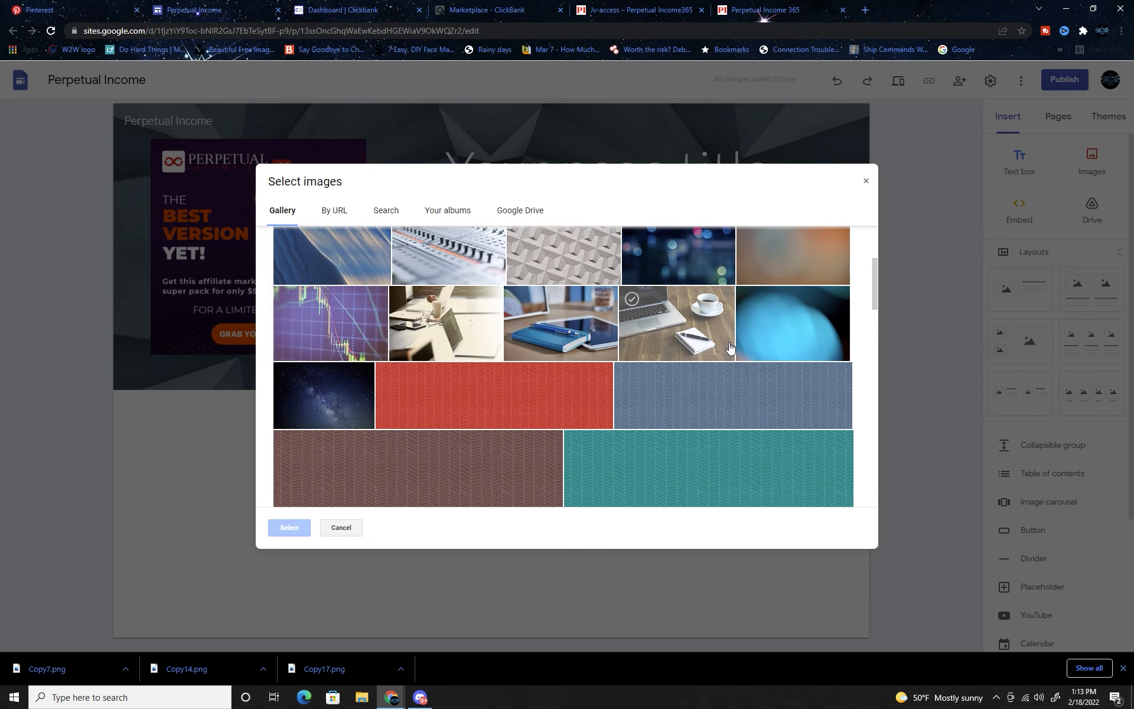
scroll("down", 3)
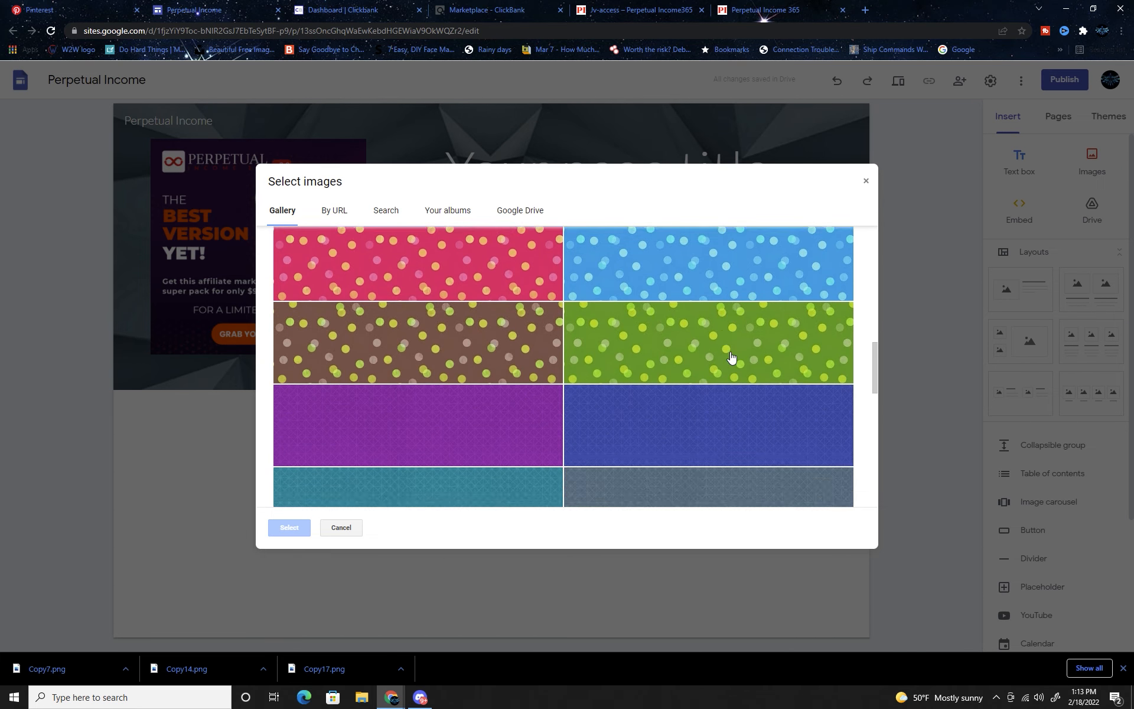
left_click(340, 529)
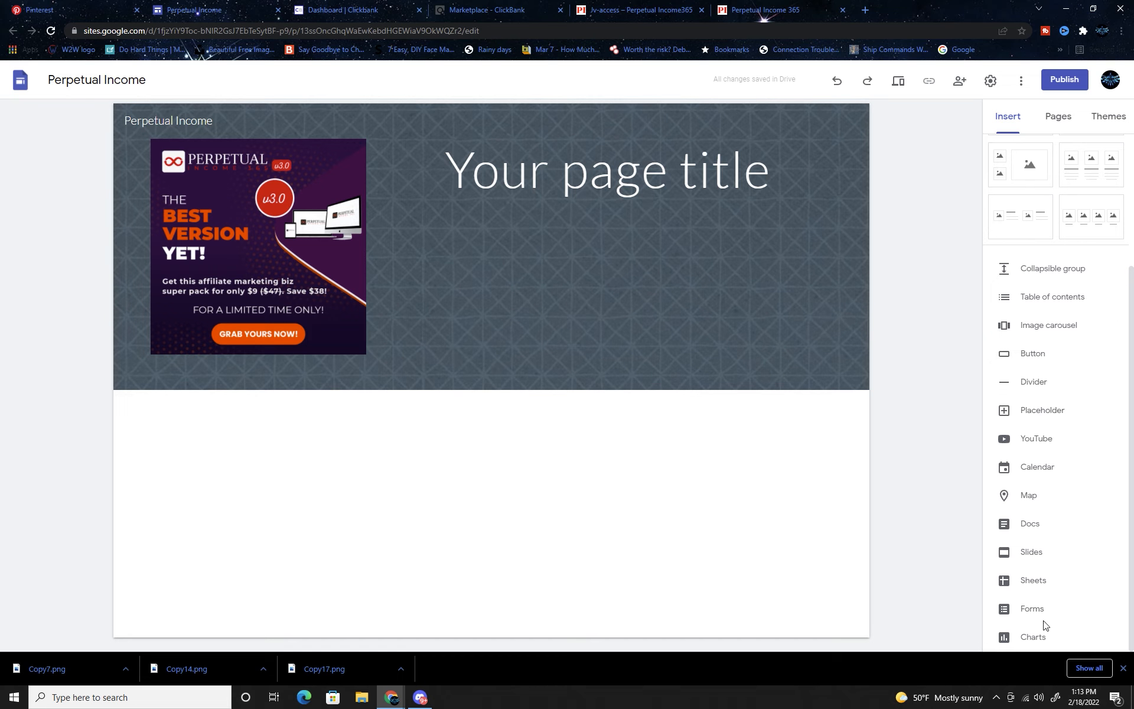
Insert a 'Learn more!' button linked to the ClickBank hoplink below the header
left_click(1032, 353)
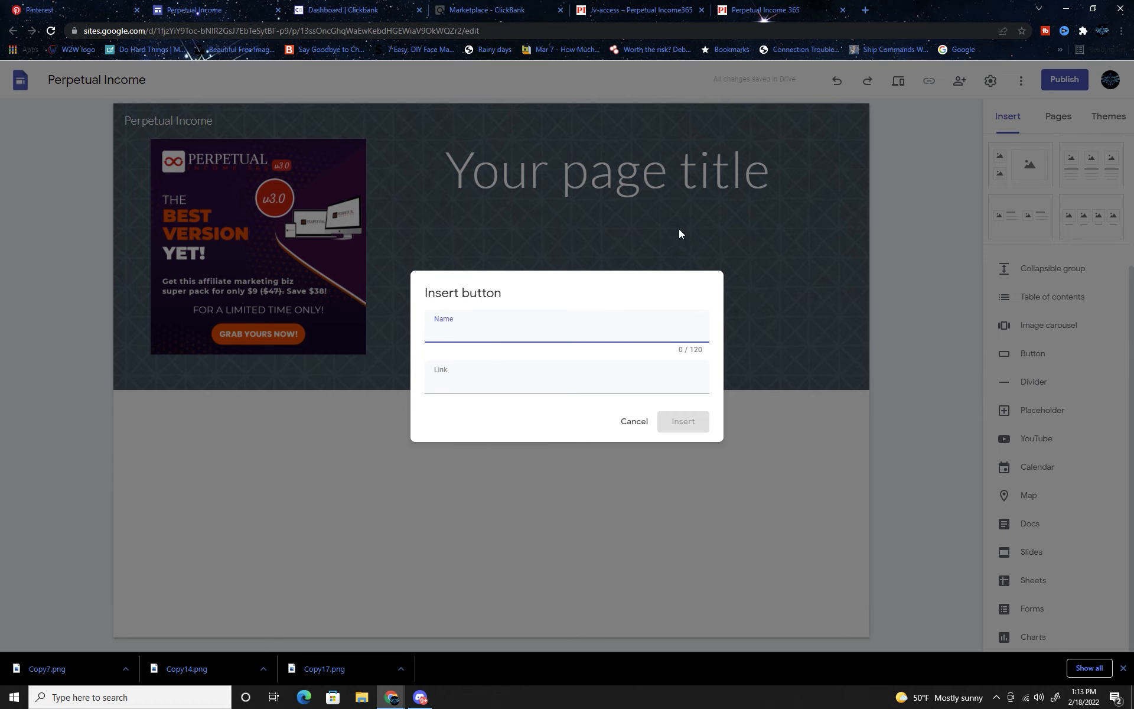
mouse_move(555, 310)
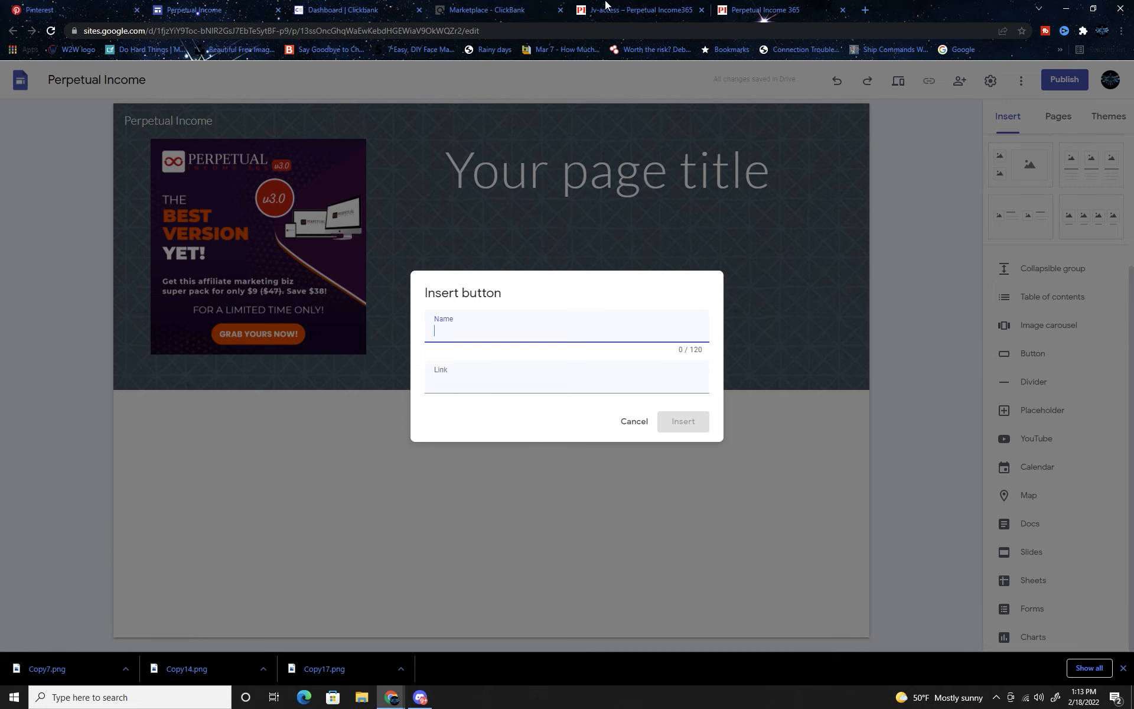
mouse_move(550, 109)
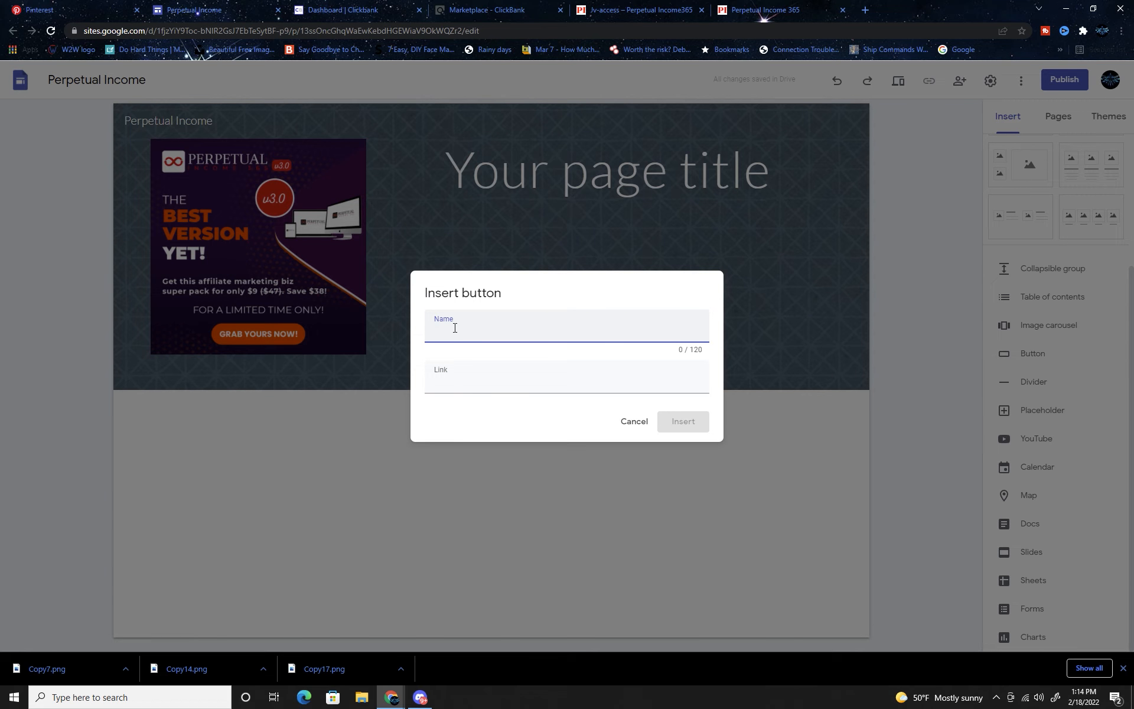
type("Grab you")
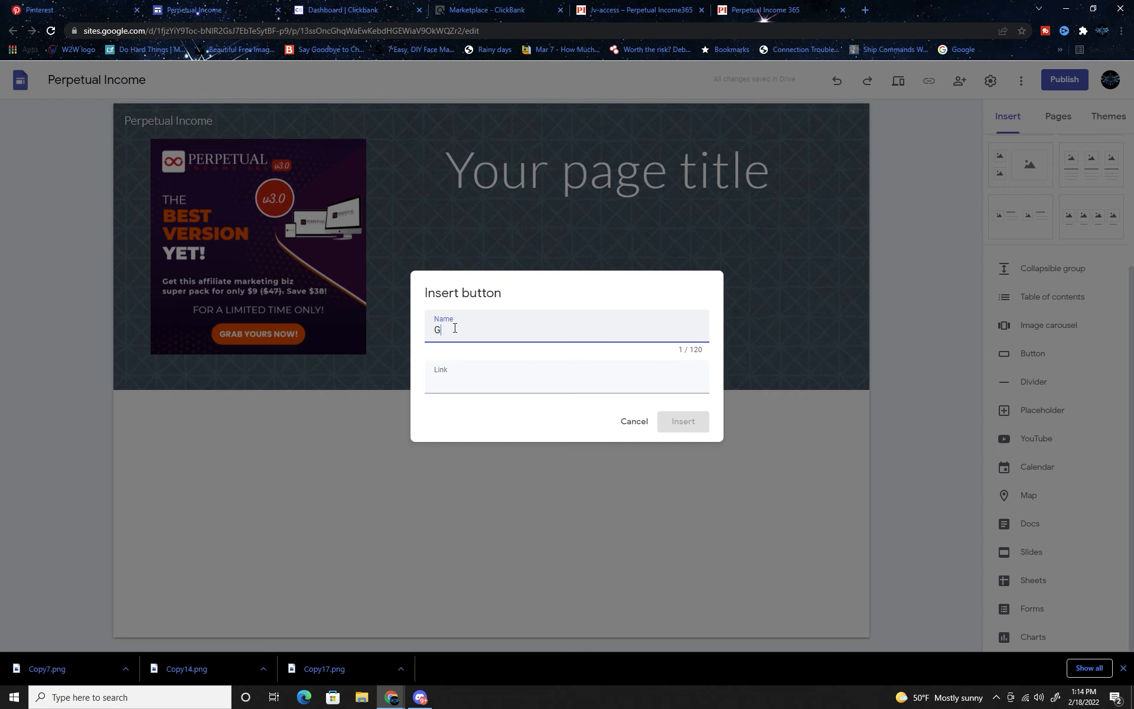
key("backspace")
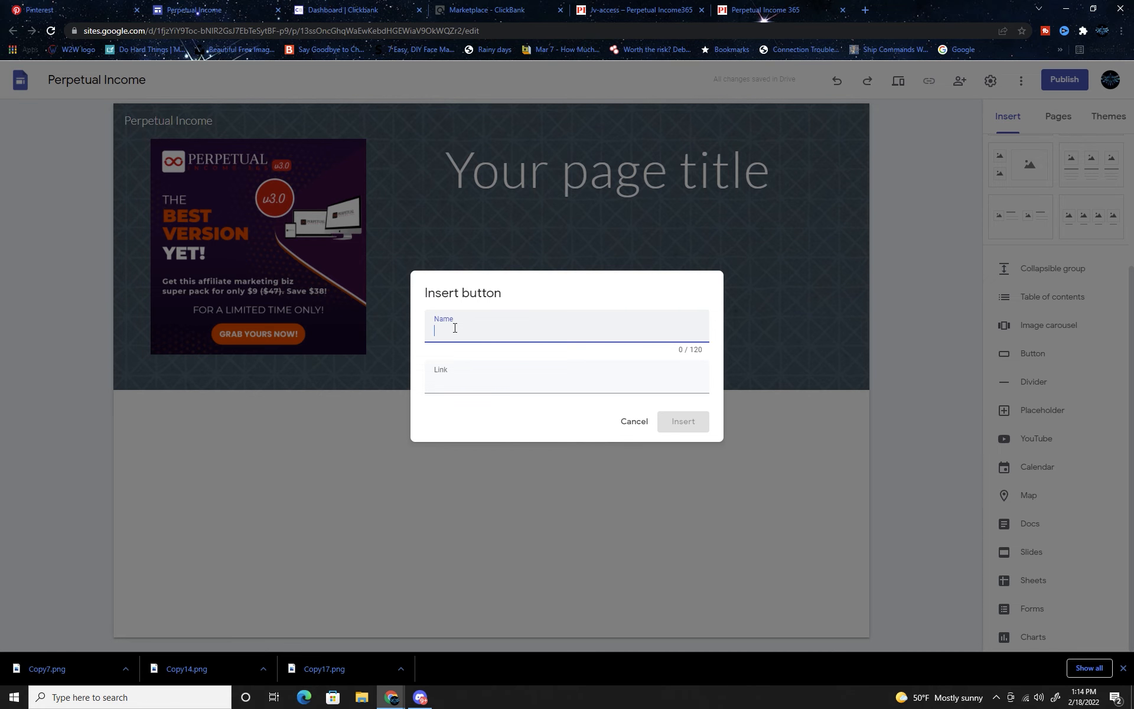
type("Learn more!")
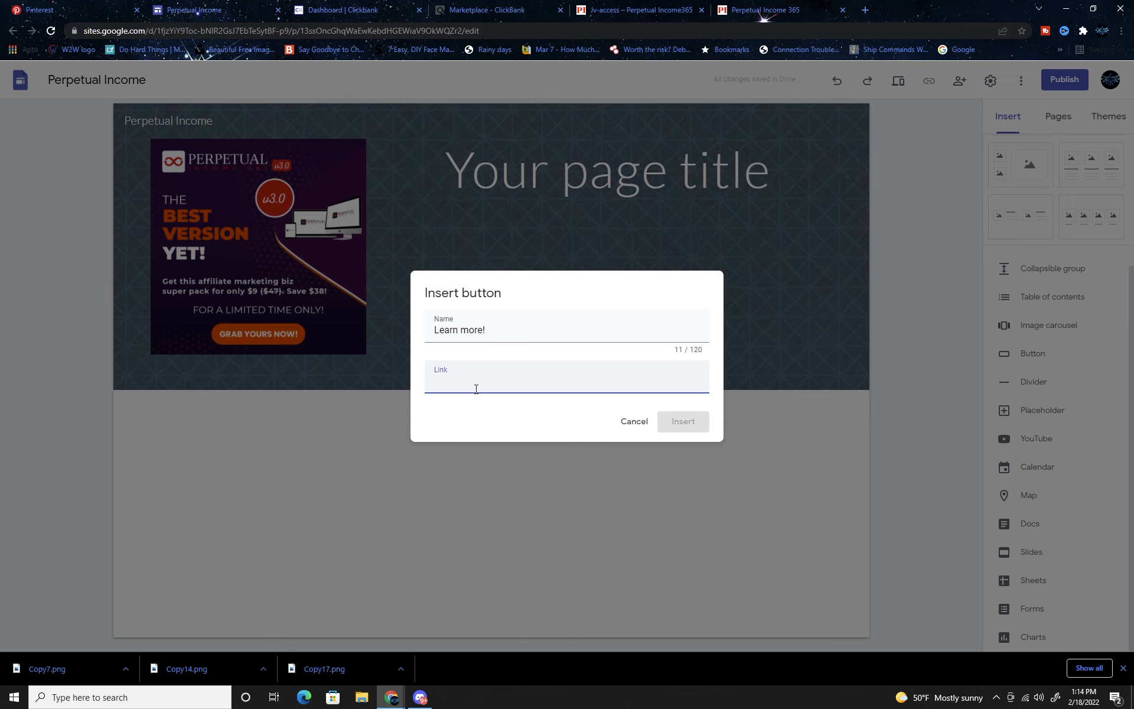
left_click(681, 420)
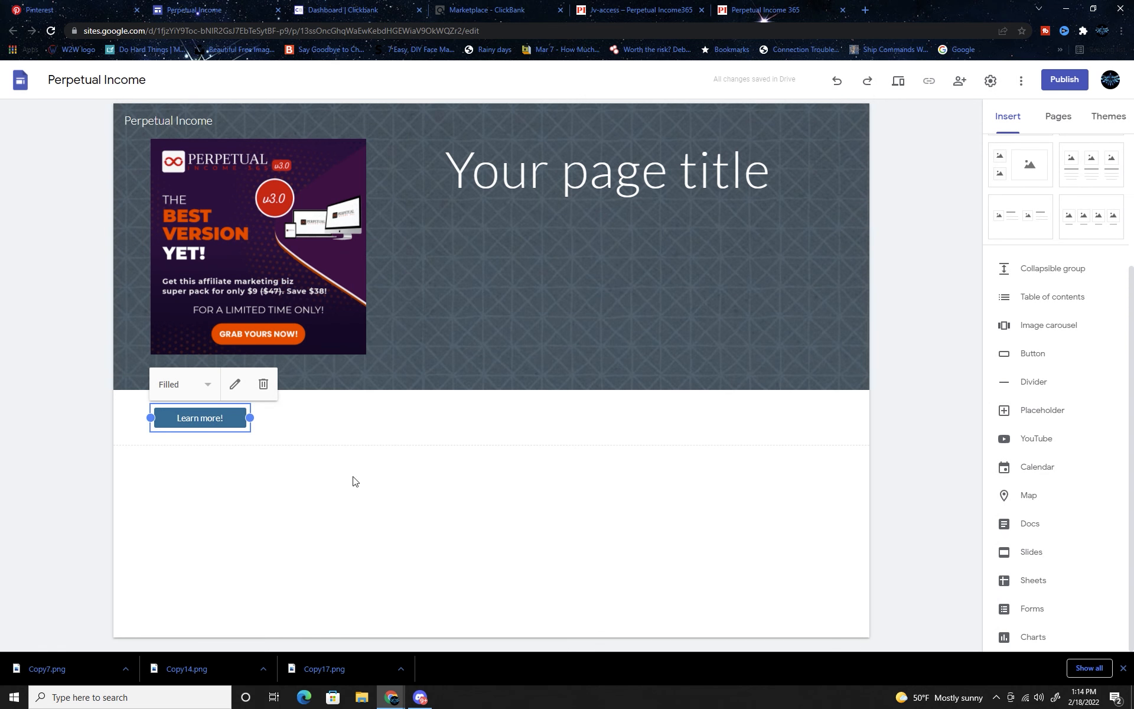
Reopen the button's settings and confirm its name and link unchanged
right_click(221, 427)
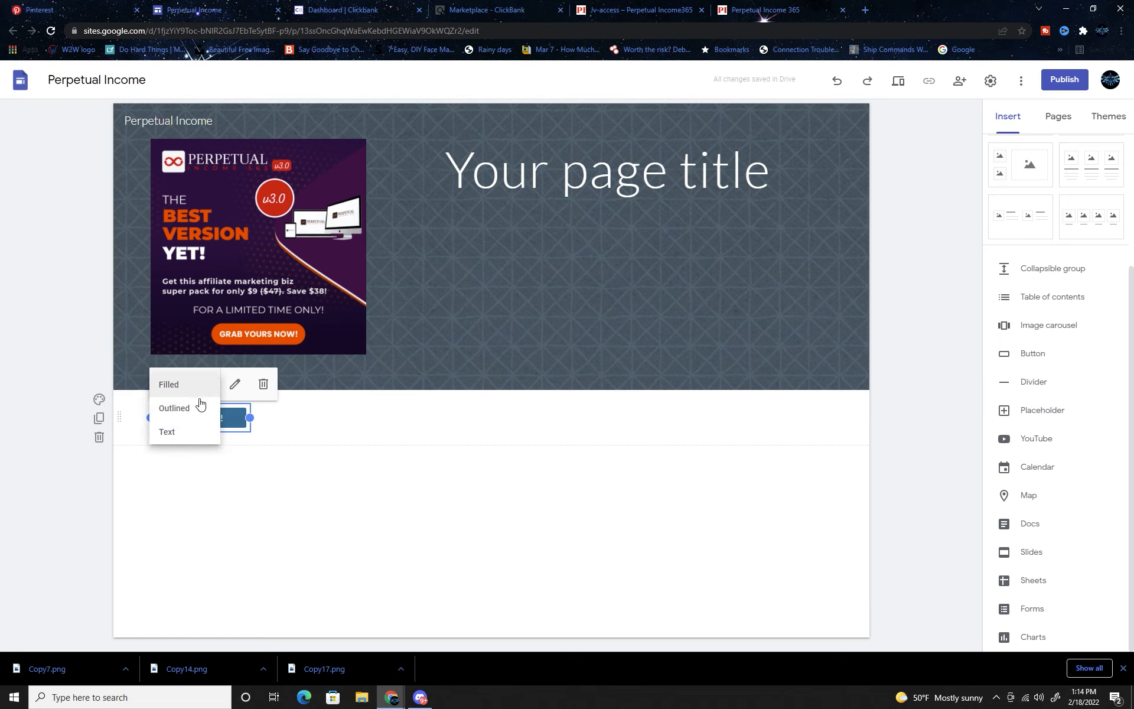
left_click(234, 384)
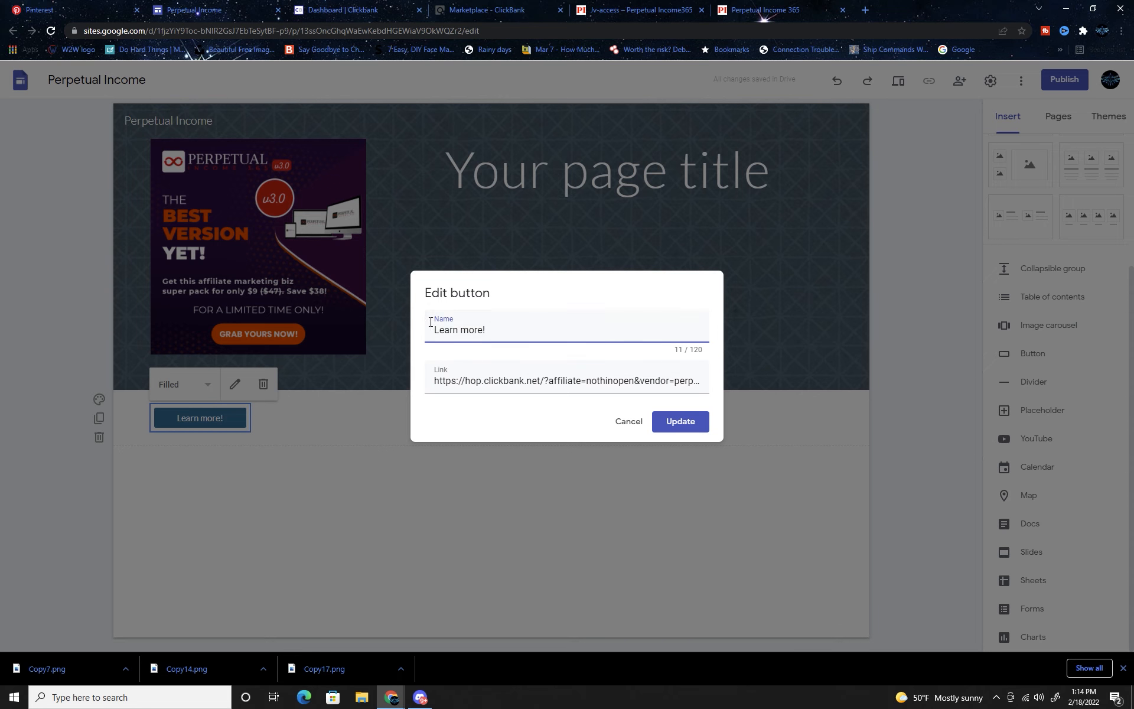
left_click(626, 421)
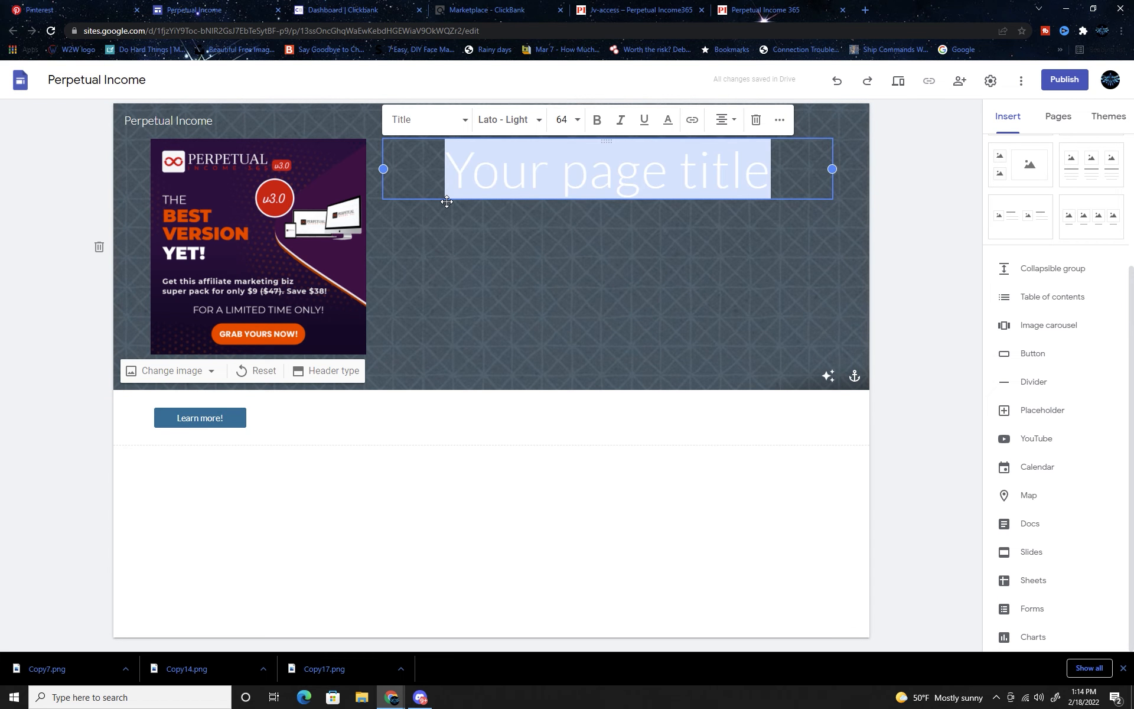
Clear the placeholder page title text in the header
key("delete")
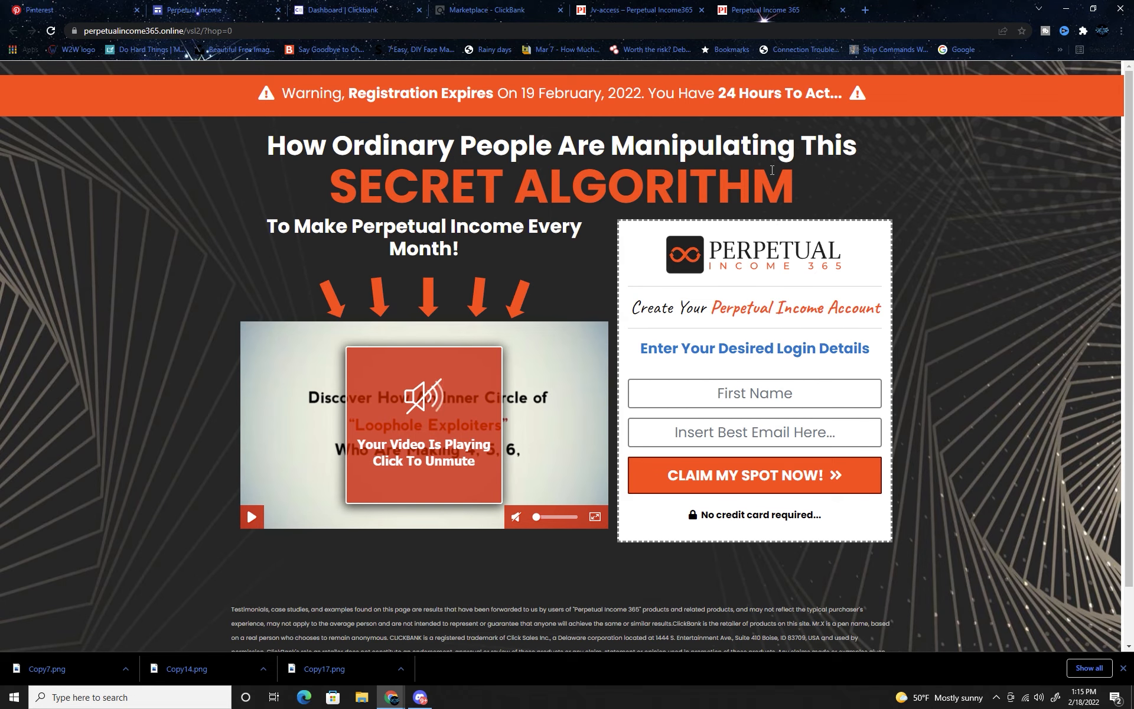
mouse_move(439, 230)
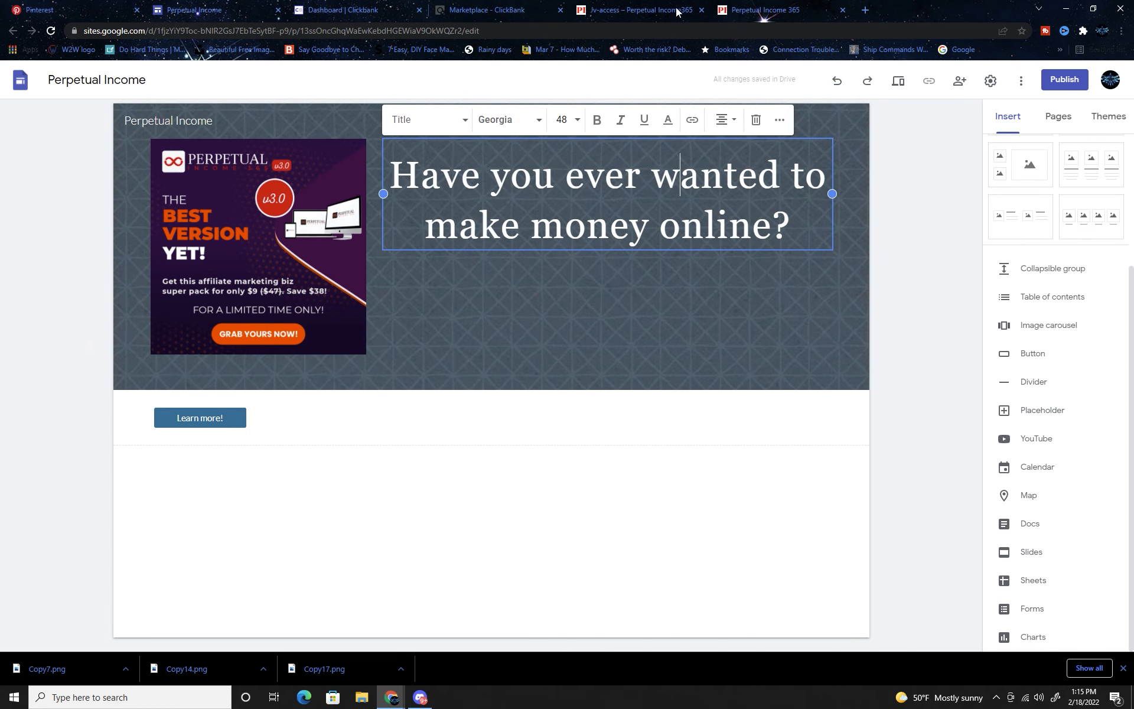
Color 'make money online' red and add 'Good news! With Perpetual Income365 you'll learn how!' with its phrases red
left_click_drag(426, 226, 586, 225)
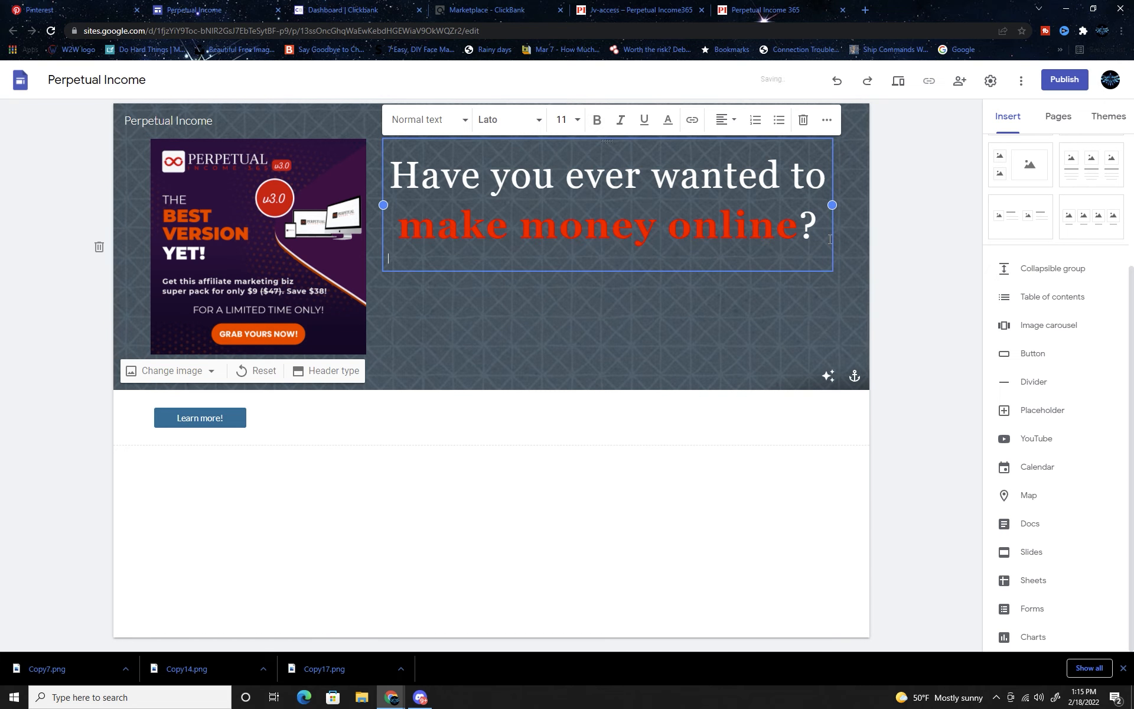
type("I ah")
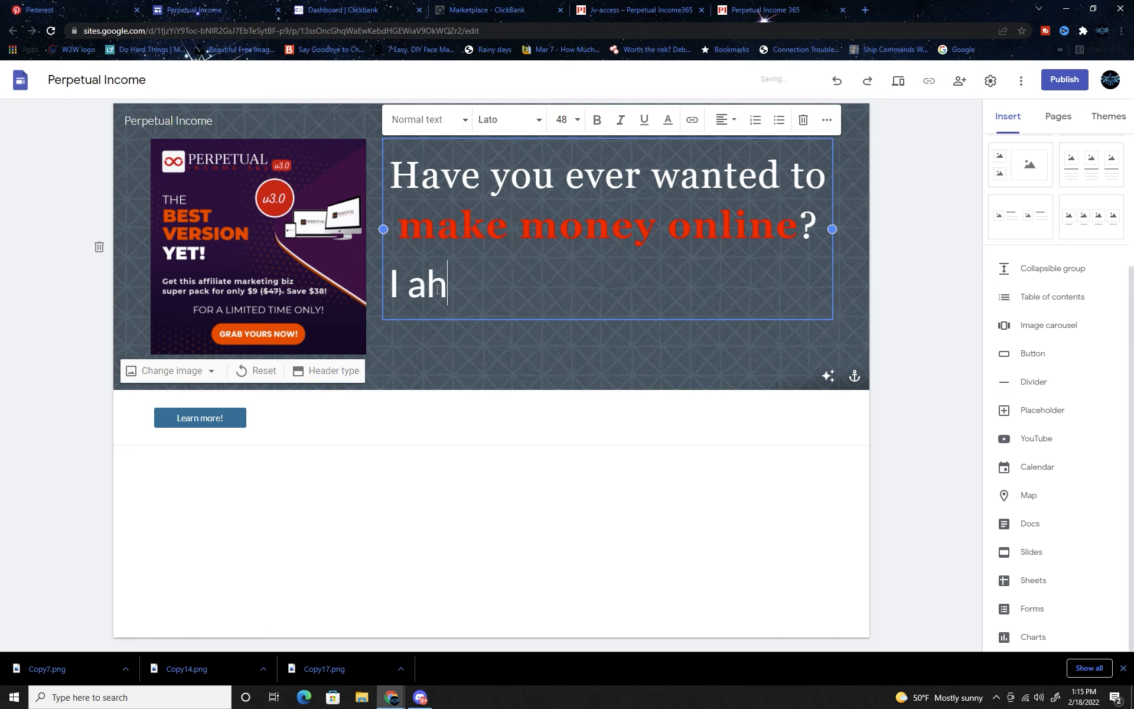
type("Good news!  With Perpeti")
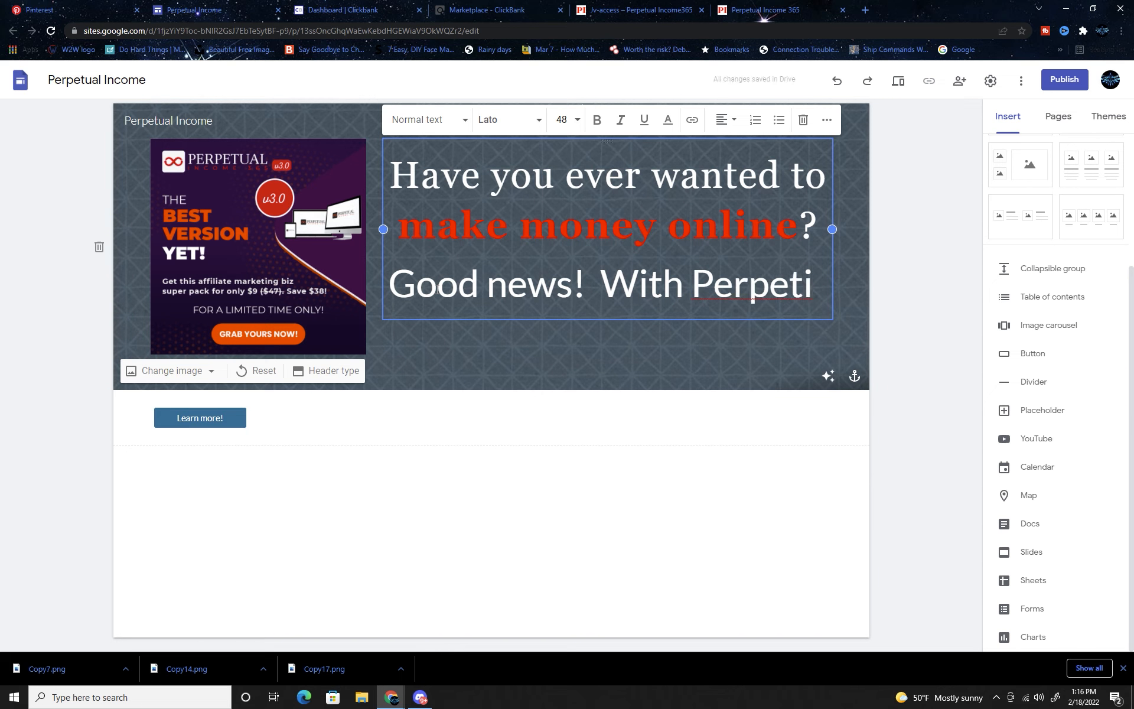
type("ual Income3")
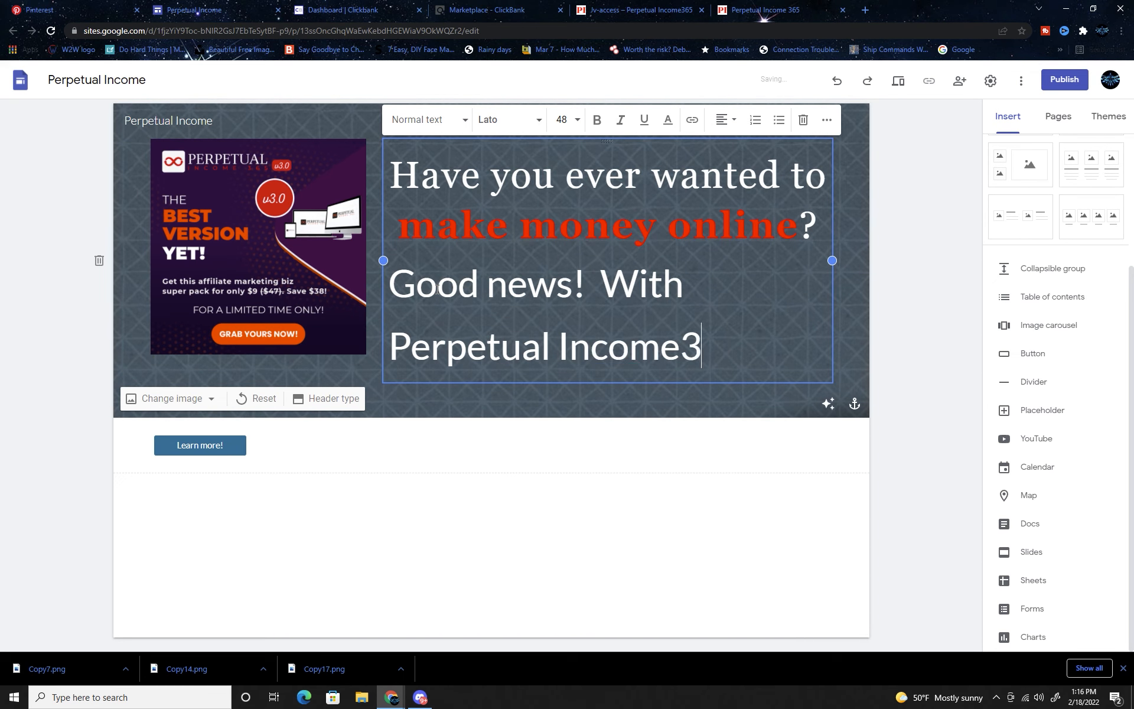
type("65 you'll learn how!")
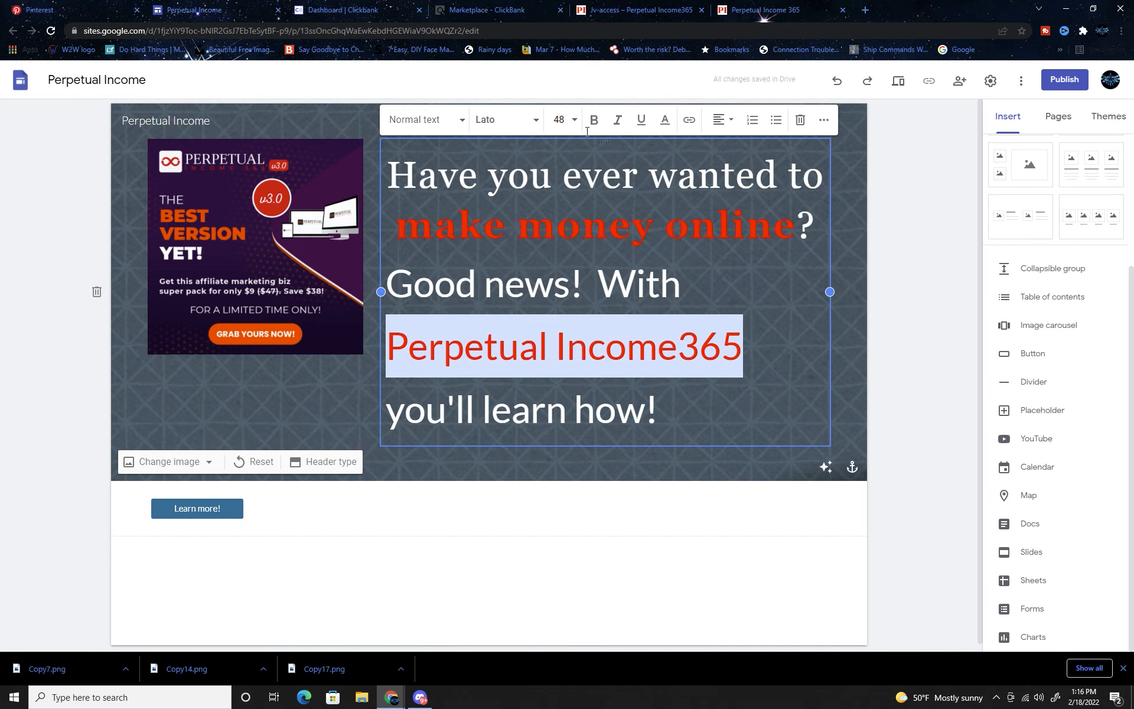
left_click(663, 121)
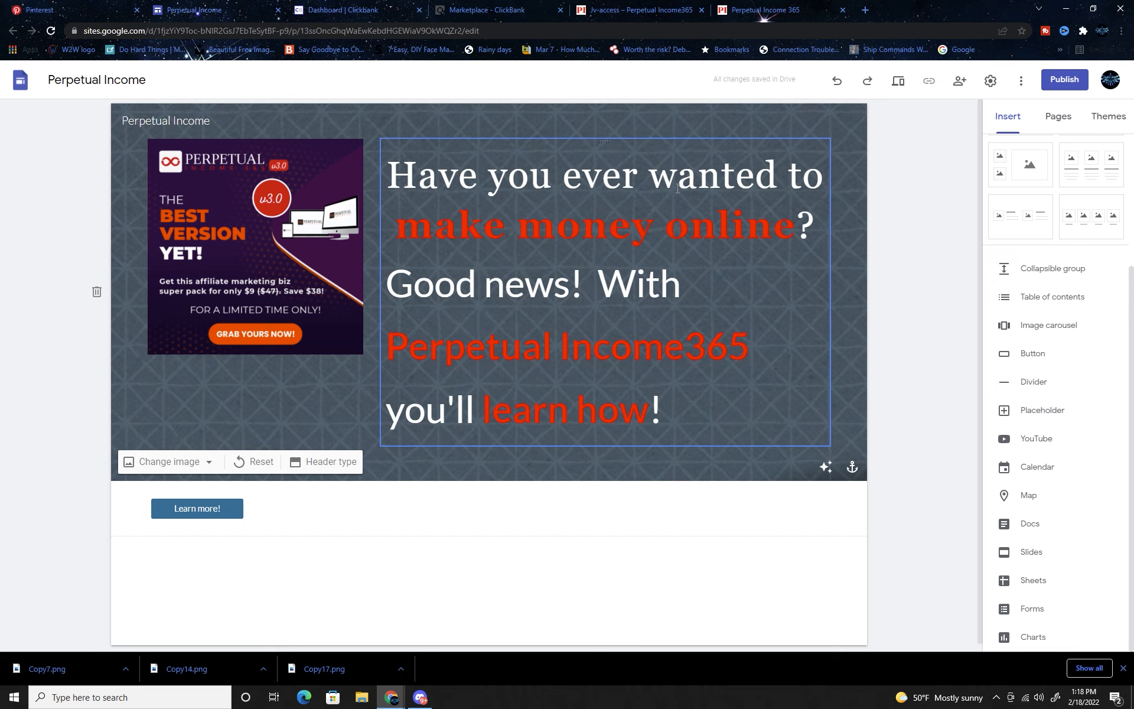
mouse_move(590, 372)
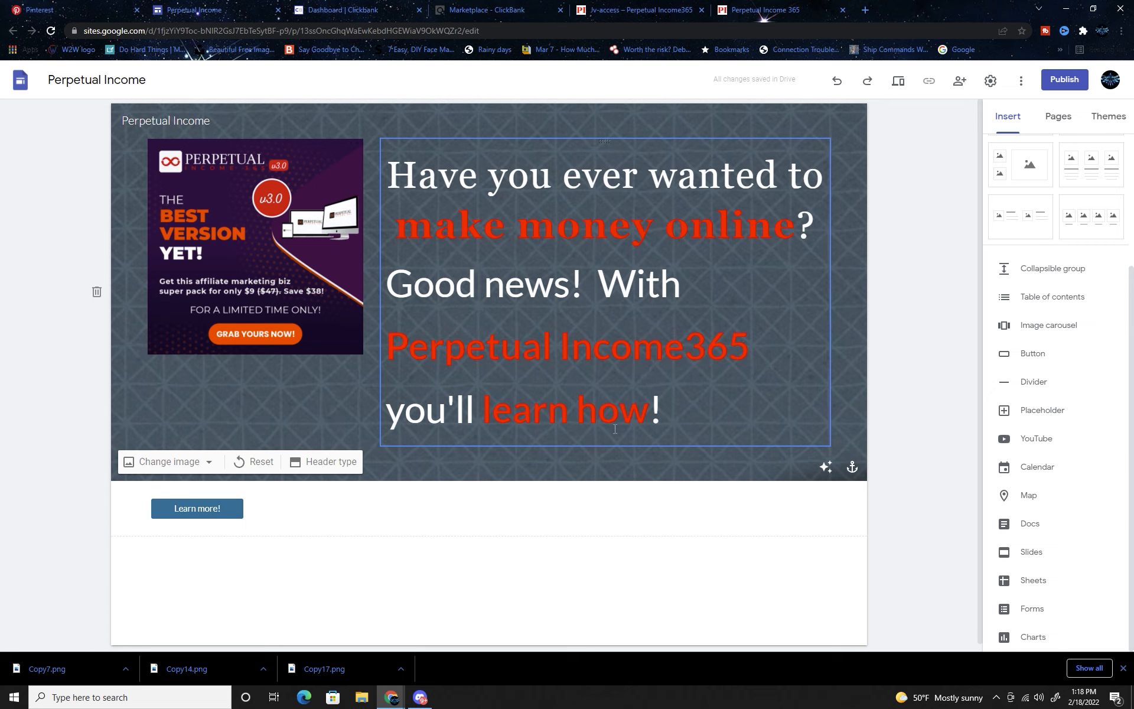
Link the header words 'learn how' to the ClickBank VSL hoplink copied from the JV page
double_click(550, 410)
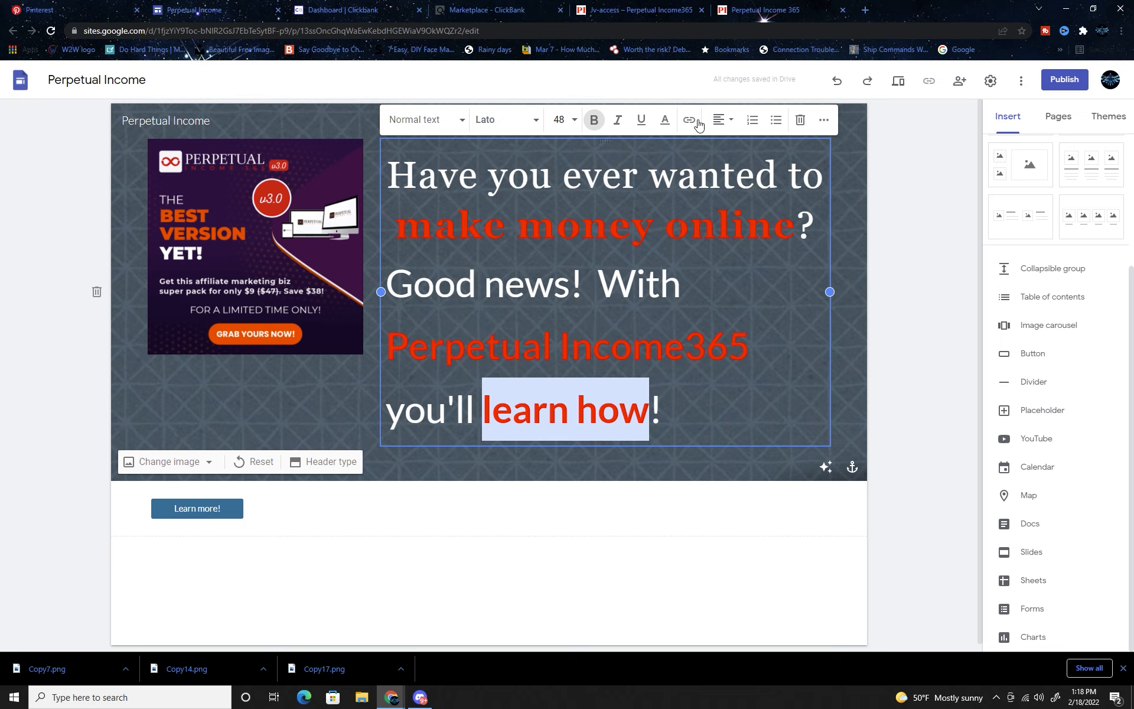
mouse_move(687, 119)
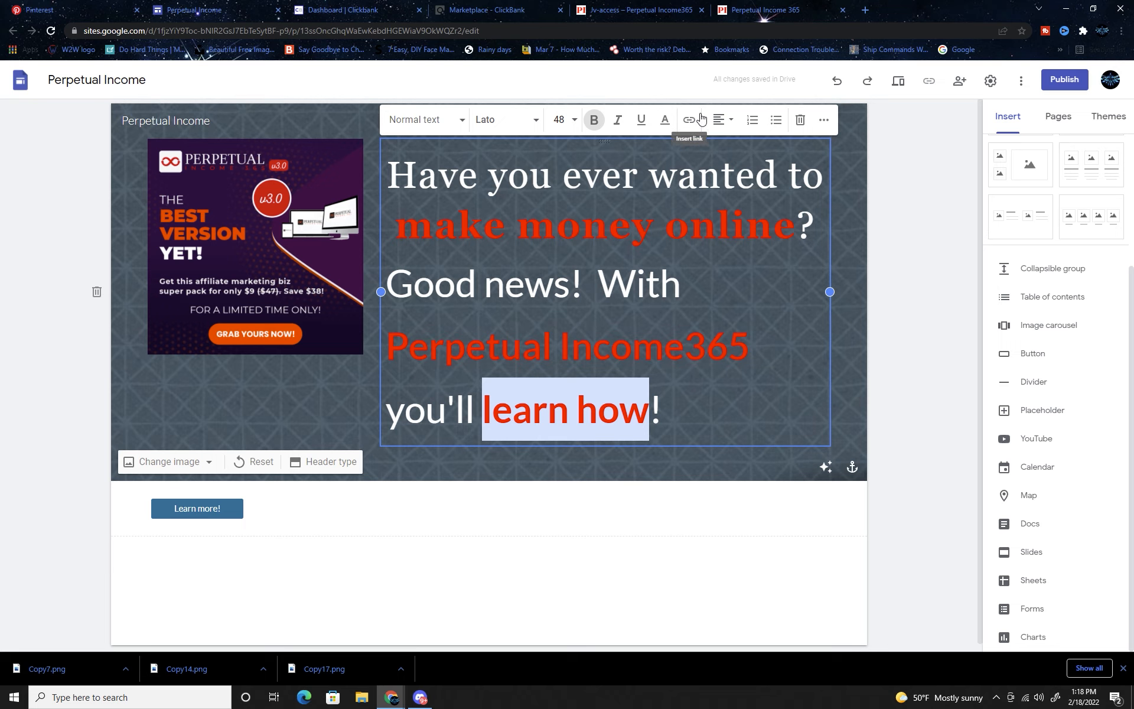
left_click(687, 119)
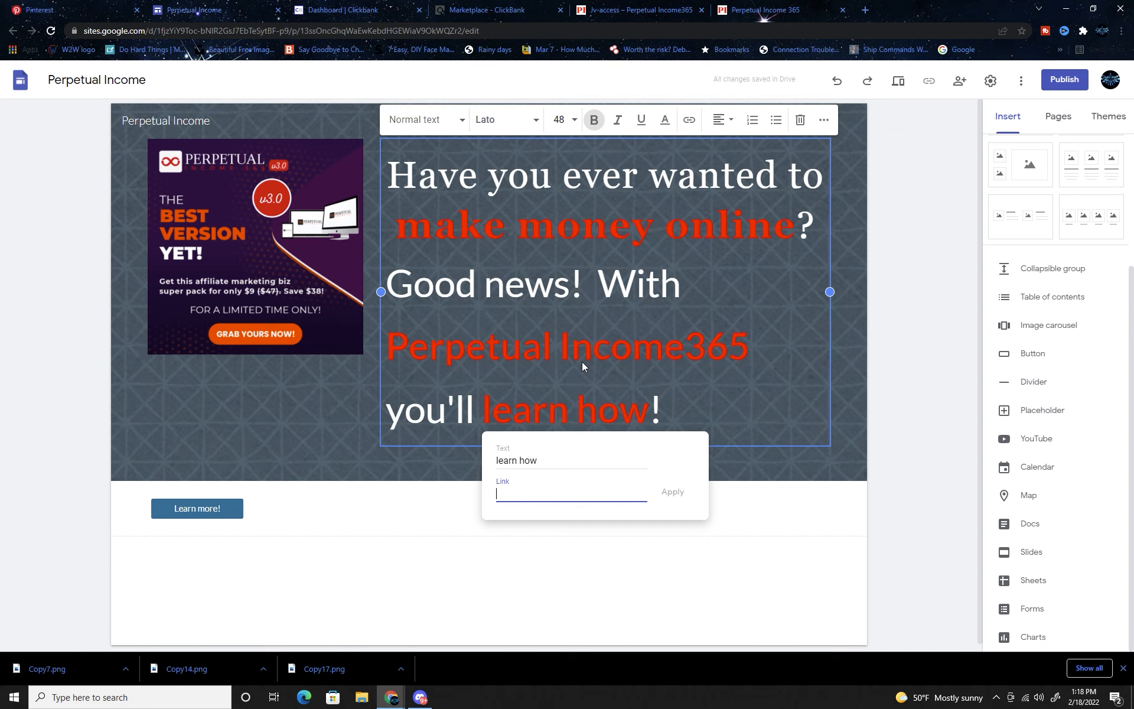
mouse_move(519, 416)
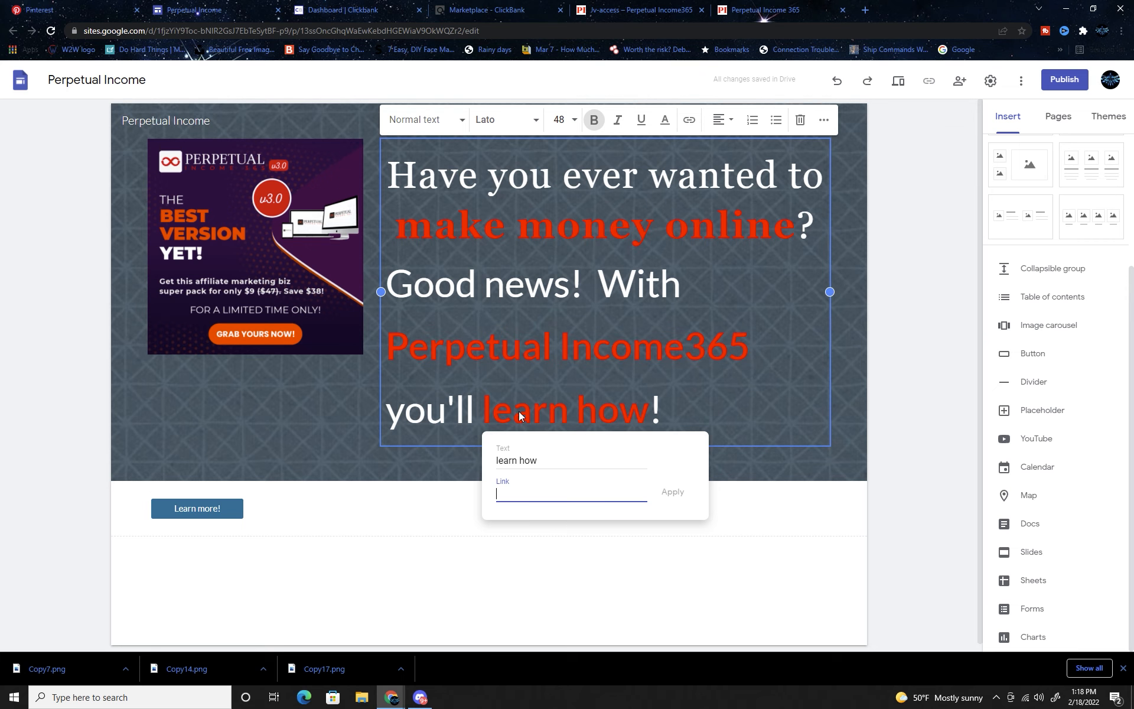
left_click(633, 11)
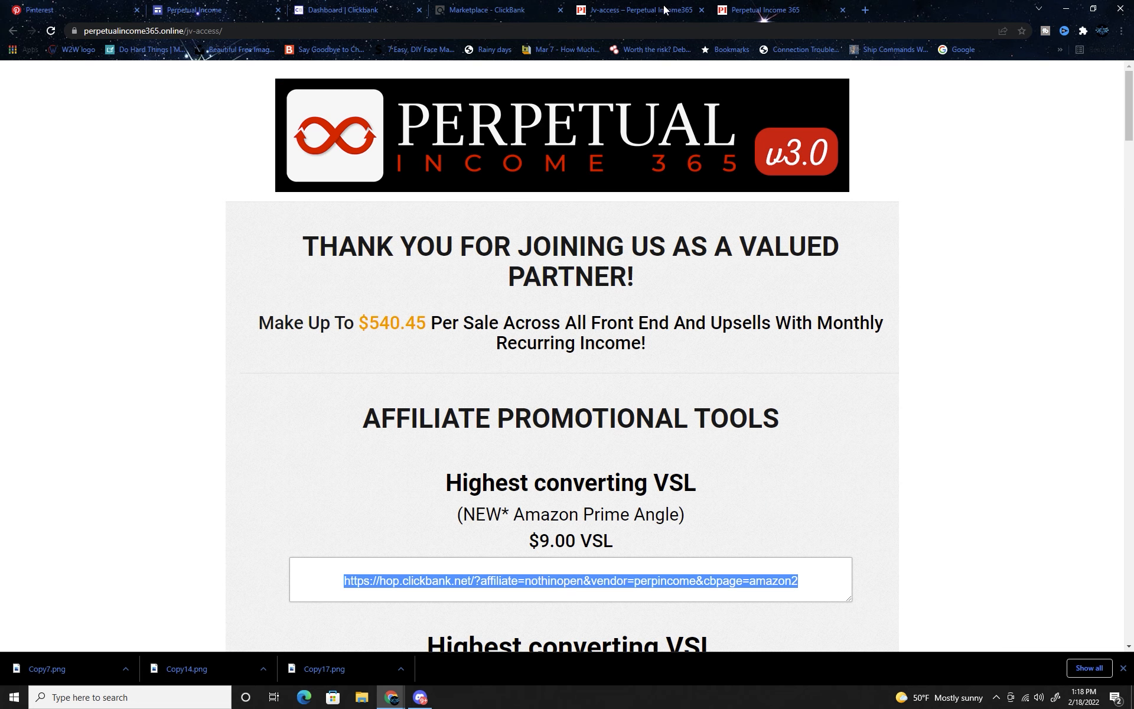
left_click(384, 580)
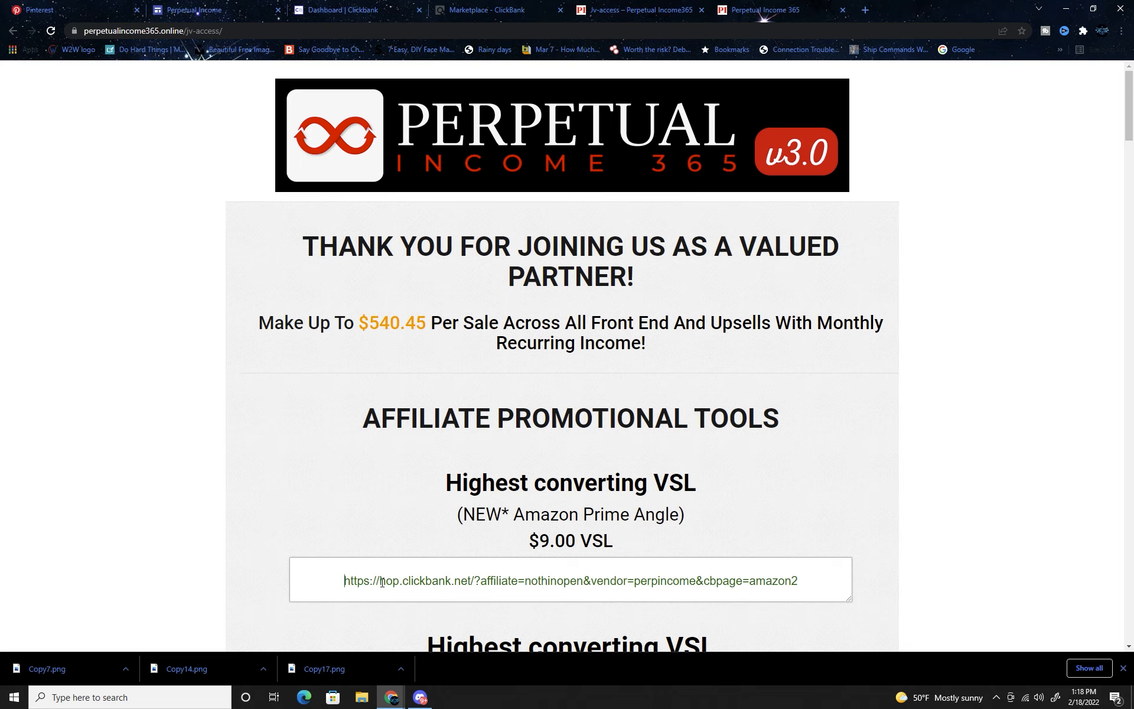
triple_click(569, 580)
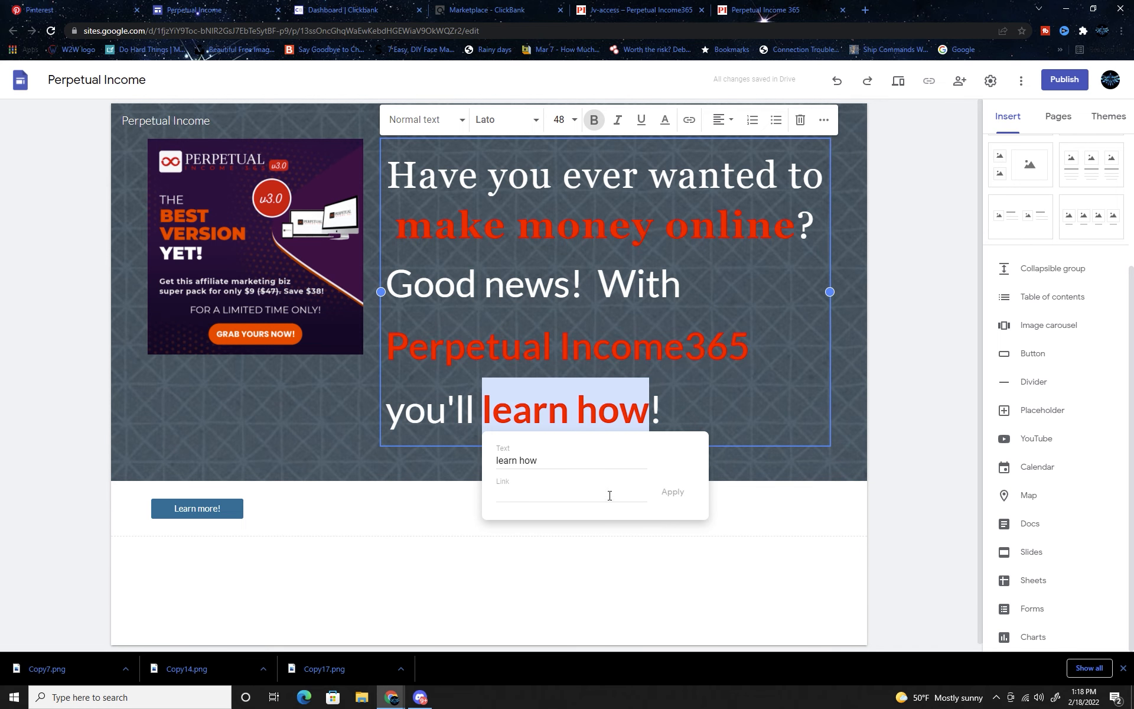
type("https://hop.clickbank.net/?affiliate...")
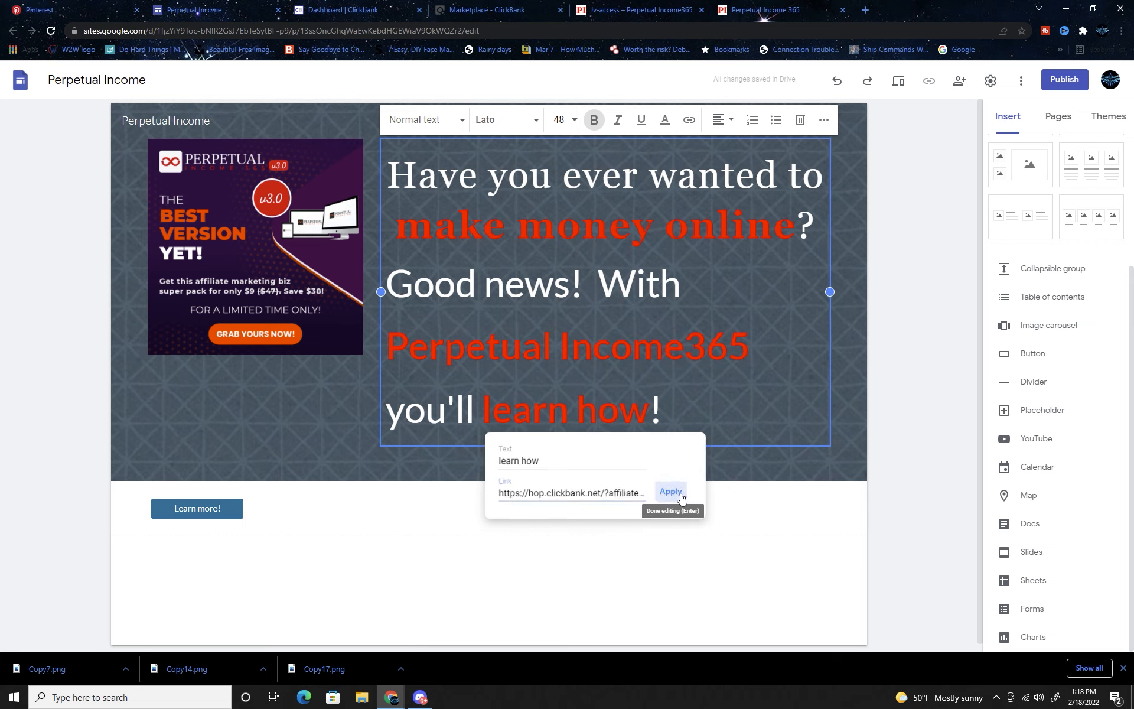
left_click(669, 492)
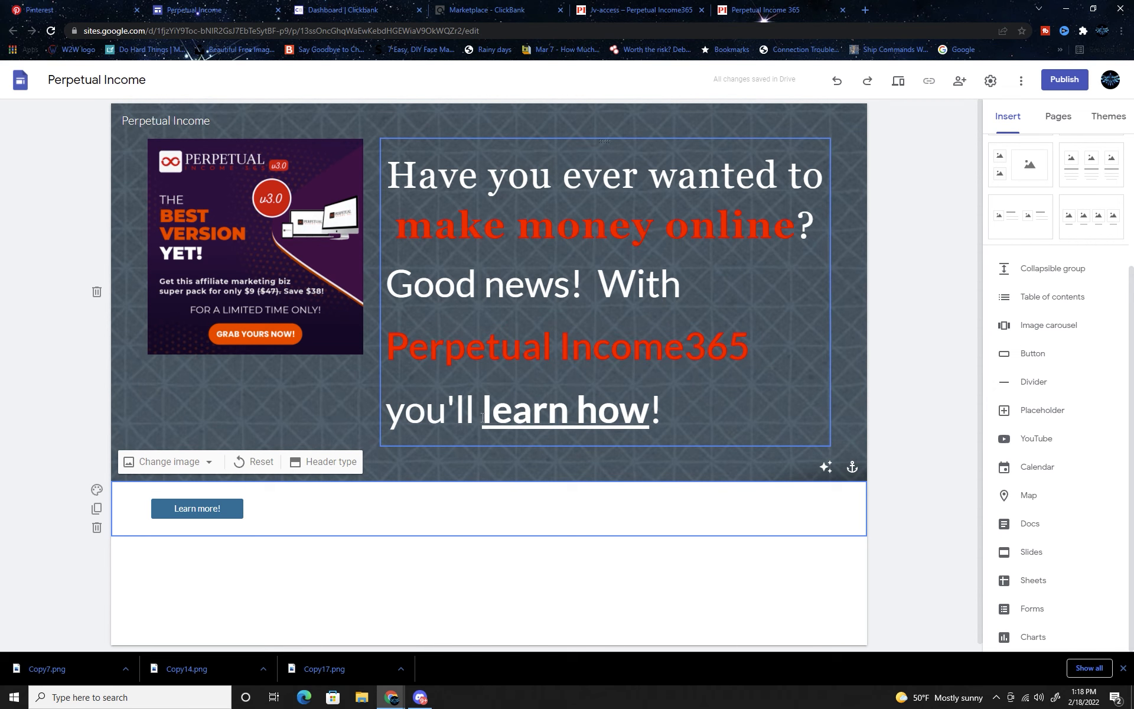
Move the Learn more! button into the header beneath the linked headline text
left_click(663, 119)
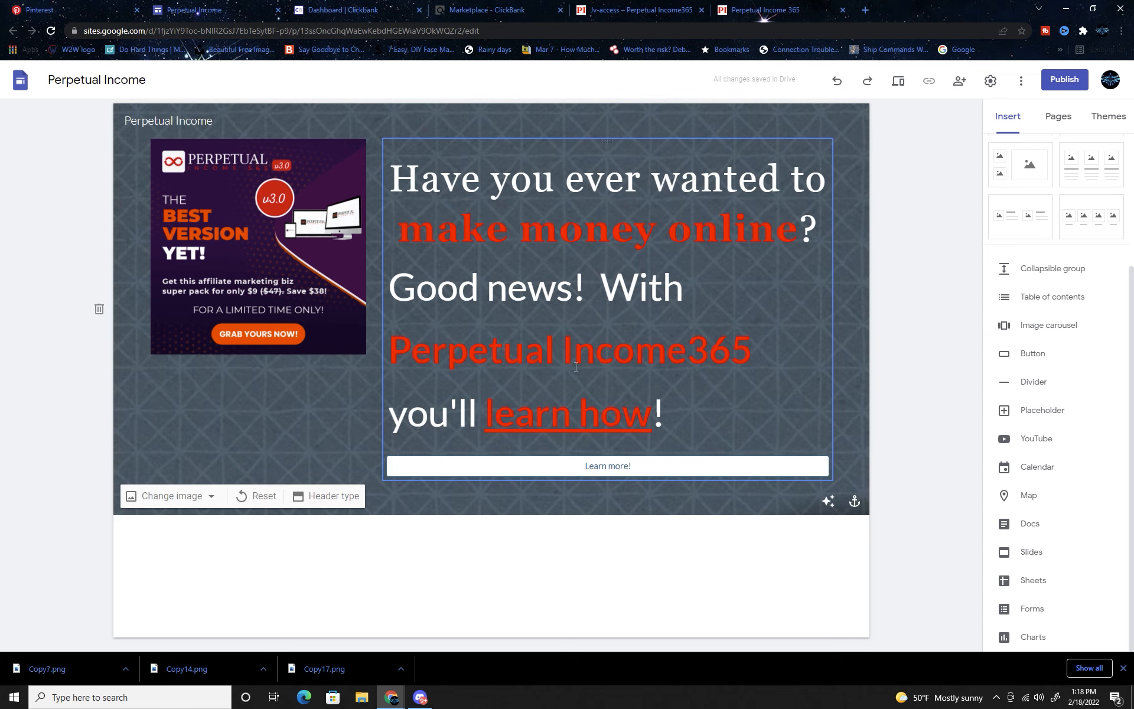
left_click(28, 259)
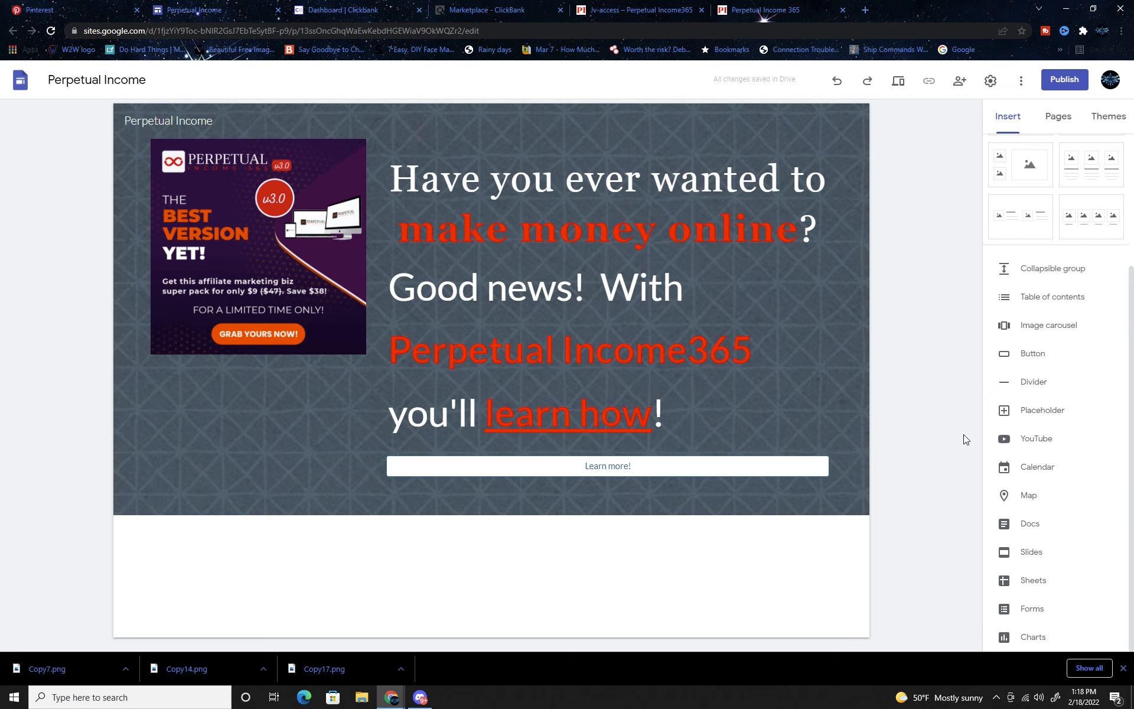
mouse_move(586, 5)
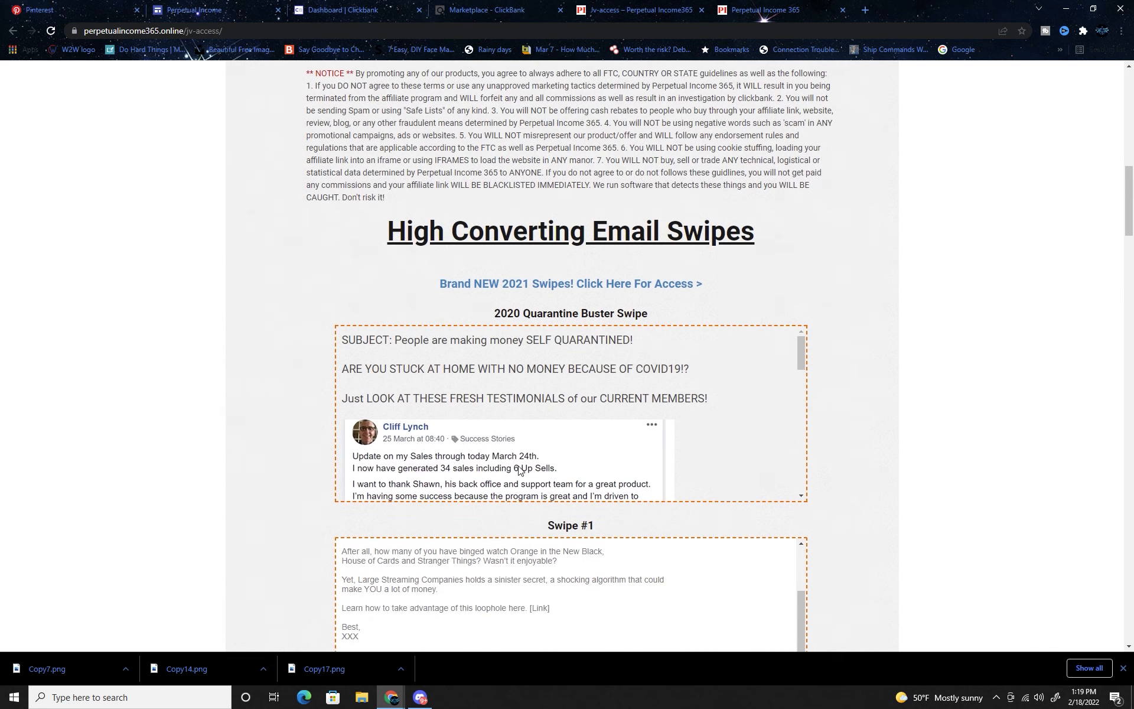
scroll("down", 3)
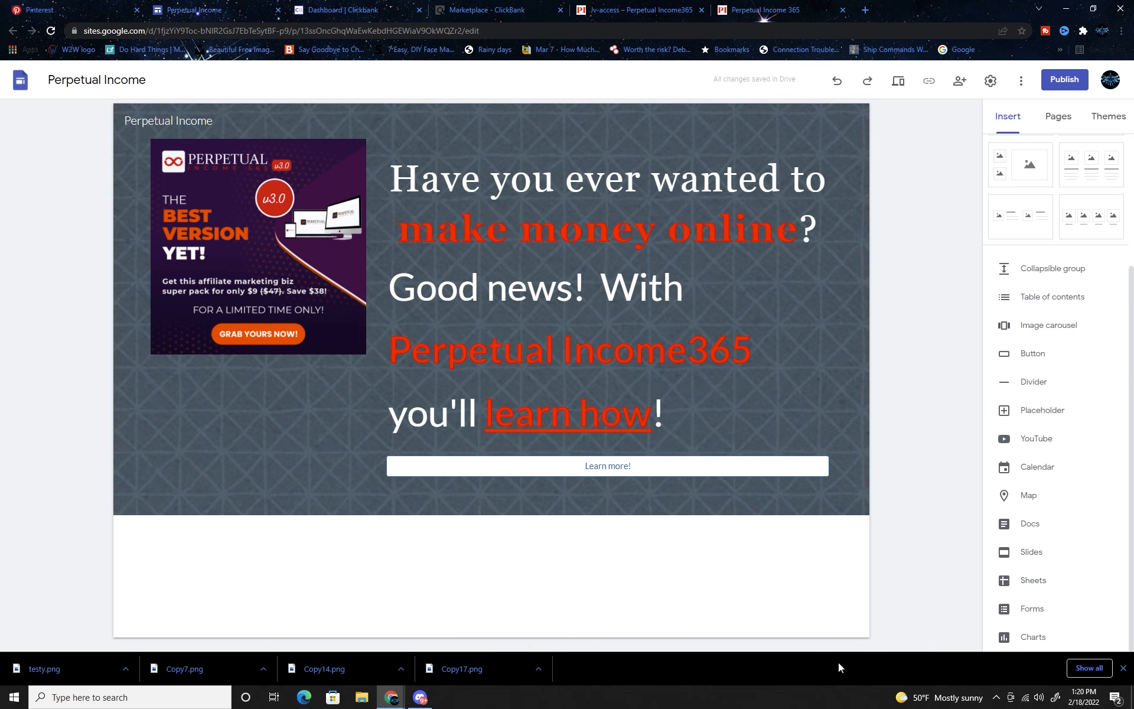
Insert a text block below the header set to Merriweather at 24 point for the digital-nomad copy
left_click(607, 289)
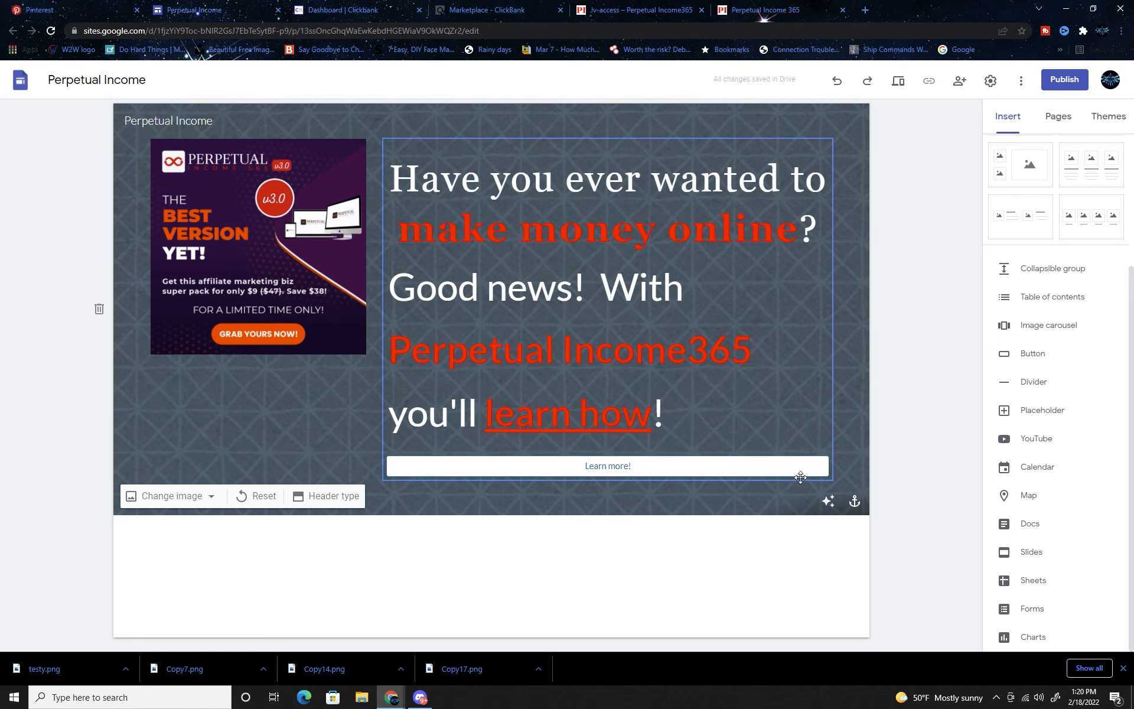
left_click(607, 466)
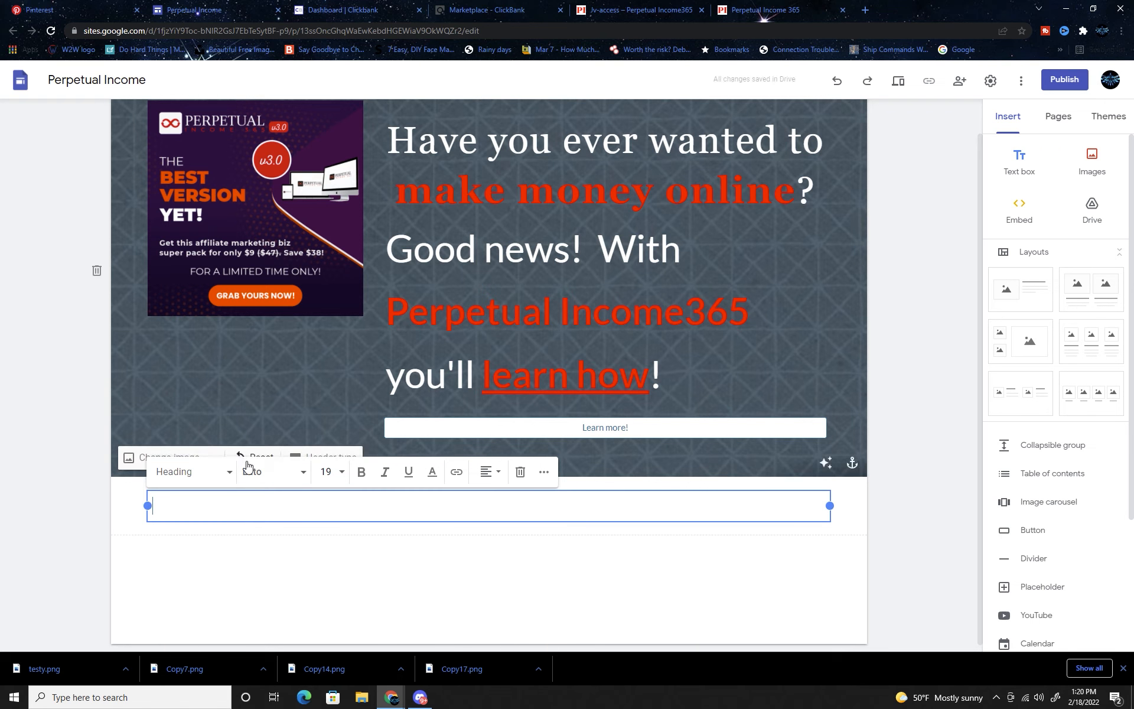
left_click(191, 472)
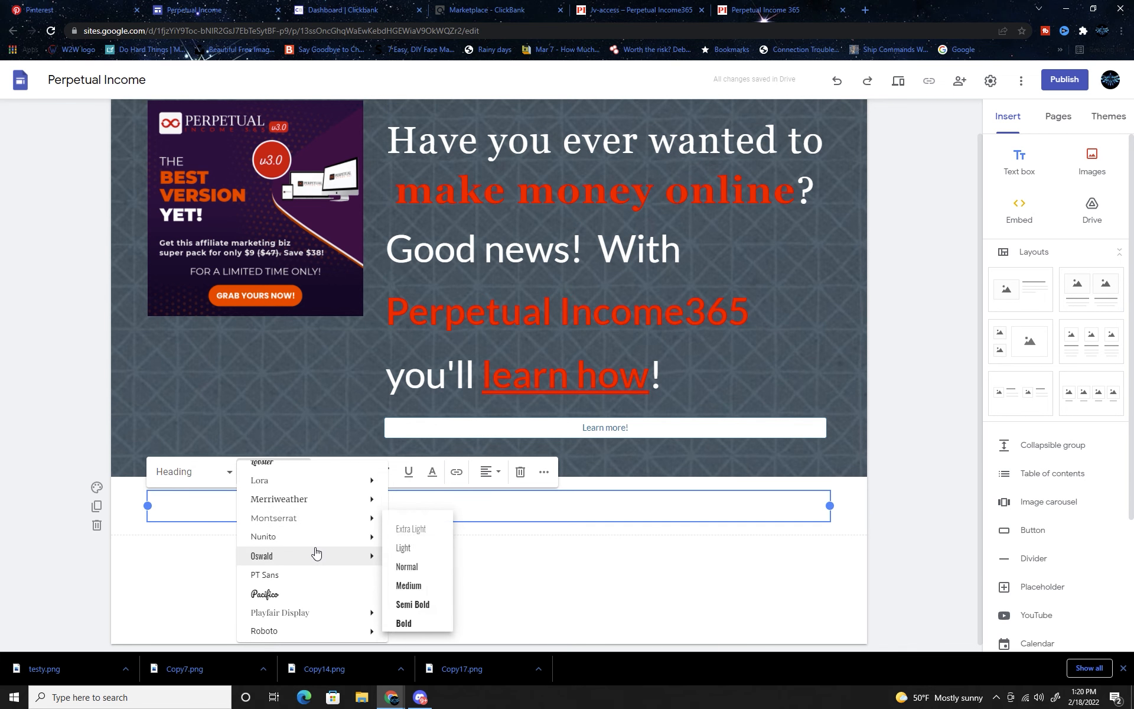
mouse_move(279, 498)
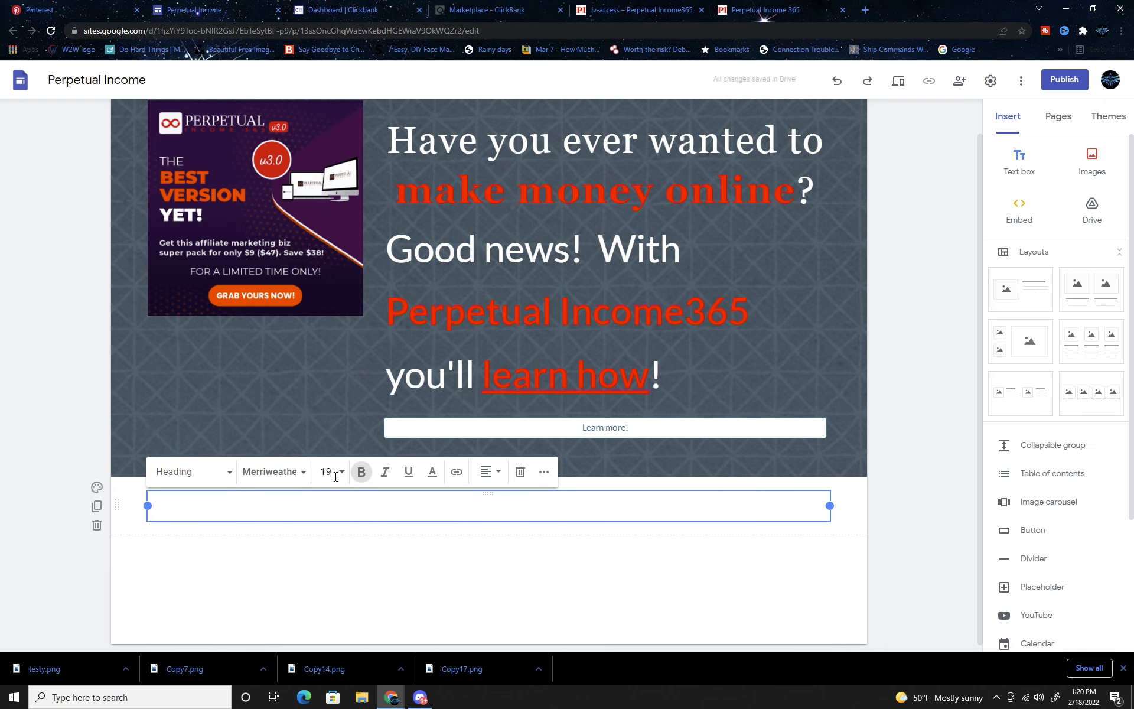
left_click(331, 471)
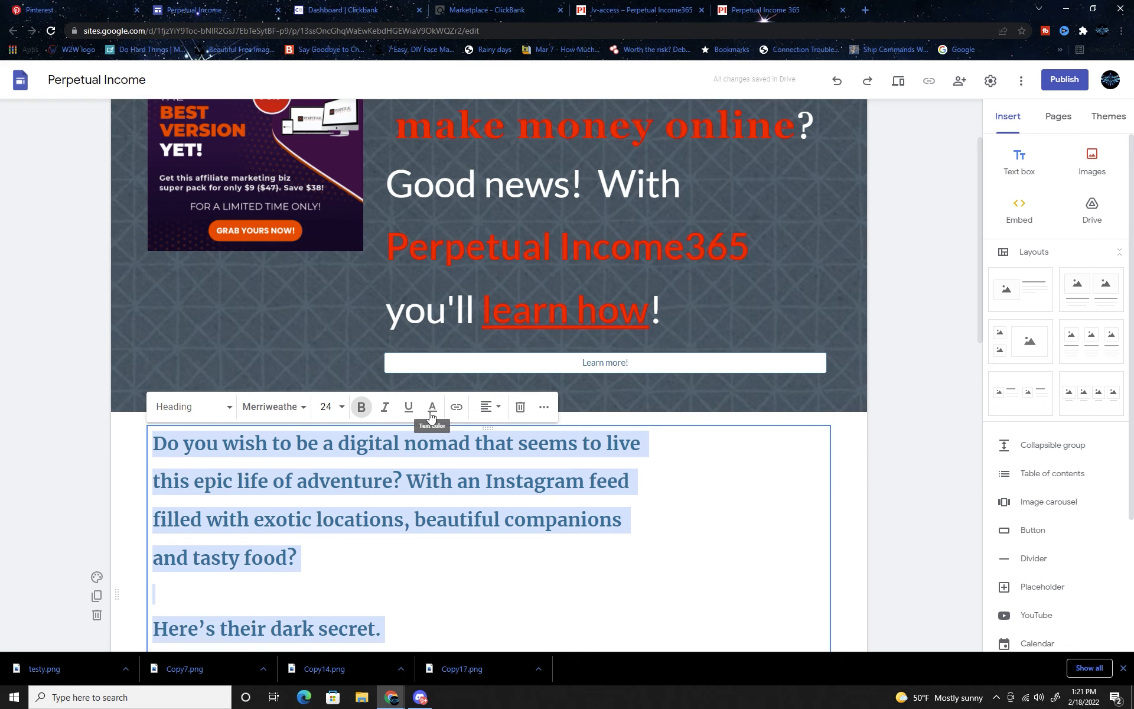
Colour the new copy and move down to the nomad-earnings paragraphs about $1300 months and Shawn's sales
left_click(433, 405)
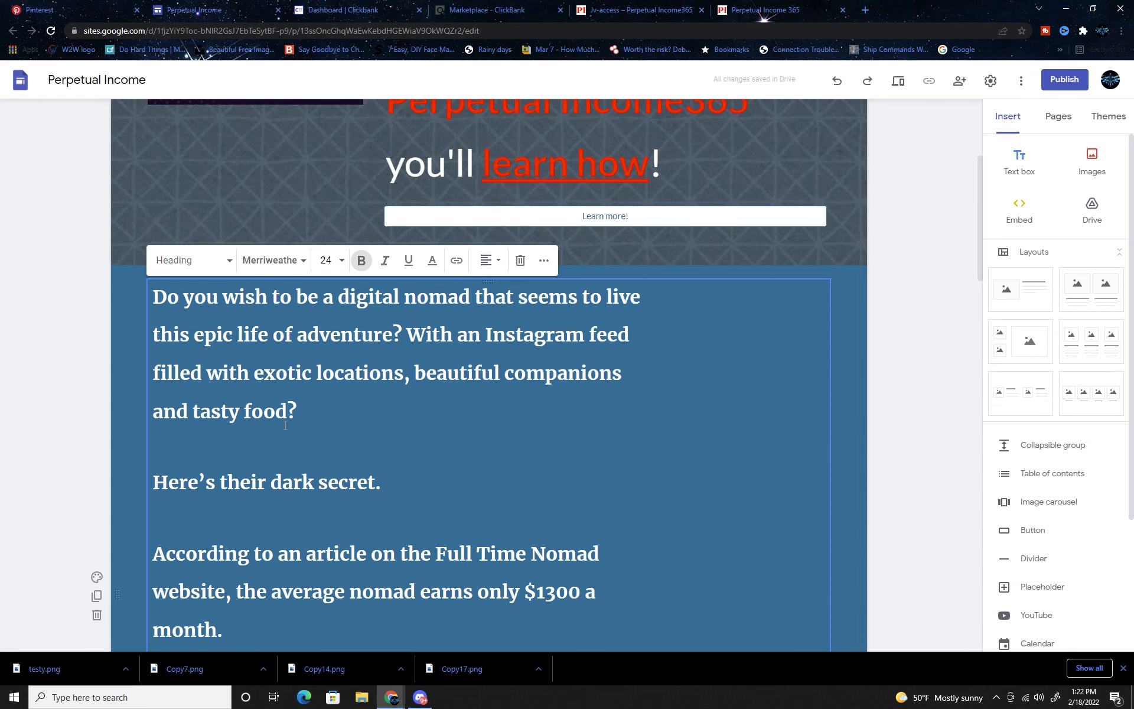
left_click(152, 447)
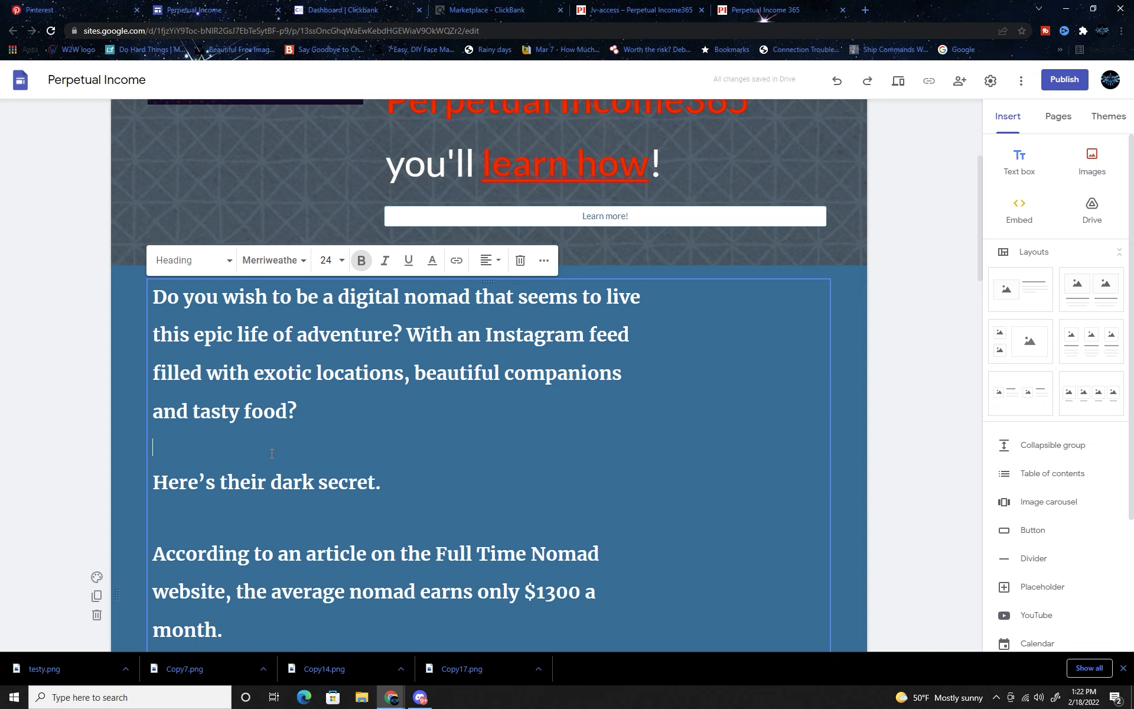
scroll("down", 3)
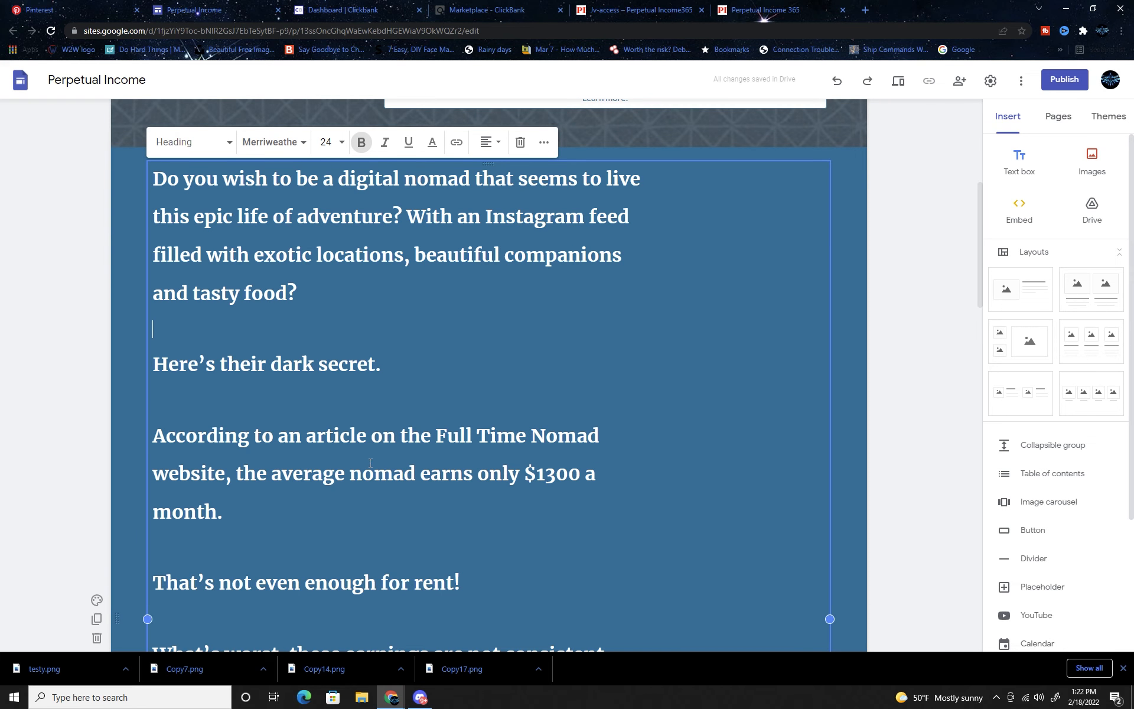
scroll("down", 3)
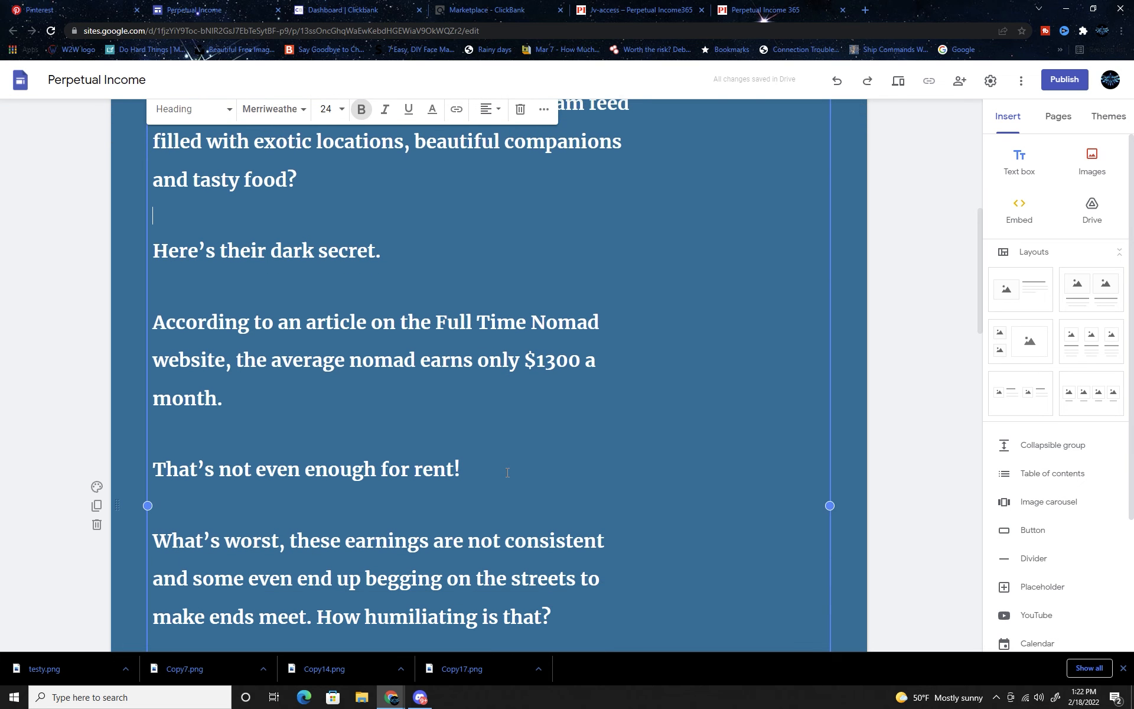
scroll("down", 3)
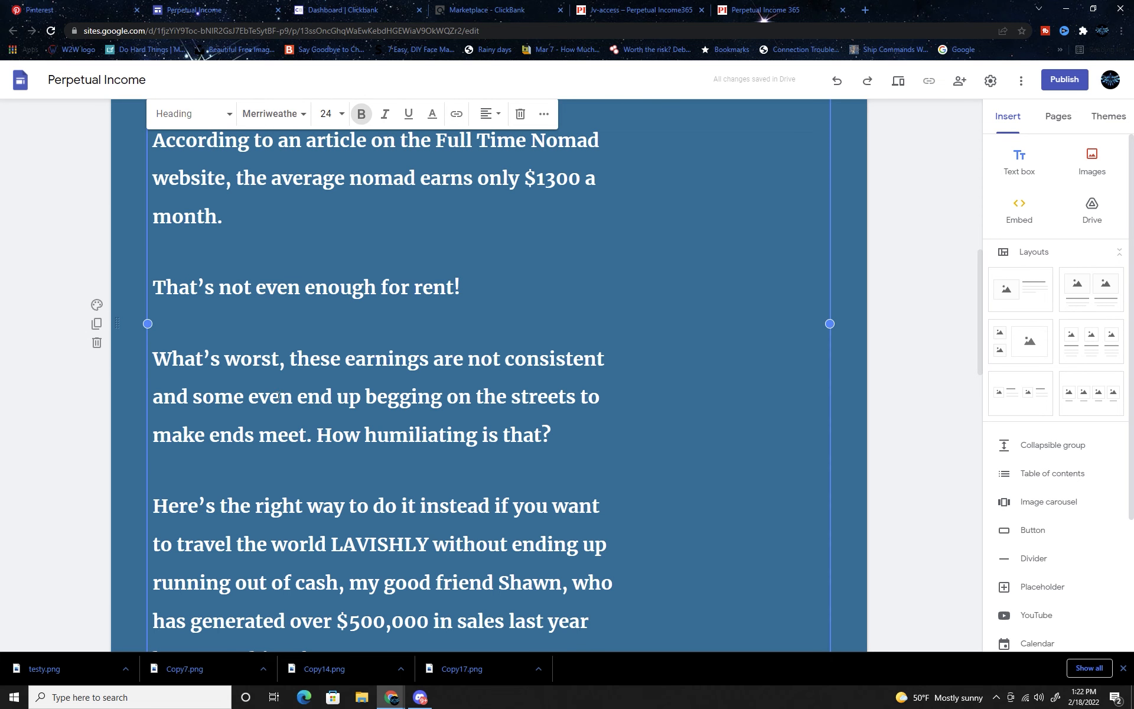
Make the rent sentence and the $500,000 sales phrase red, then select the Click here call-to-action line
left_click_drag(152, 287, 449, 287)
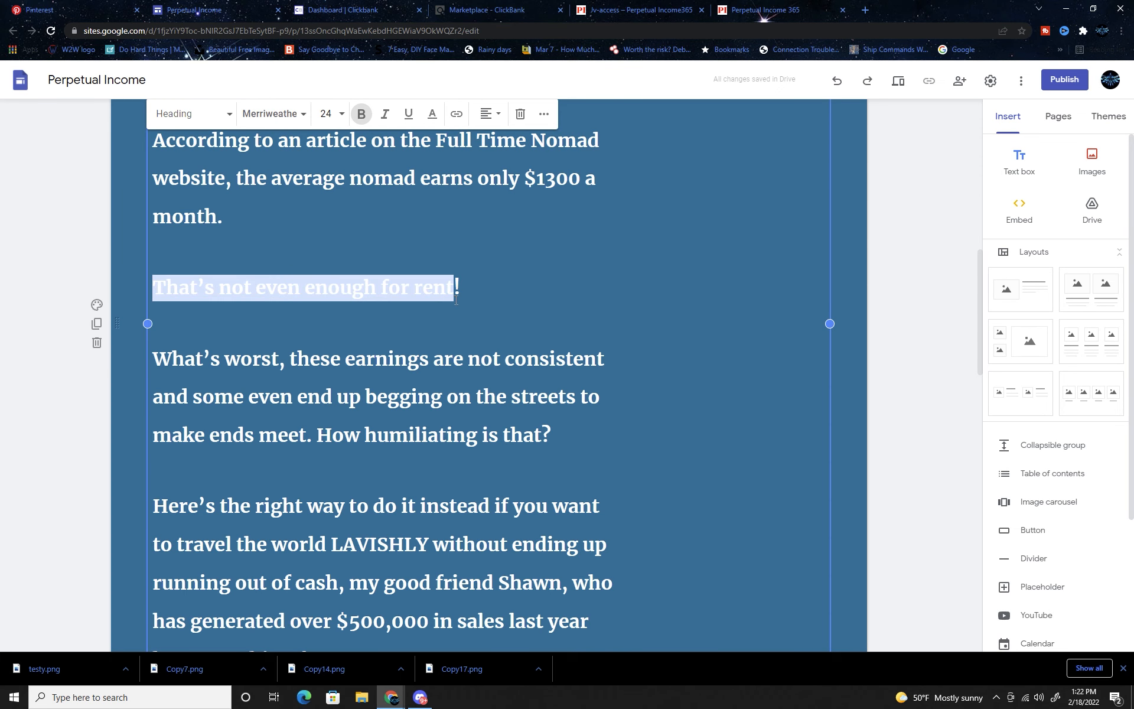
left_click(432, 114)
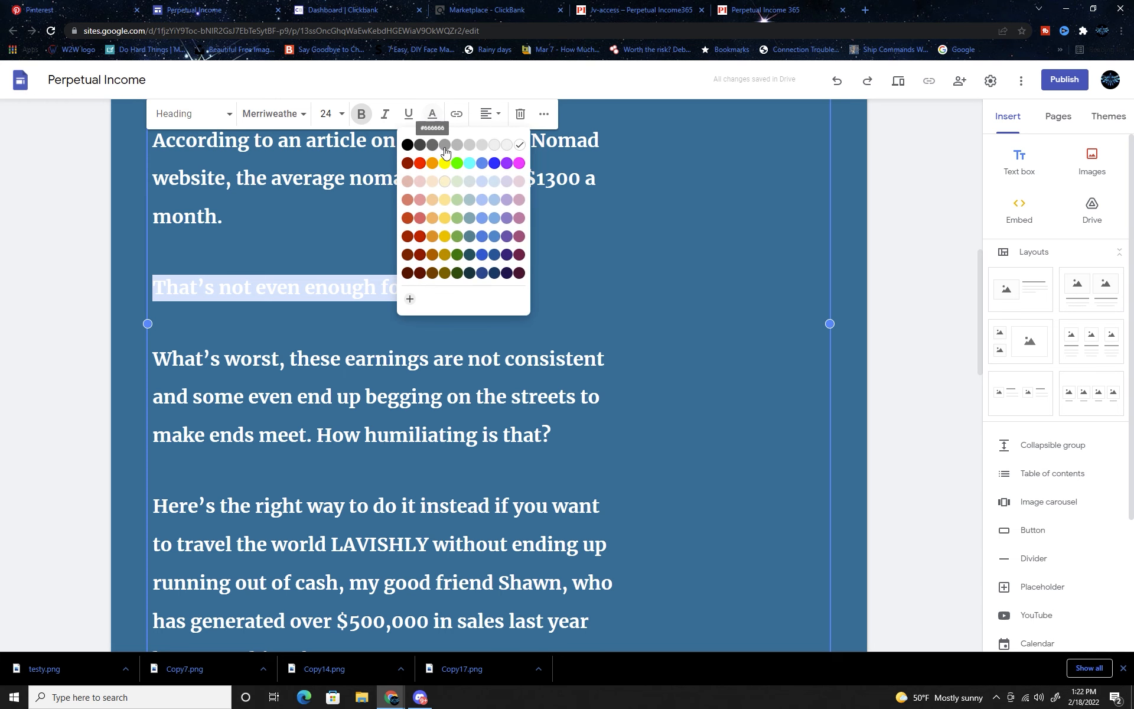
left_click(408, 163)
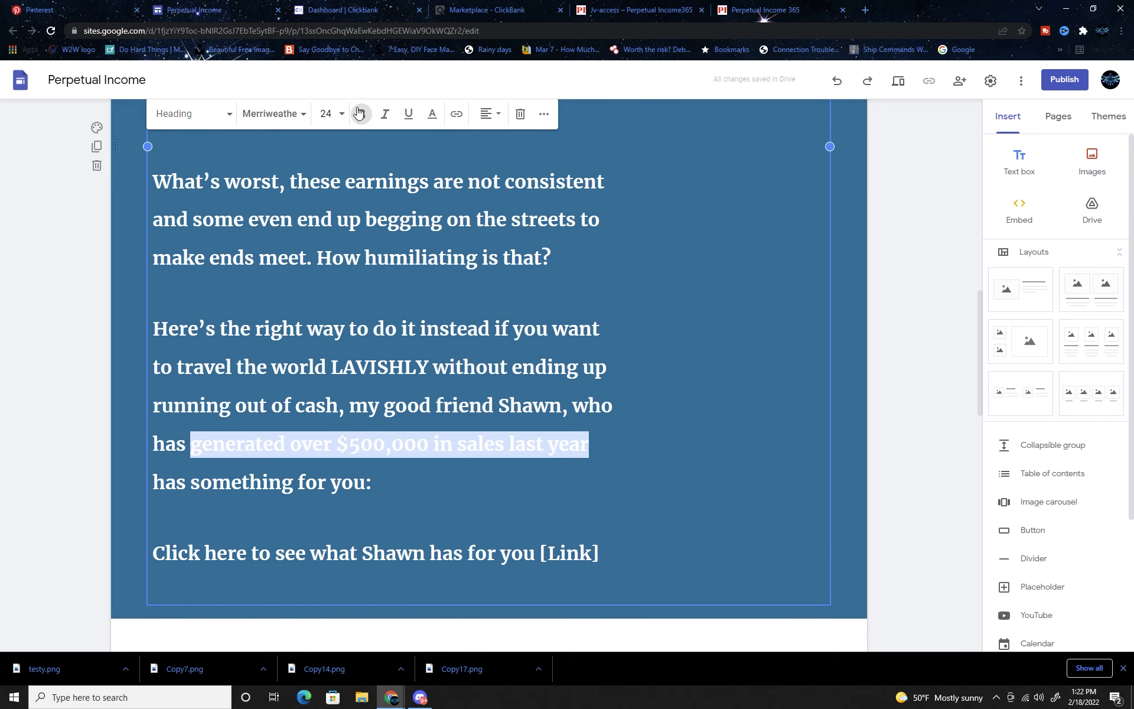
left_click(432, 113)
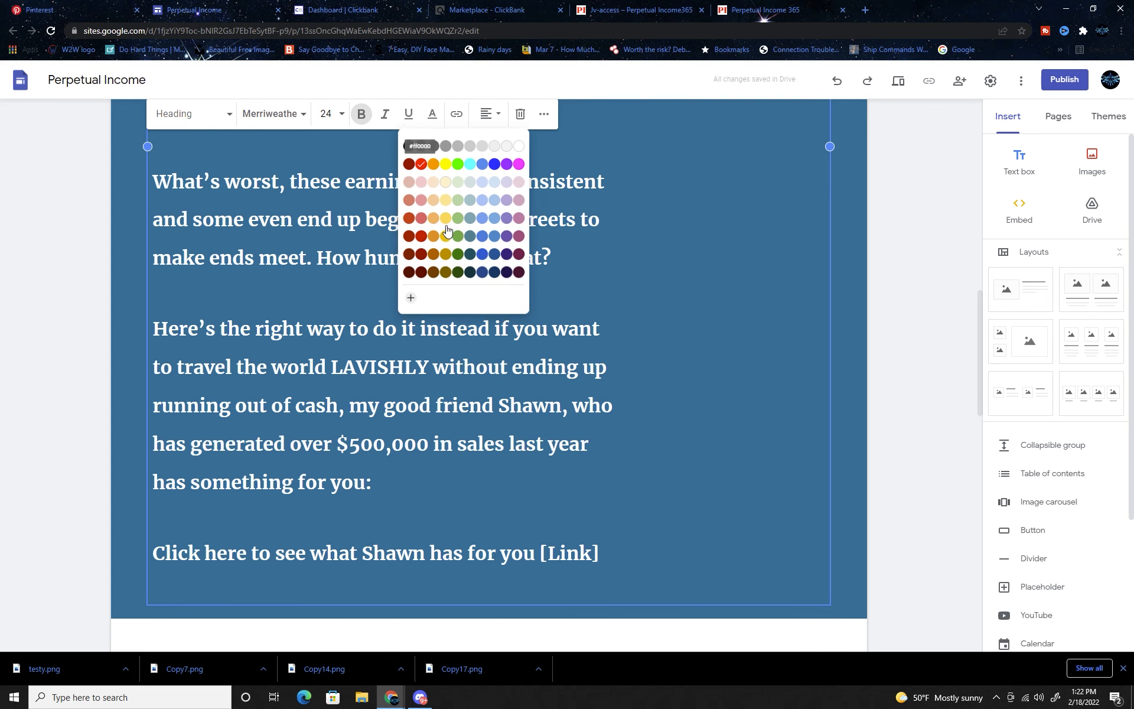
left_click(420, 164)
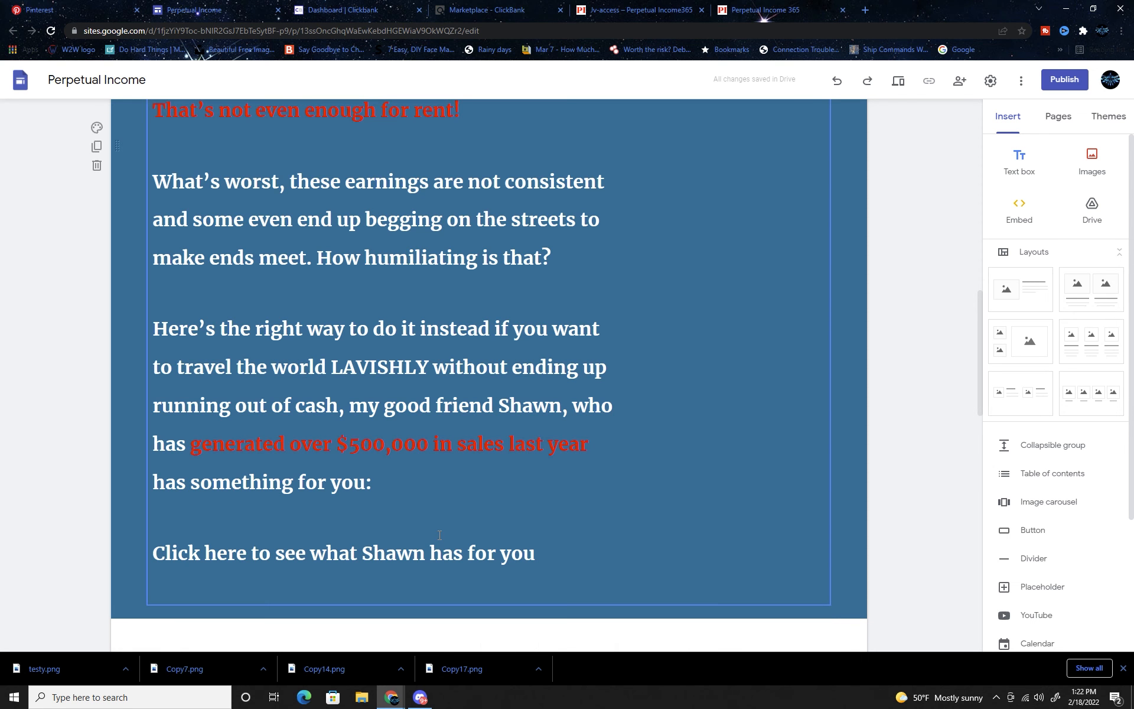
double_click(173, 553)
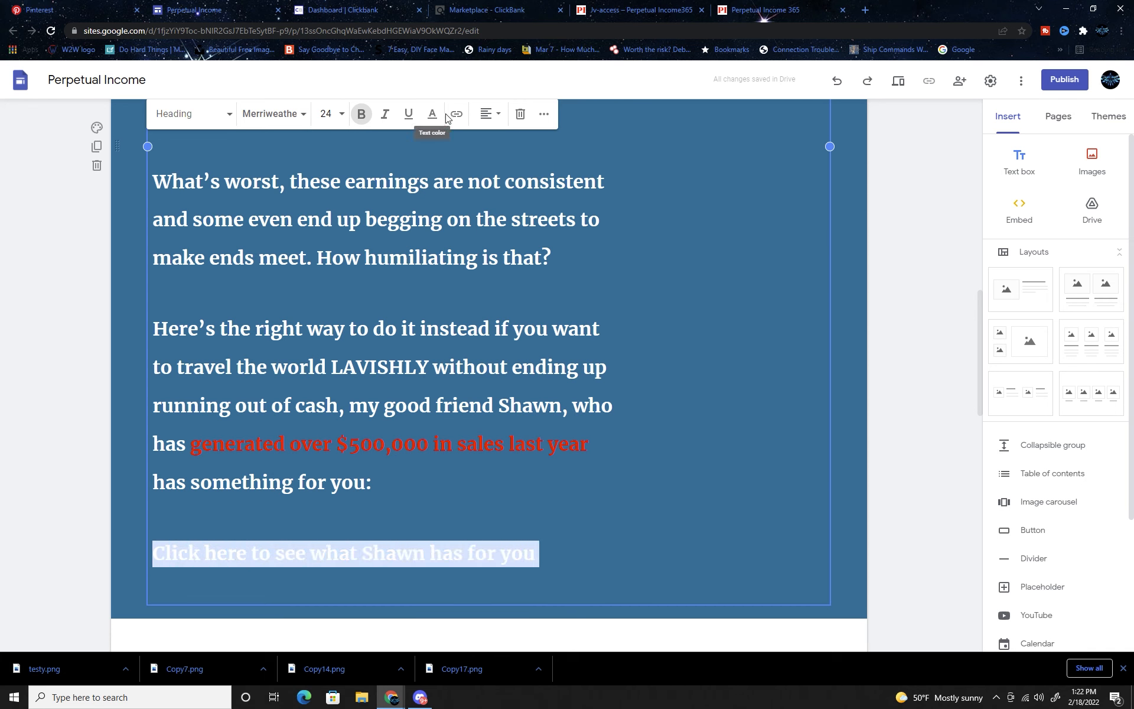
Link the 'Click here to see what Shawn has for you' line to the hop.clickbank URL and underline it
left_click(456, 113)
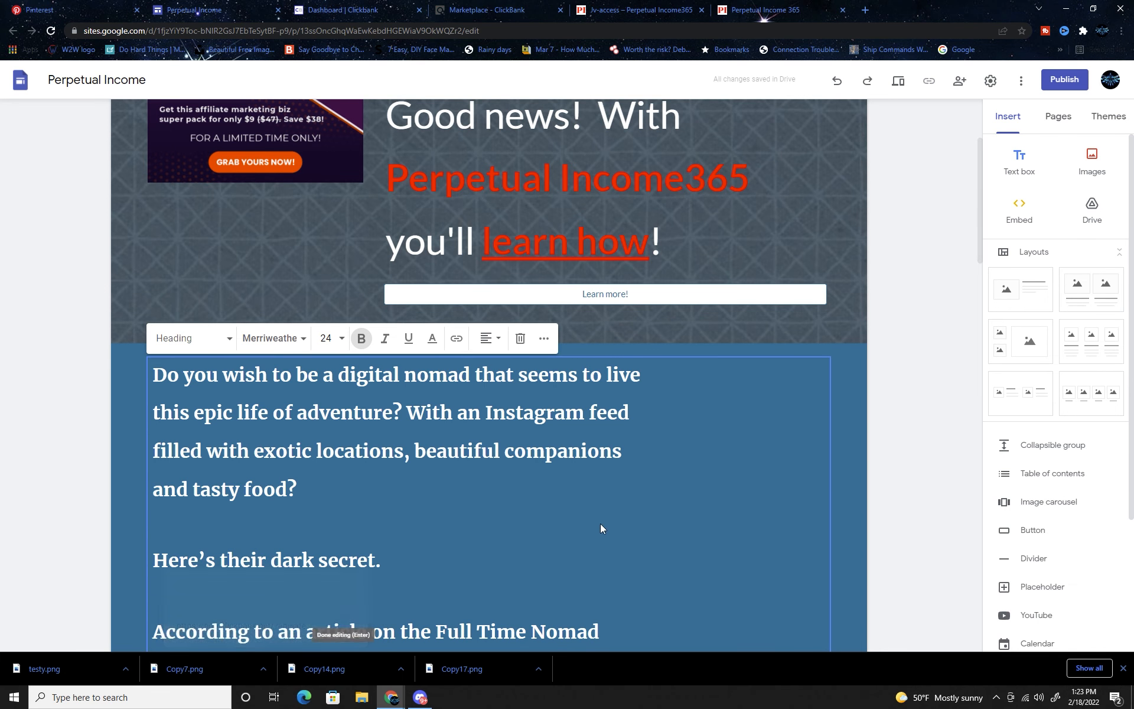
scroll("down", 3)
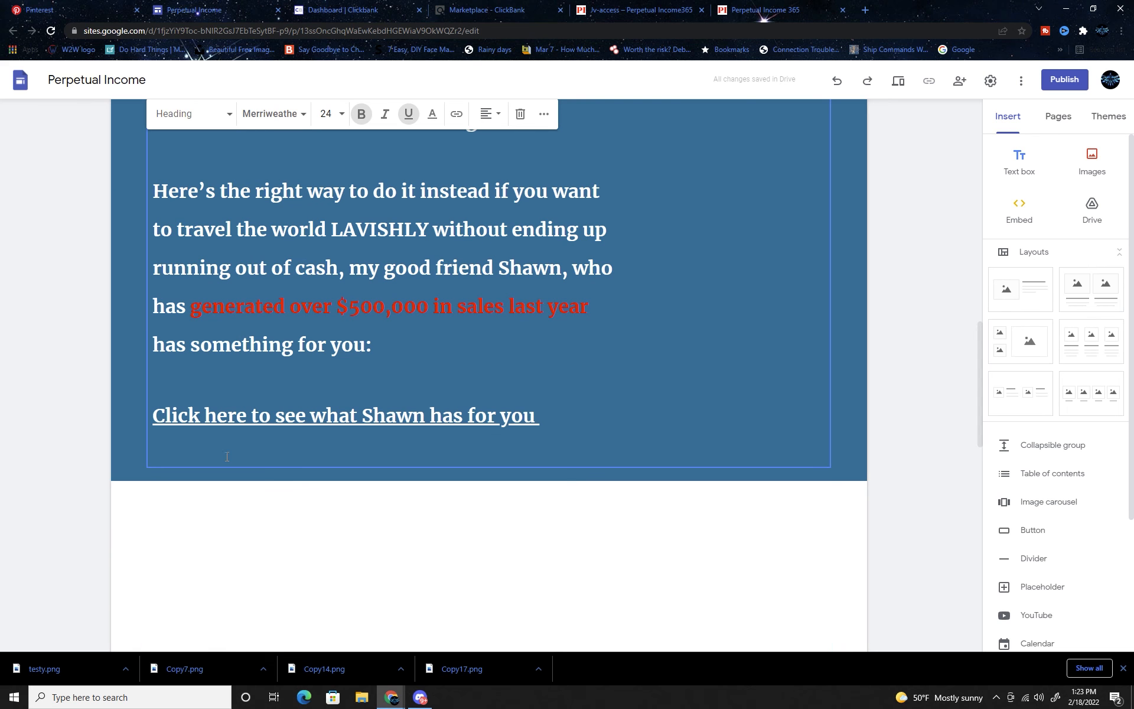
left_click(344, 415)
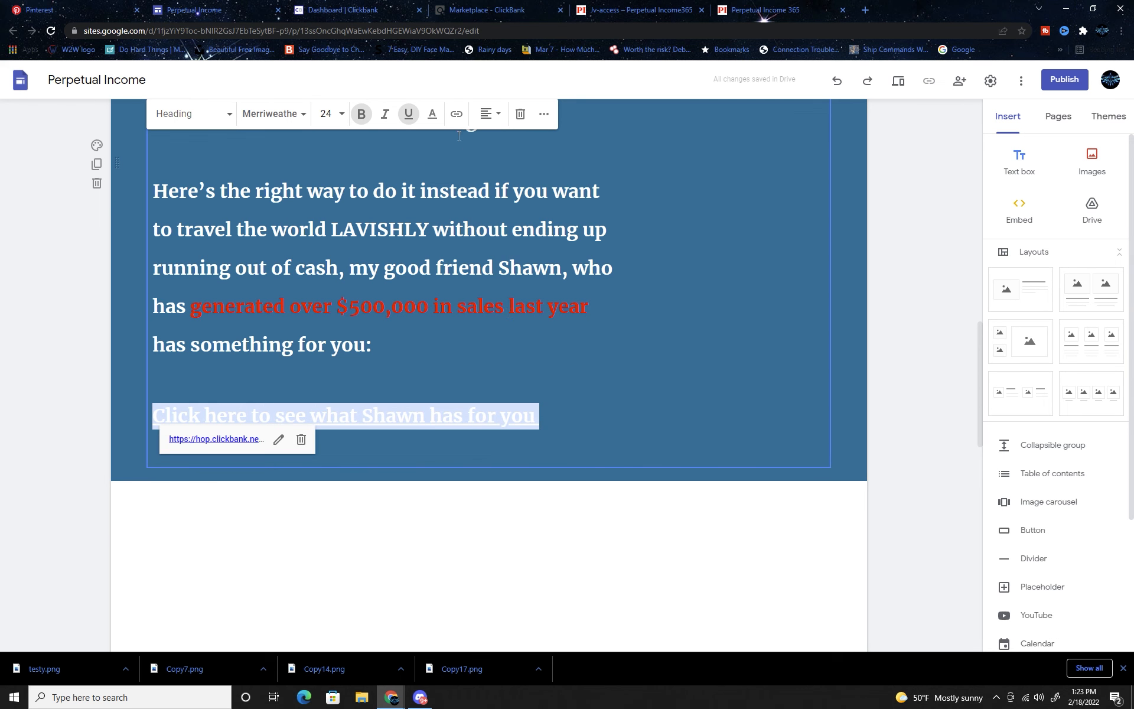
left_click(432, 113)
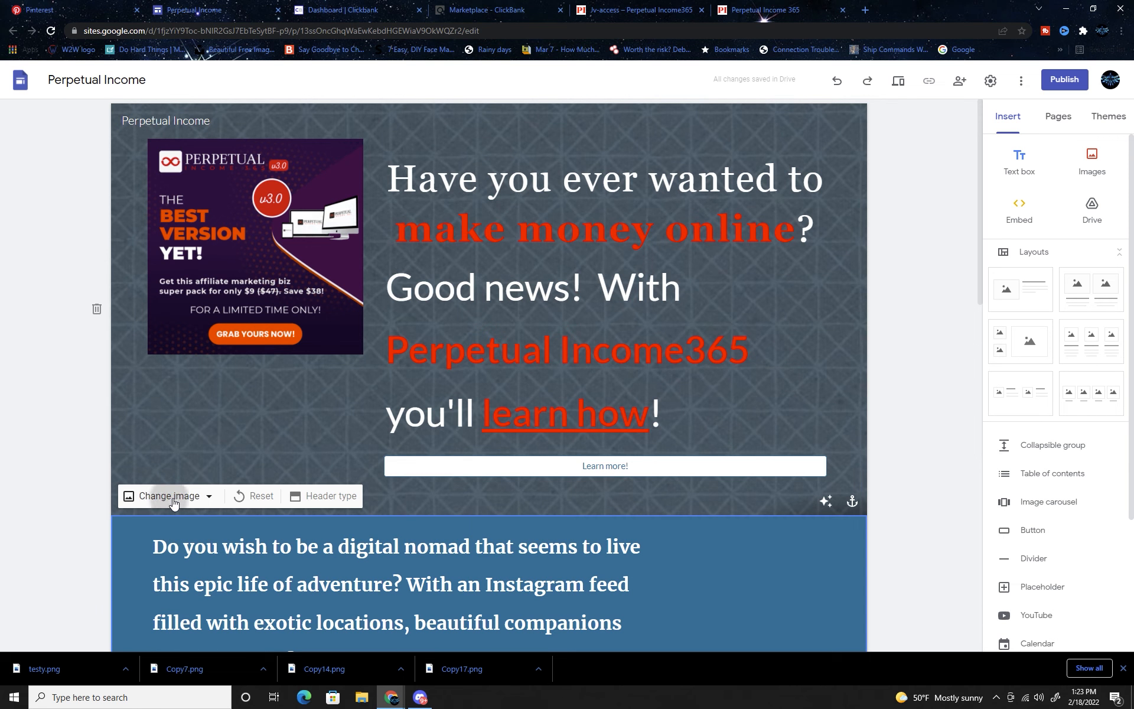
left_click(167, 496)
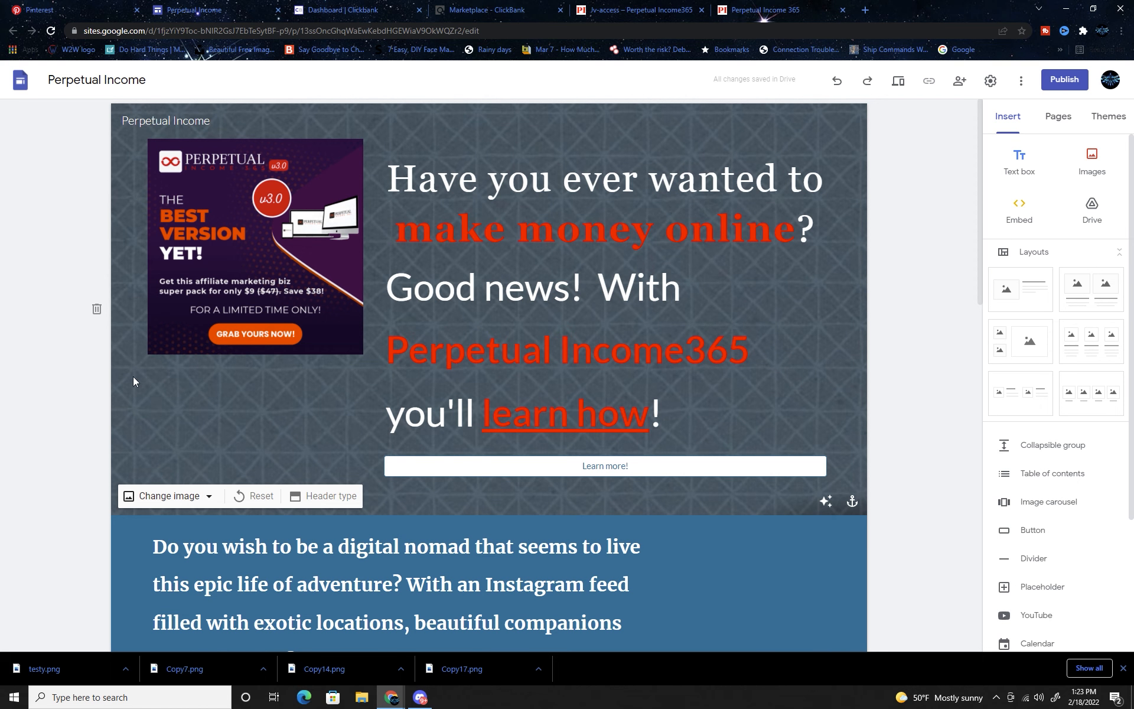
scroll("down", 3)
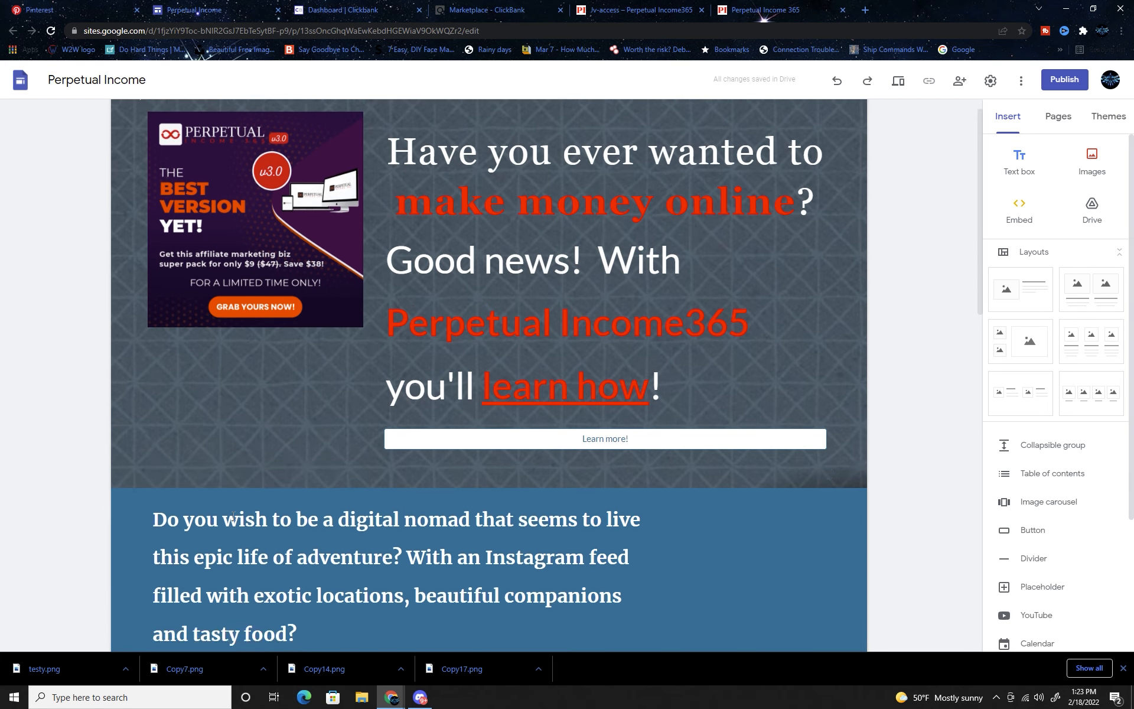
scroll("down", 3)
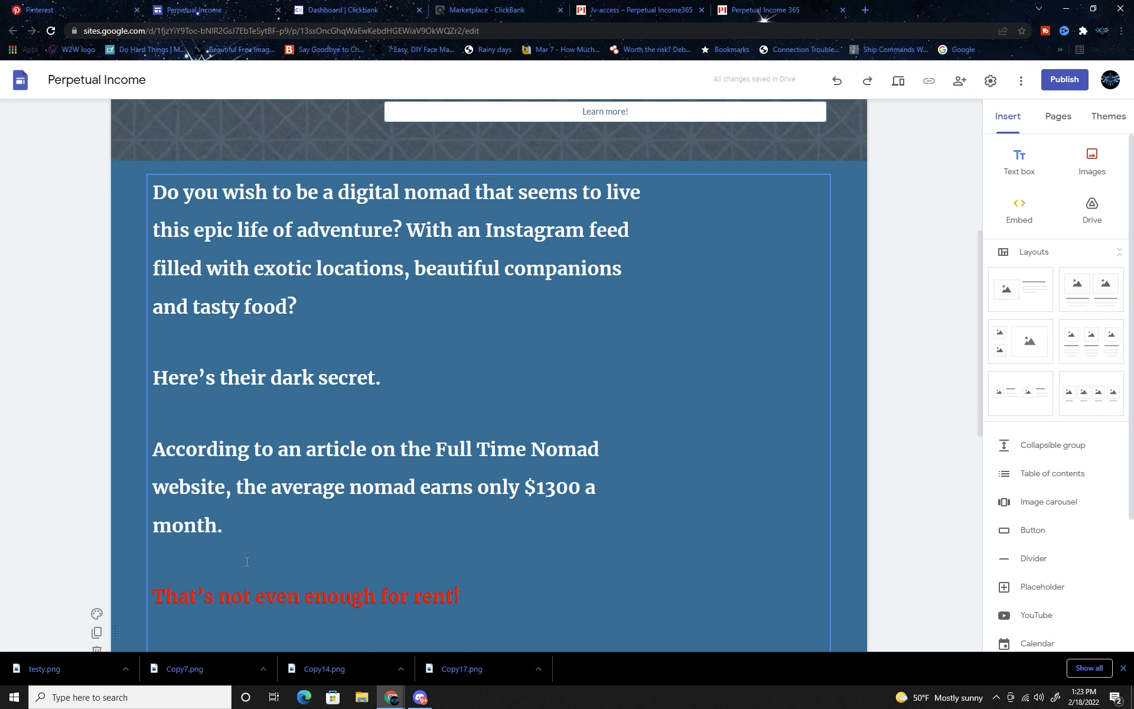
mouse_move(97, 613)
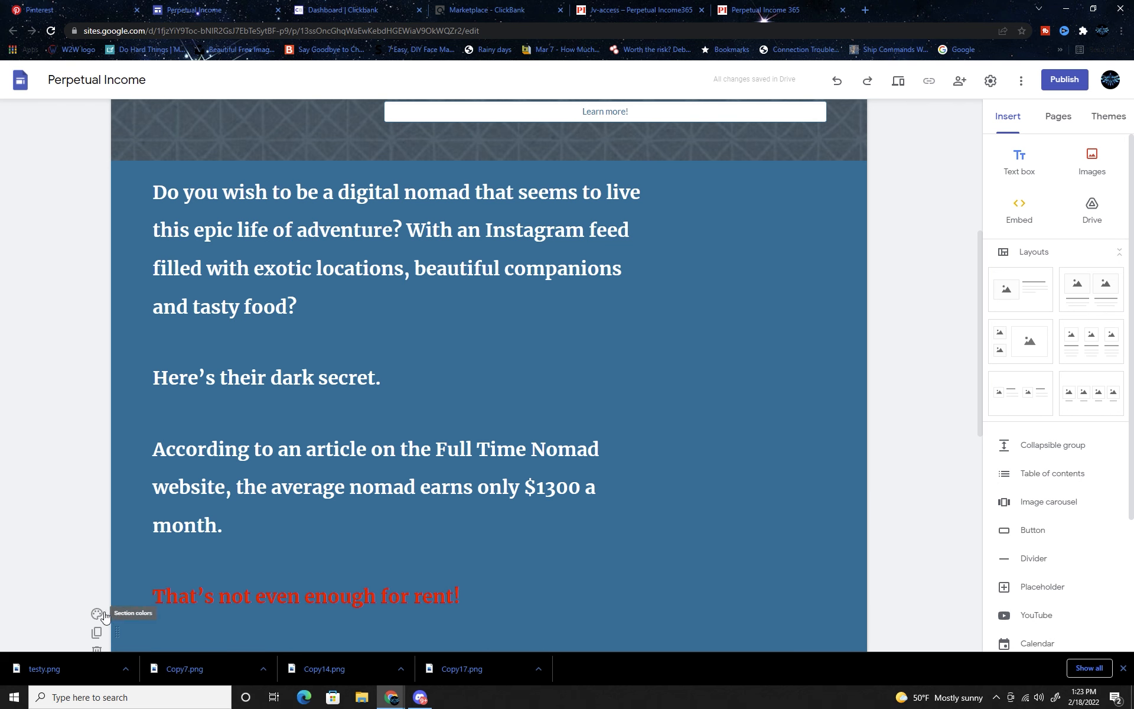
Set the nomad-earnings text section's background to the grey patterned gallery image
left_click(97, 615)
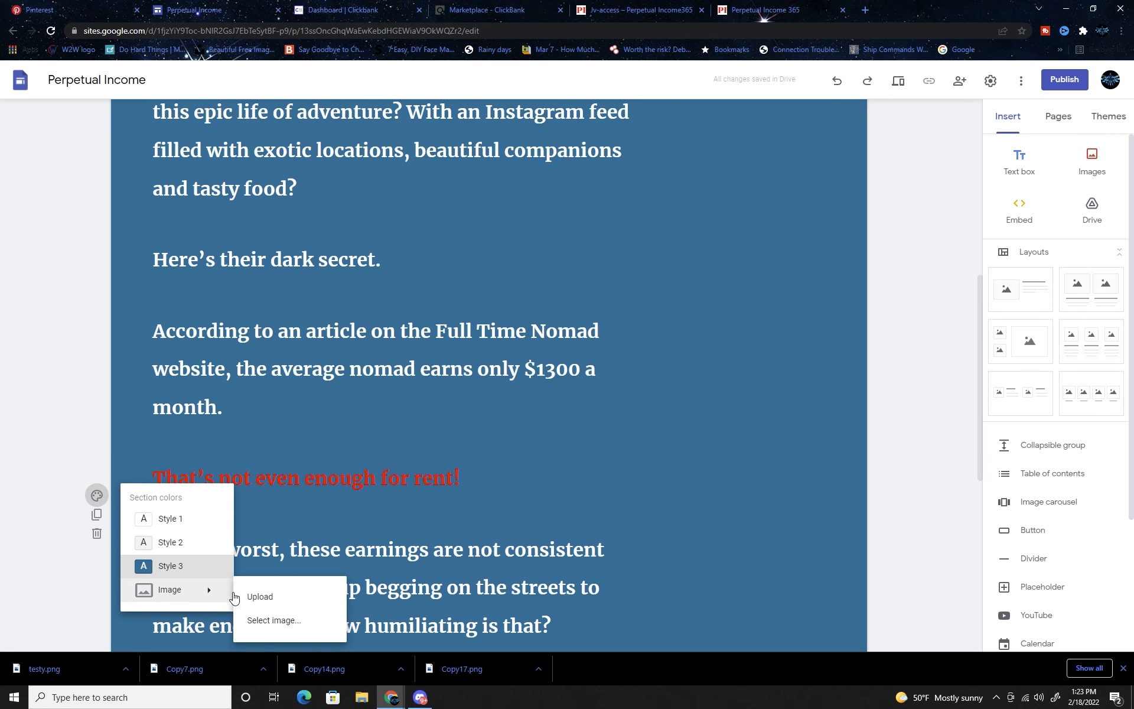
left_click(273, 620)
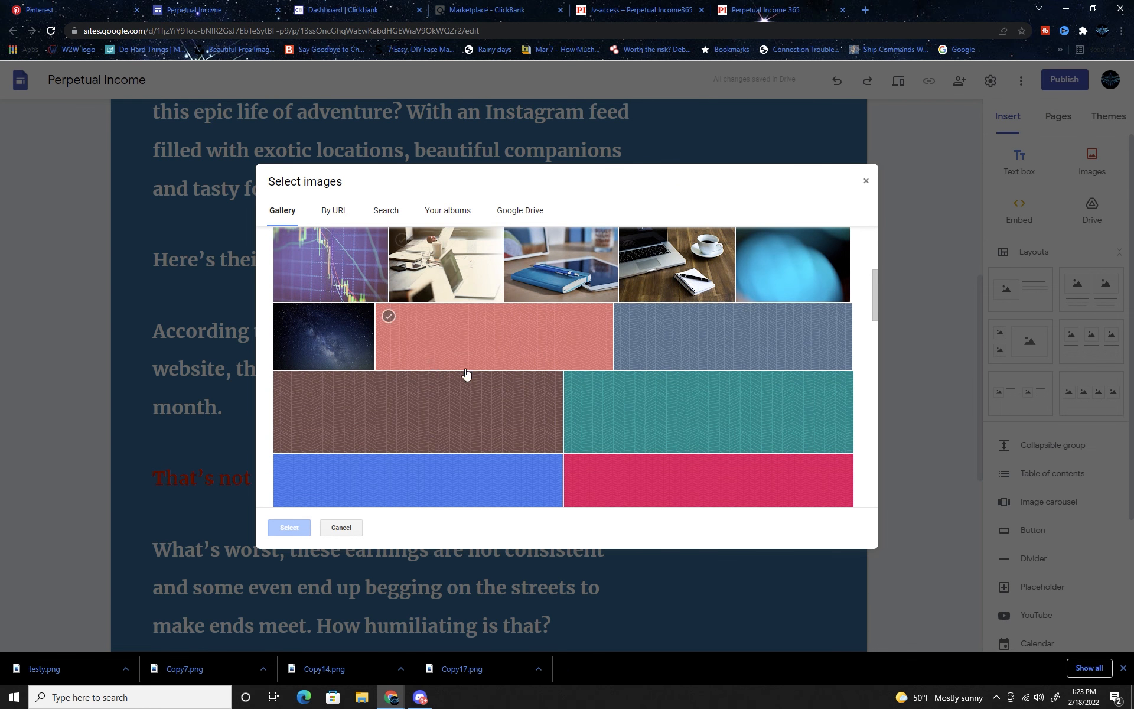
scroll("down", 3)
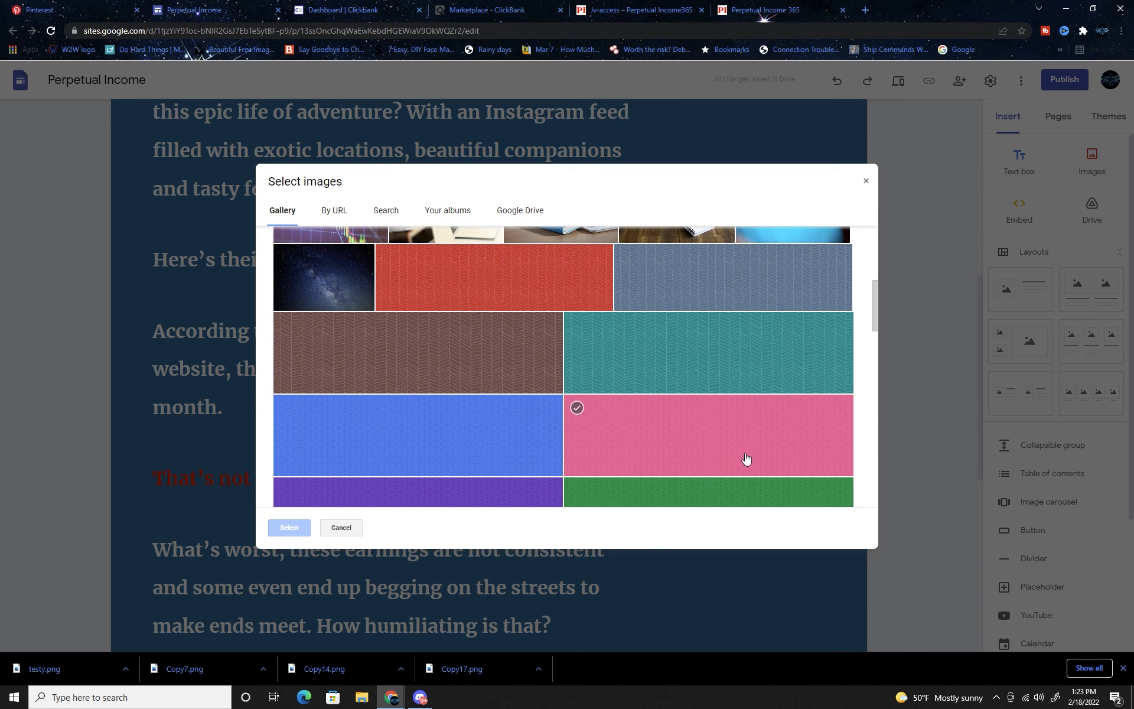
scroll("down", 3)
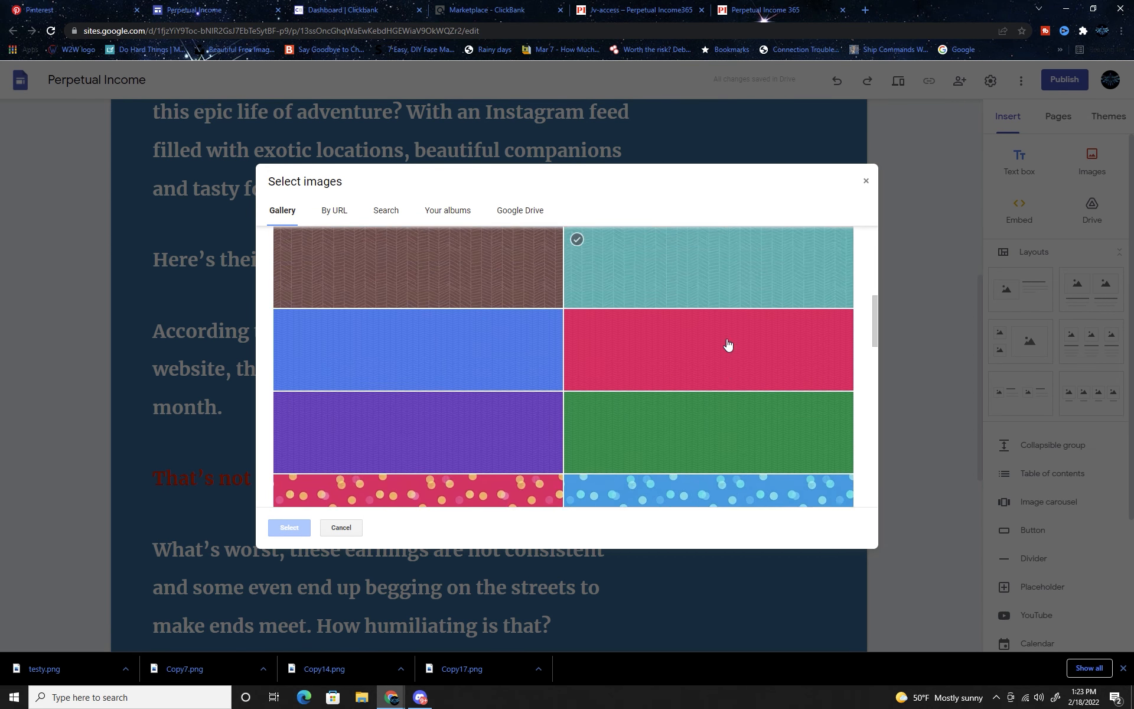
scroll("down", 3)
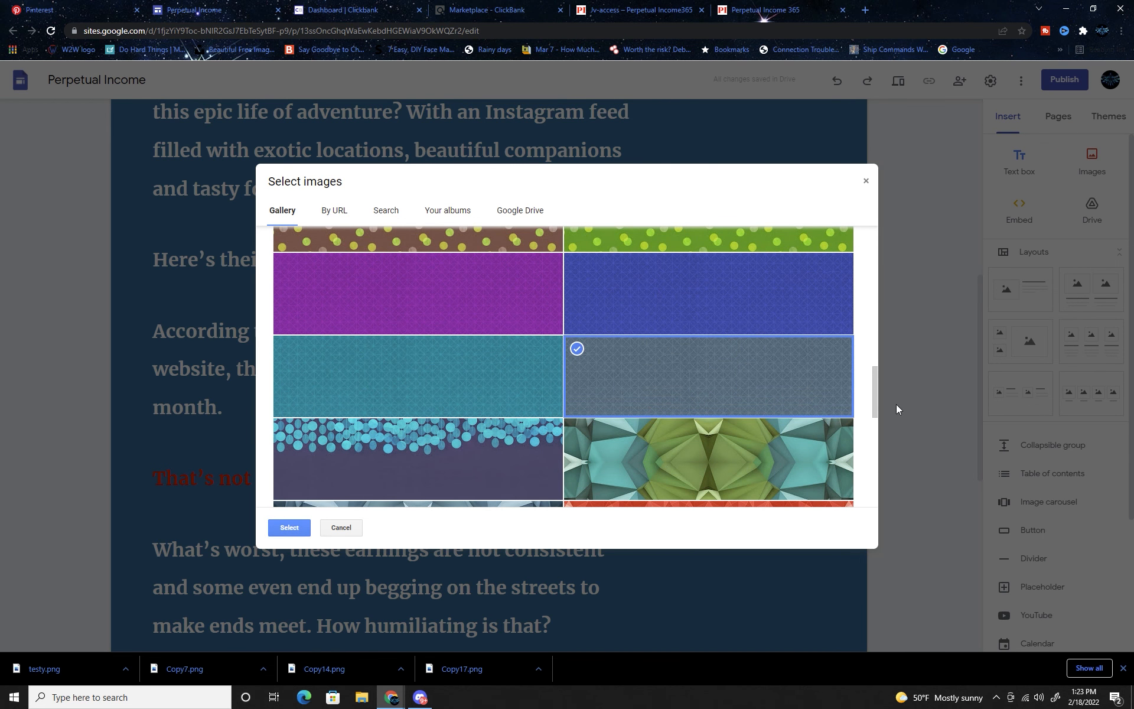
left_click(288, 527)
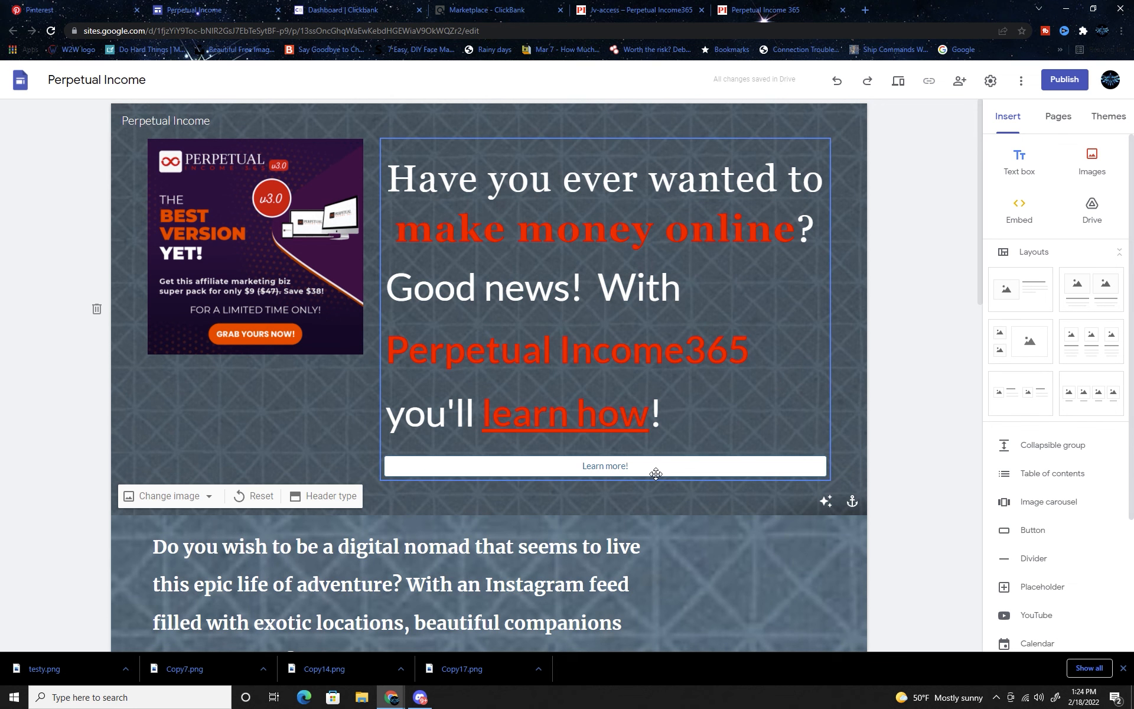
left_click(605, 466)
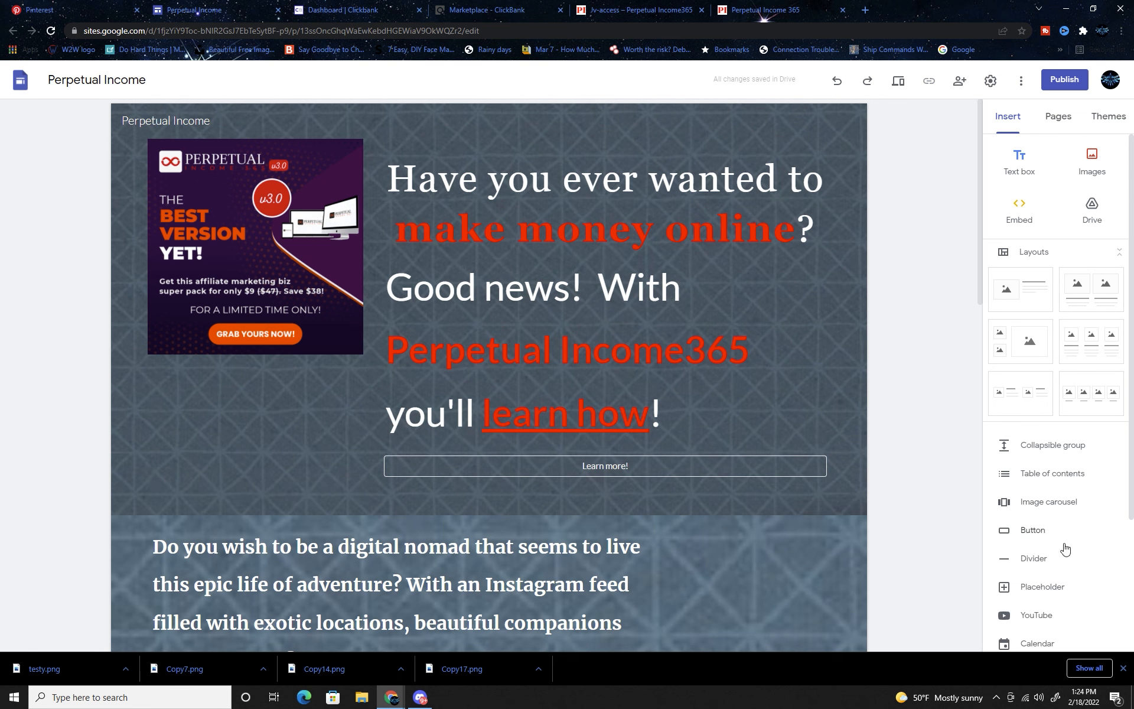
Insert a Learn More button linked to the perpincome affiliate URL and widen it across the section
scroll("down", 3)
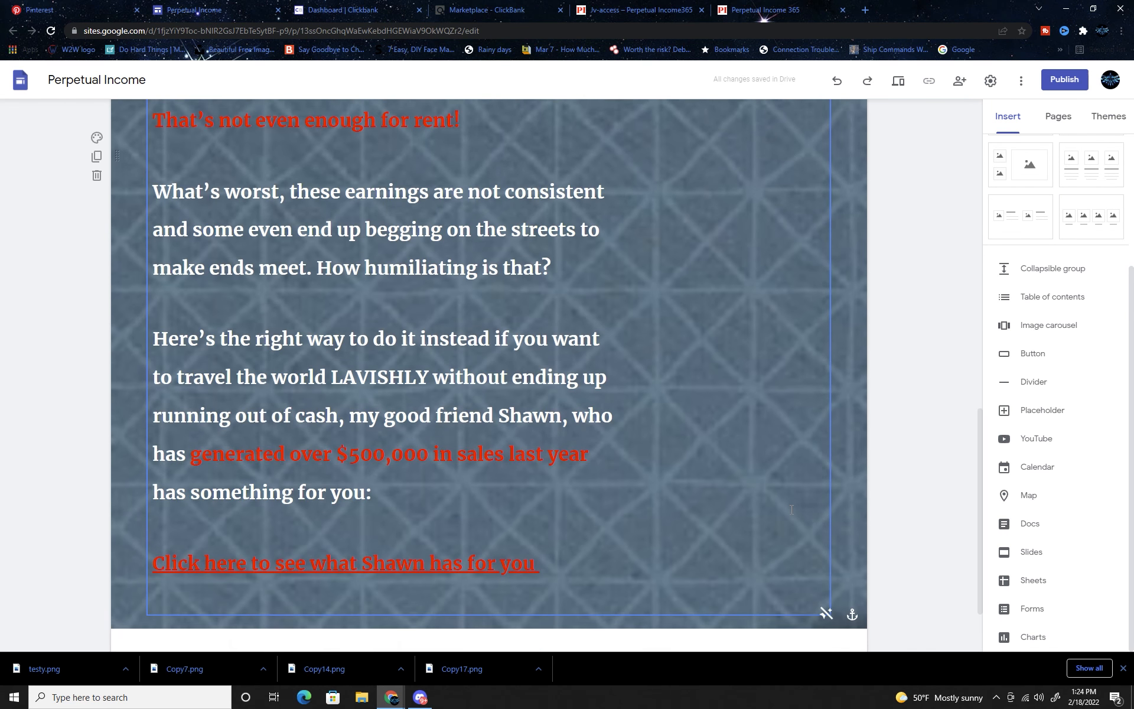
scroll("down", 3)
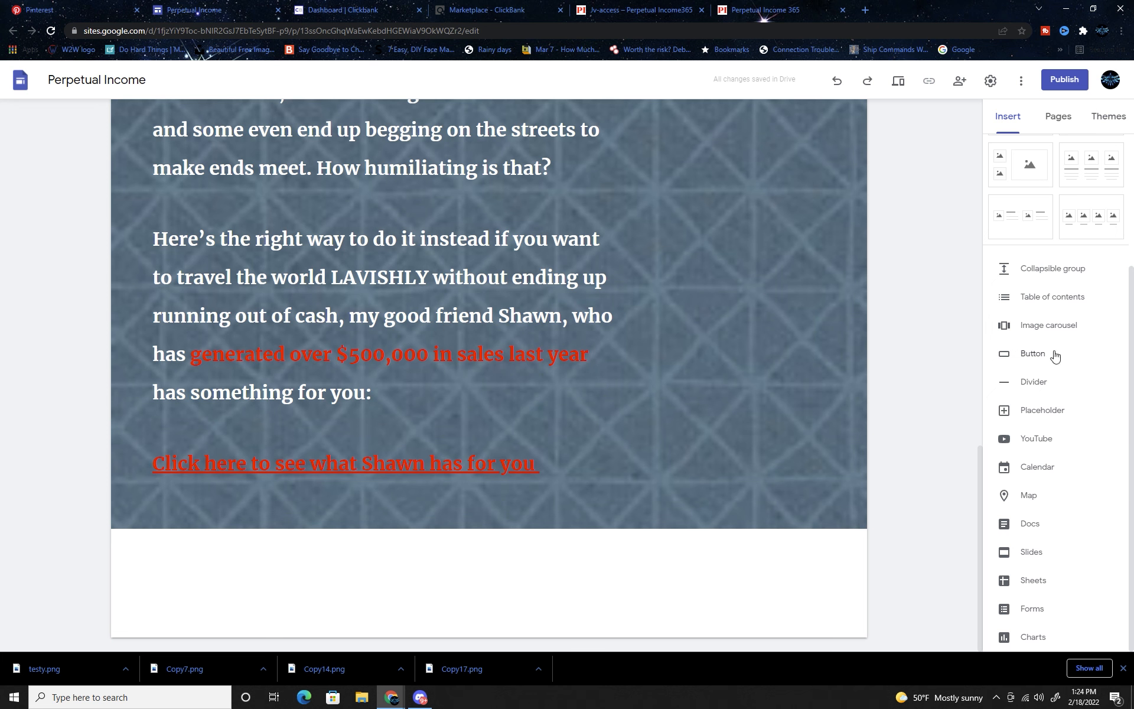
left_click(1032, 353)
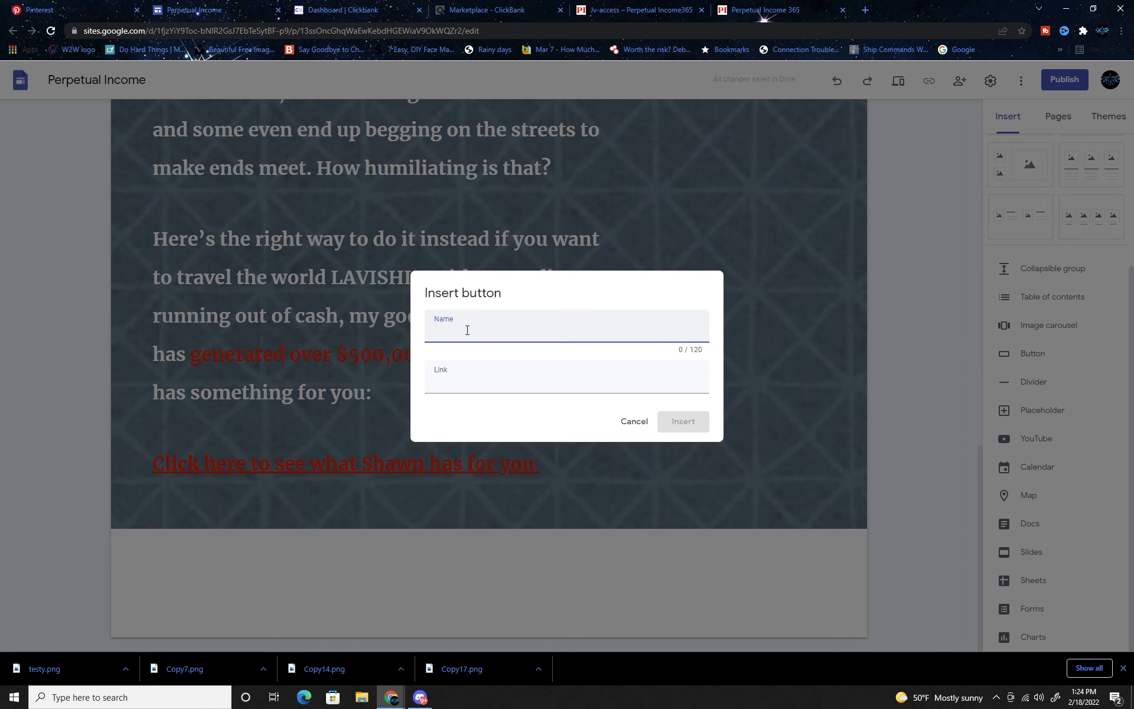
type("Learn More")
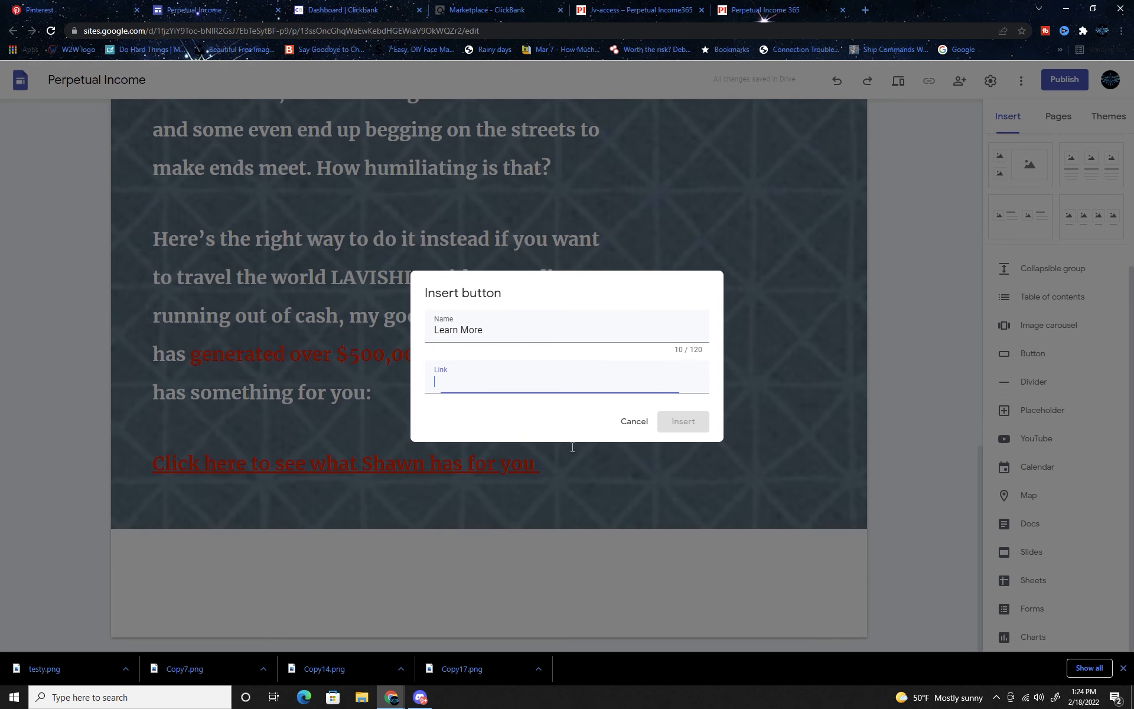
type("/?affiliate=nothinopen&vendor=perpincome&cbpage=amazon2")
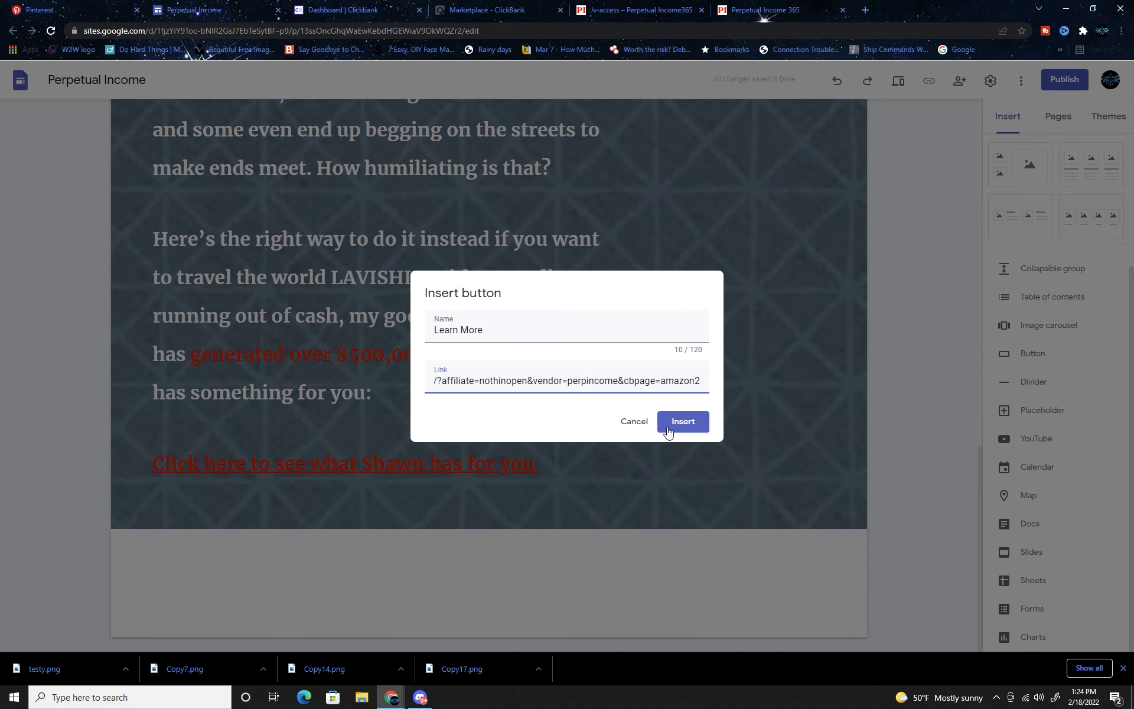
left_click(680, 421)
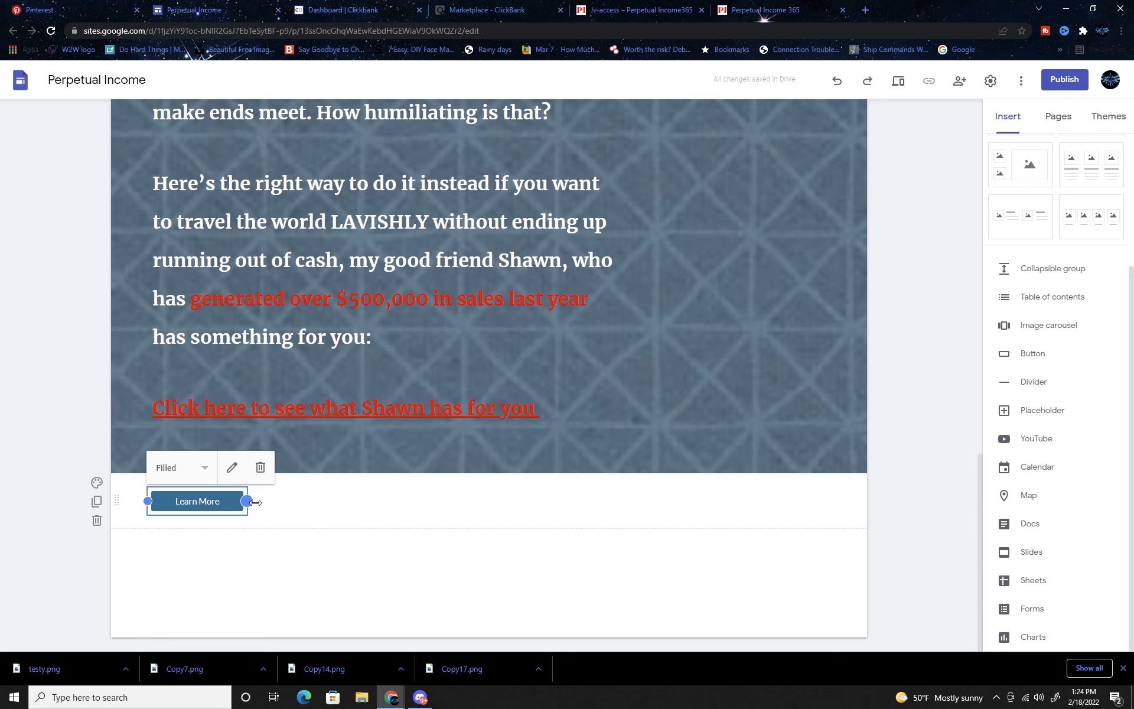
left_click_drag(247, 501, 828, 501)
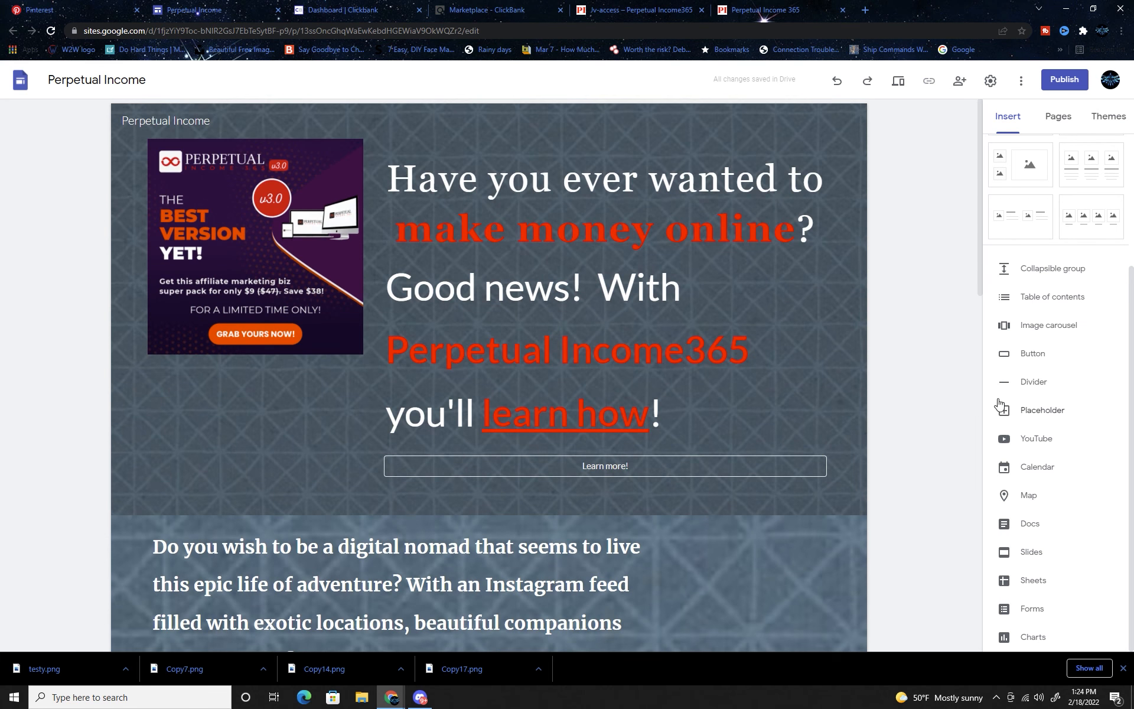
Set the Learn More button section's background to the same grey patterned gallery image
scroll("down", 3)
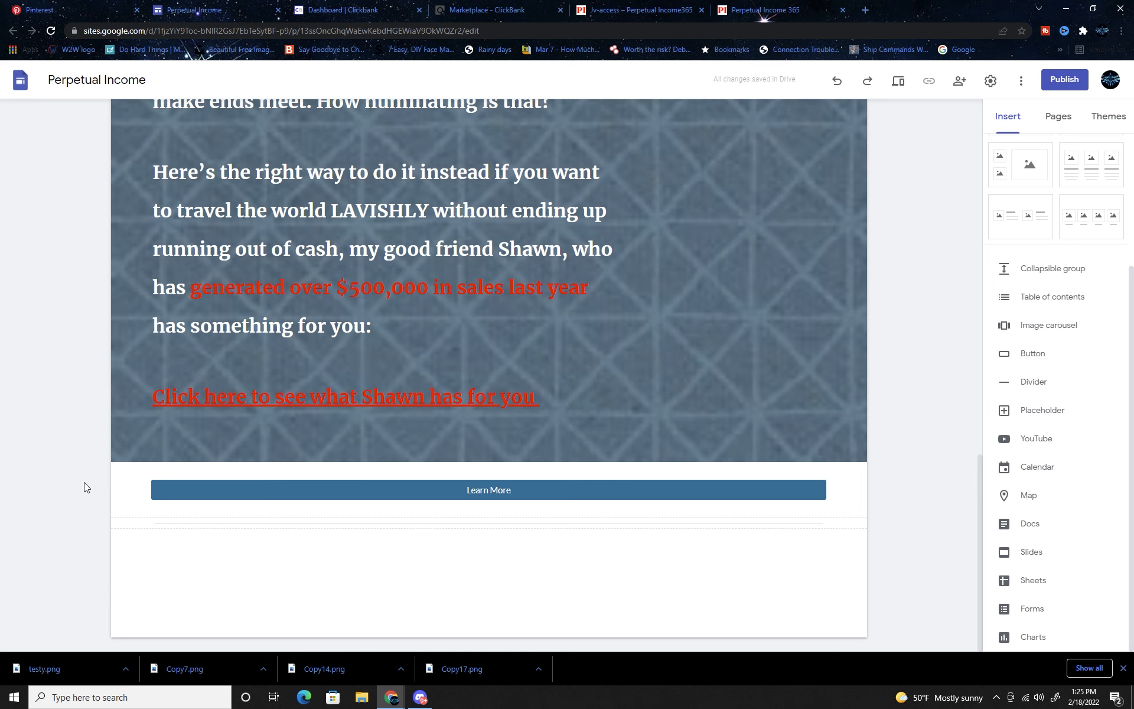
left_click(96, 471)
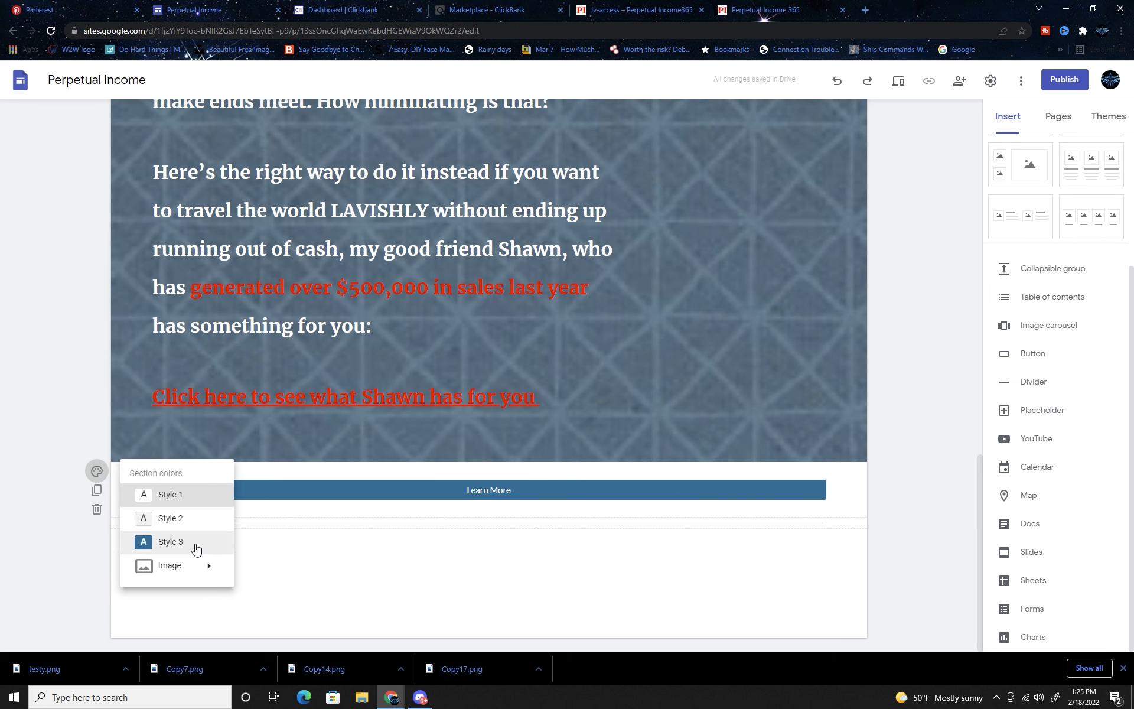
left_click(169, 566)
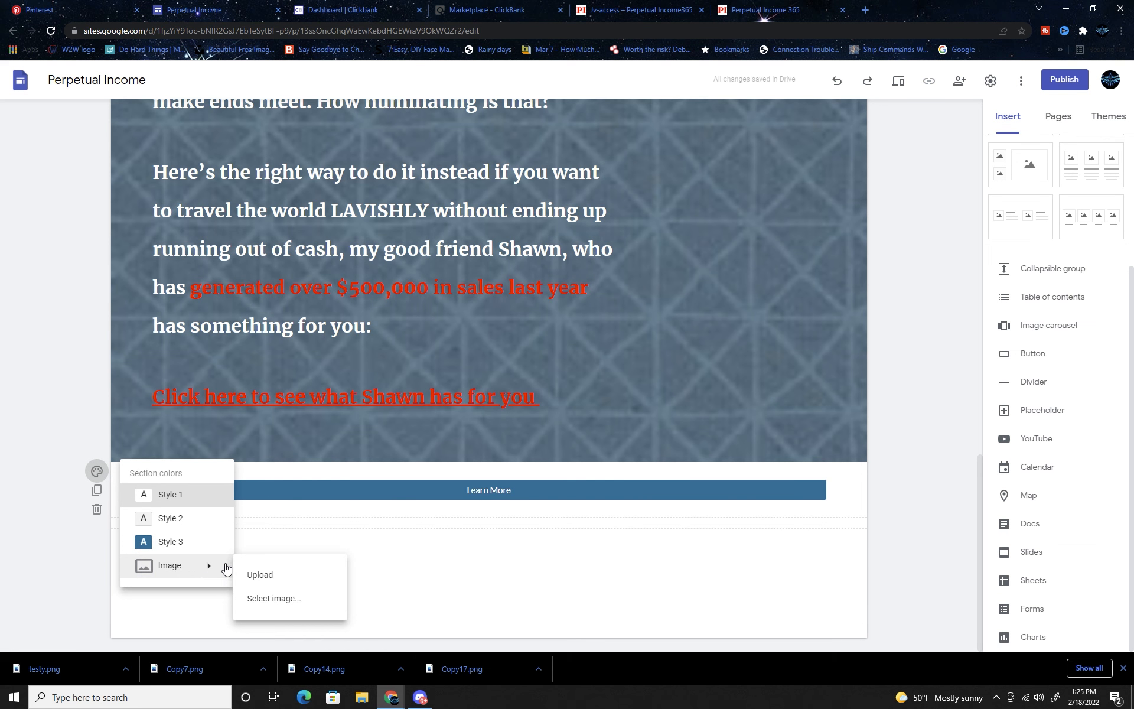
left_click(96, 471)
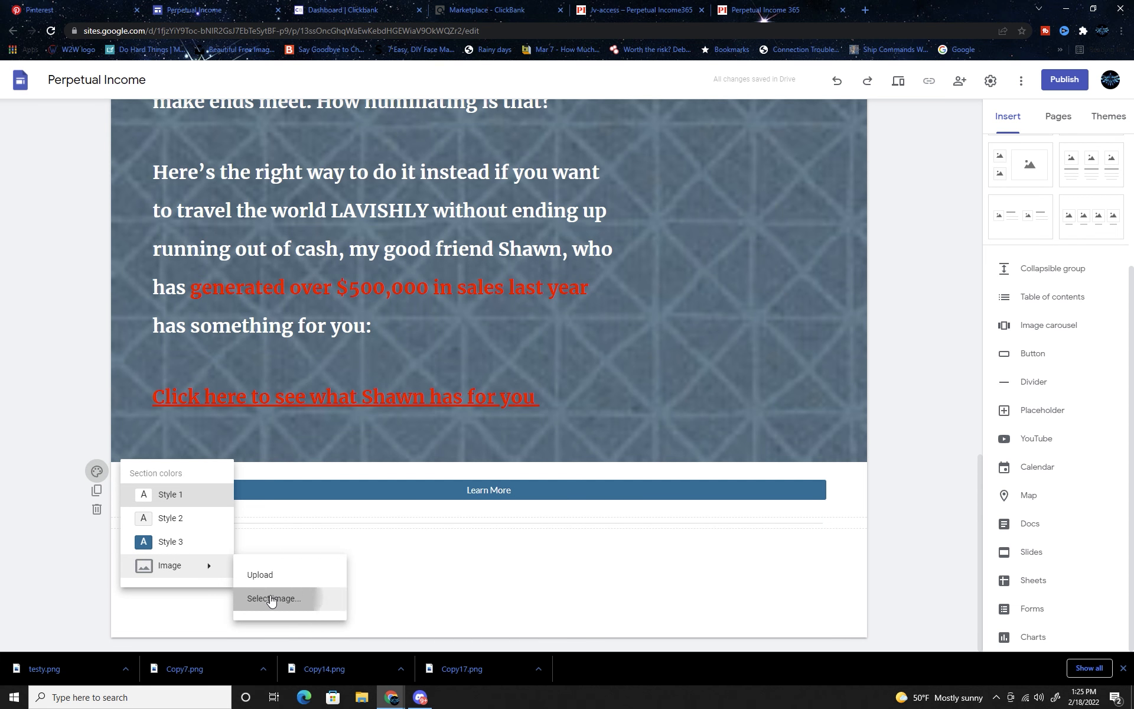
left_click(273, 598)
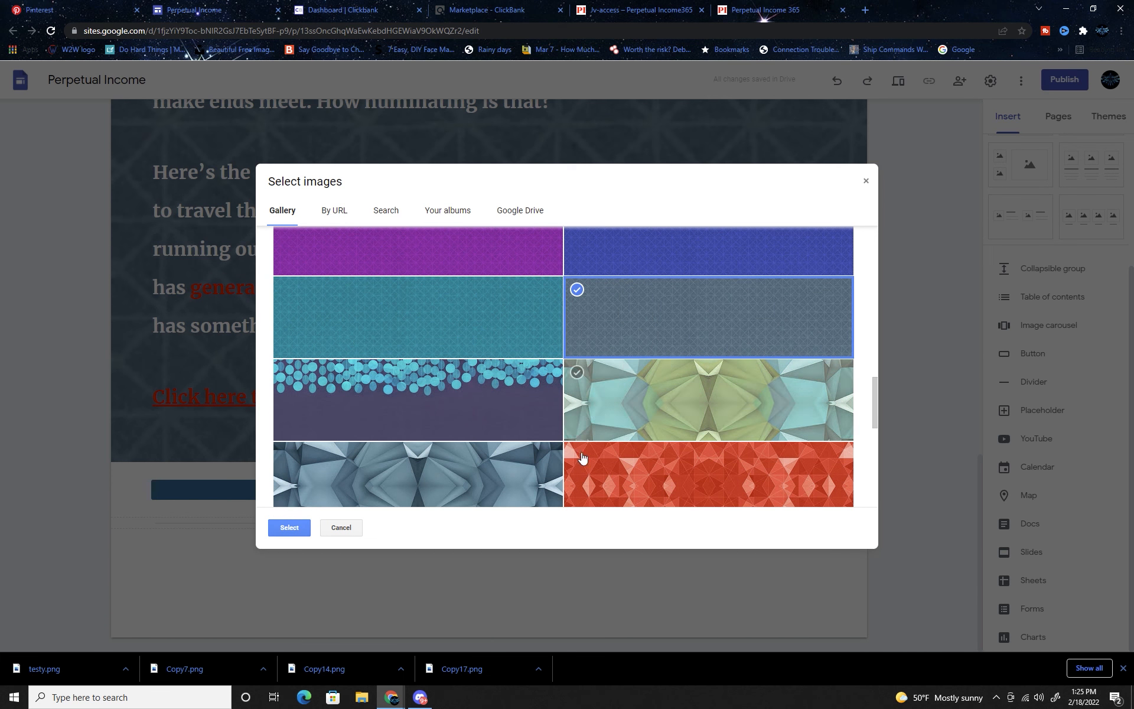
left_click(288, 526)
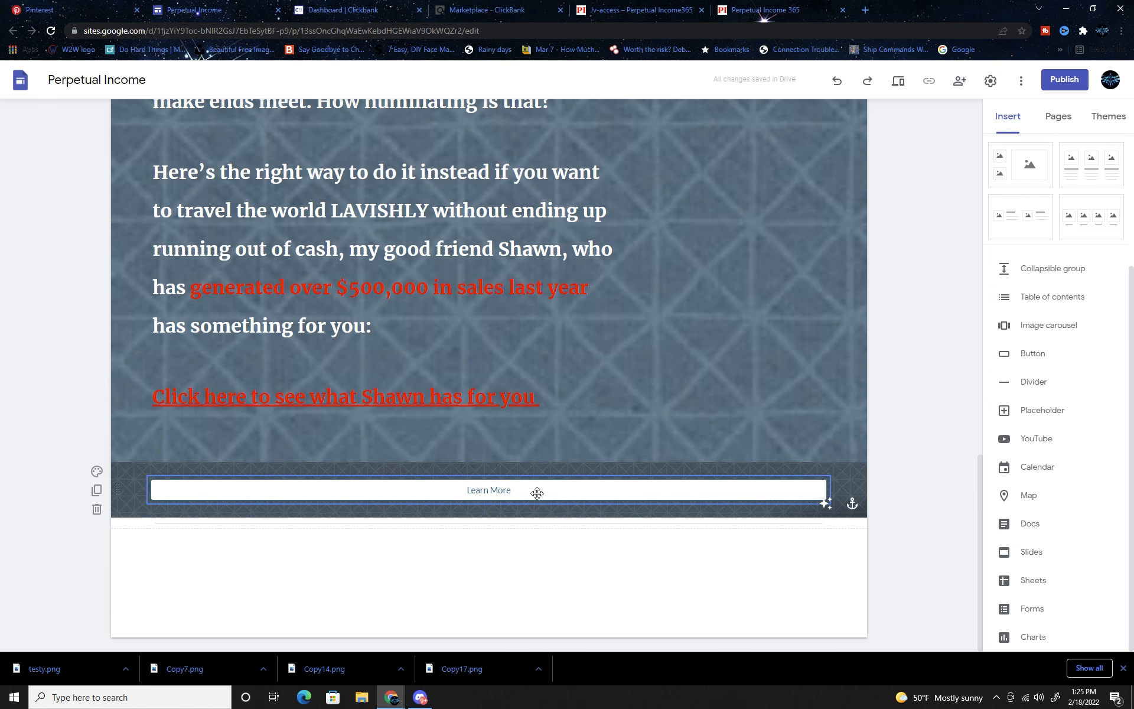
left_click(488, 489)
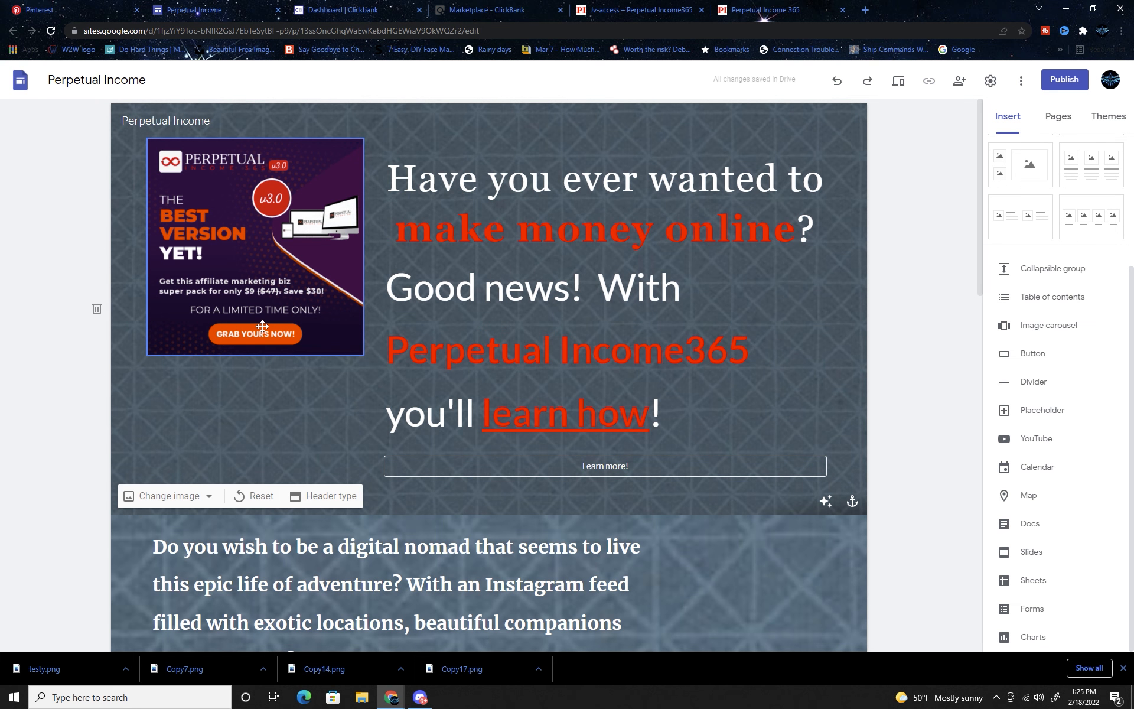
left_click(489, 365)
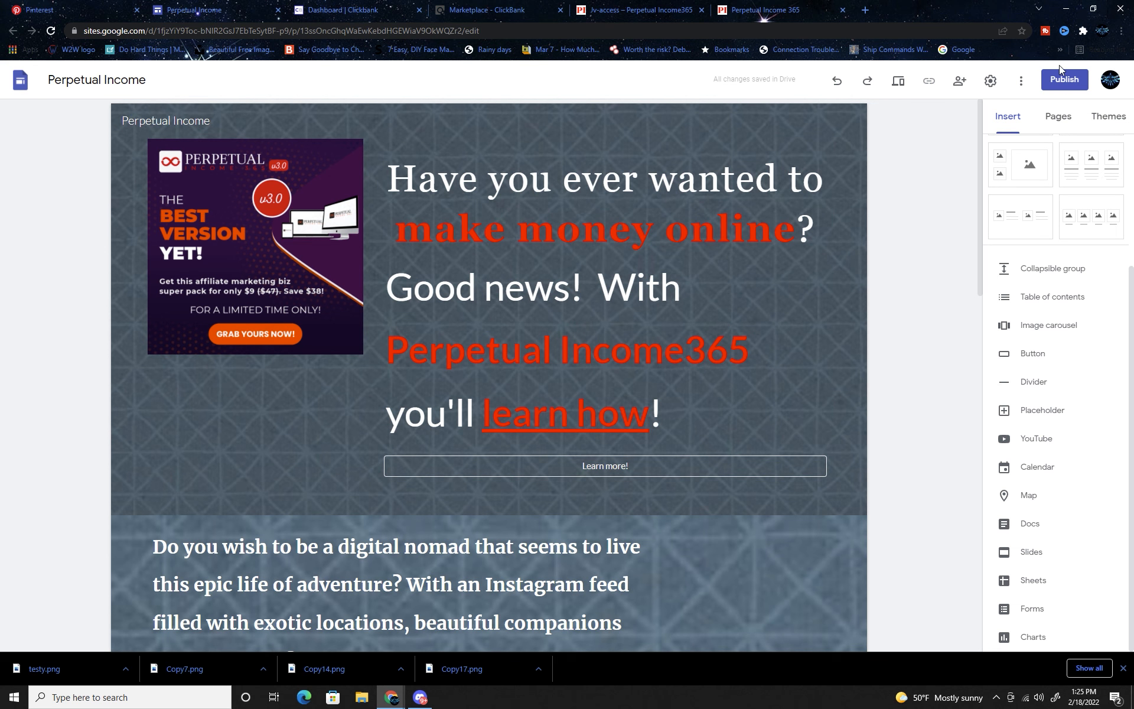
Try web addresses extrainm and perpetua, then settle on the available 365income address
left_click(1063, 79)
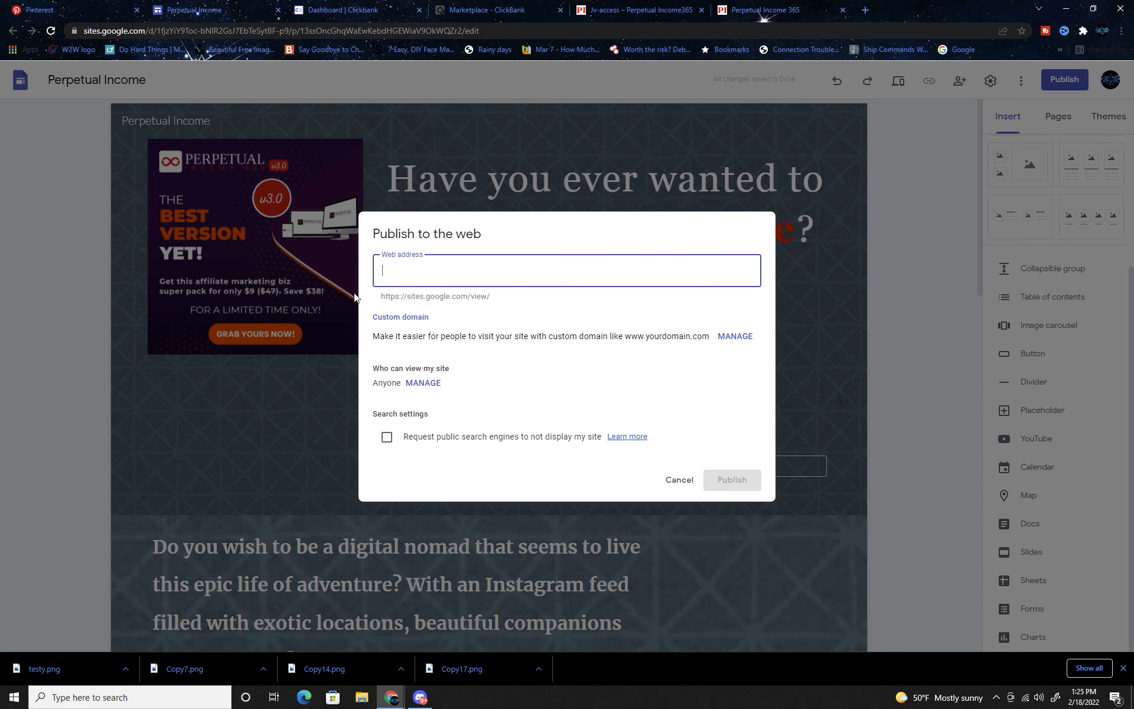
mouse_move(364, 274)
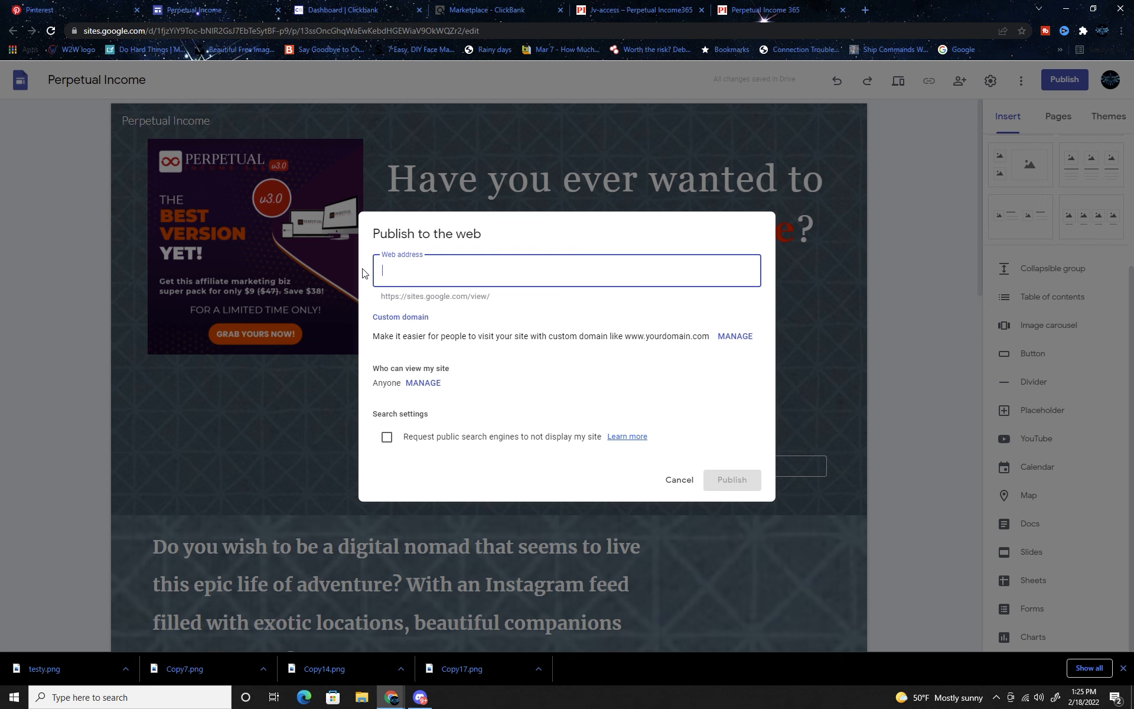
type("e")
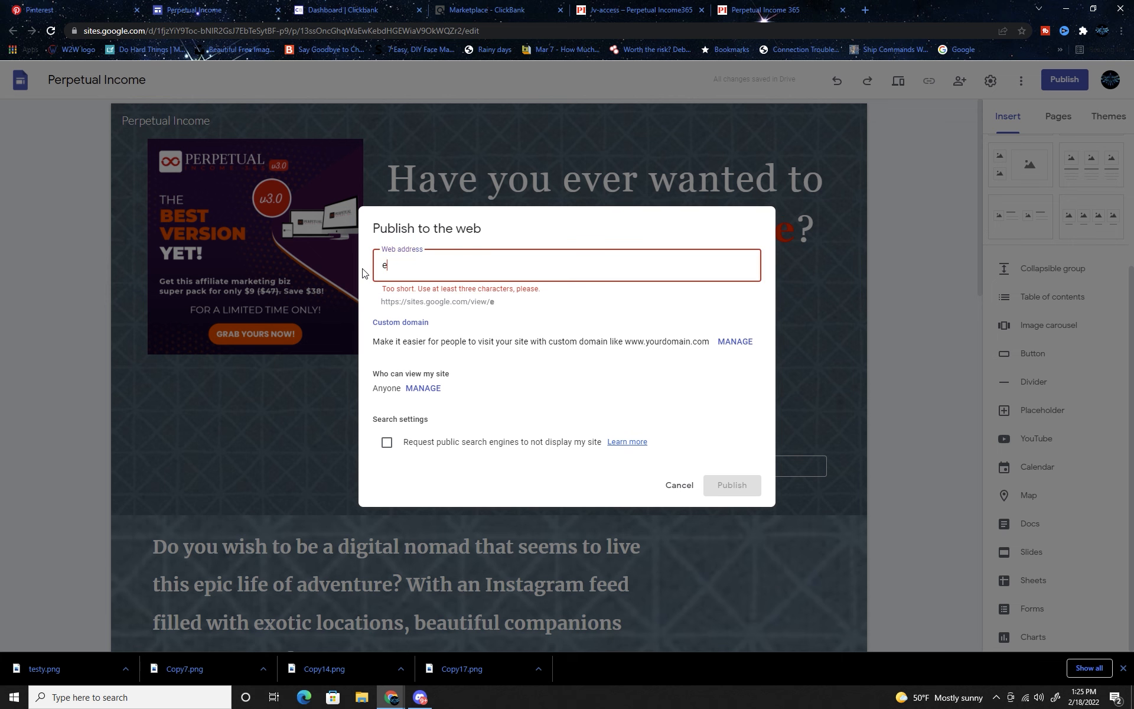
type("xtrainm")
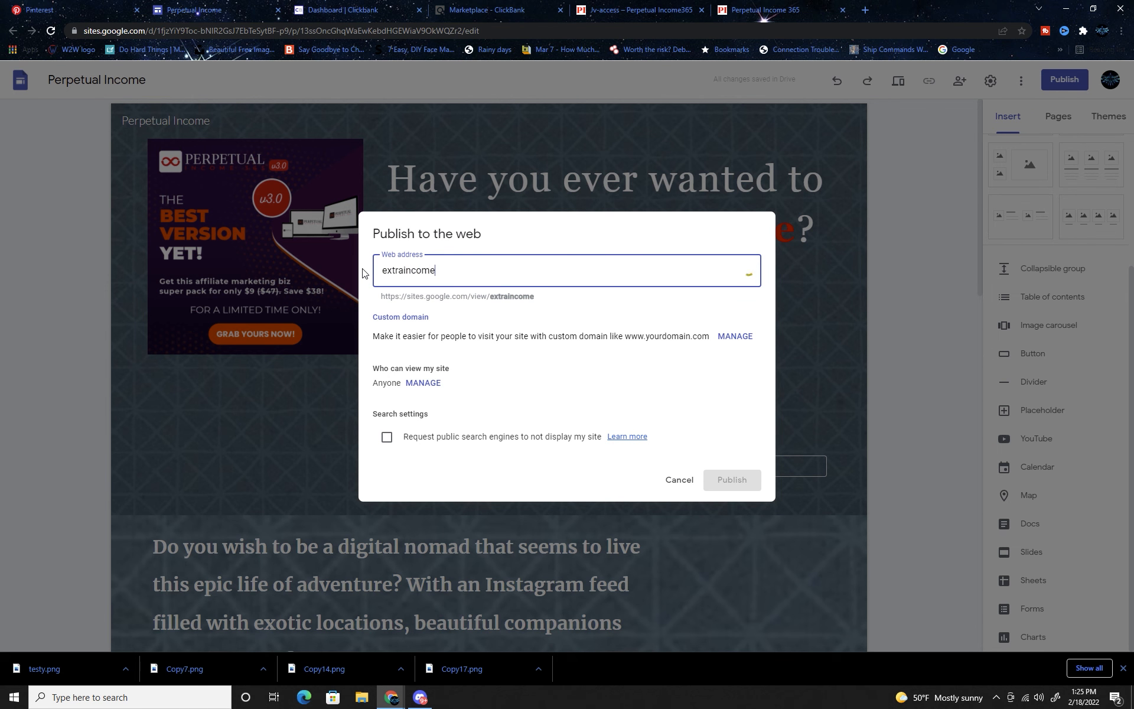
key("Backspace")
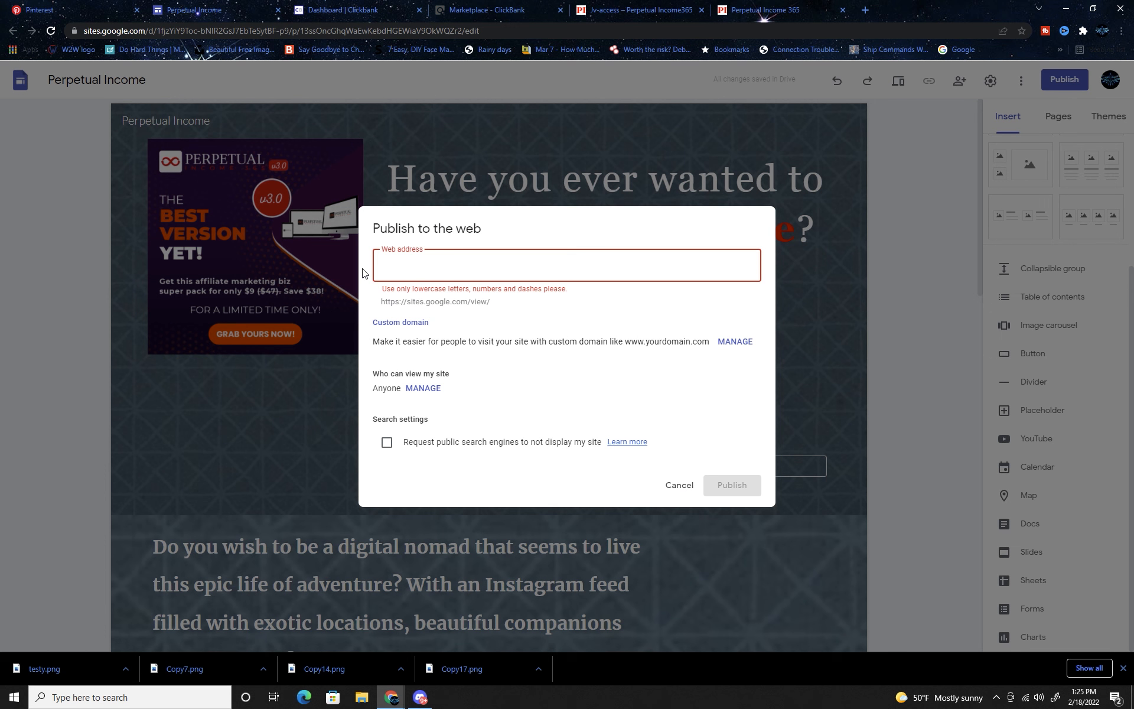
type("perpetual365")
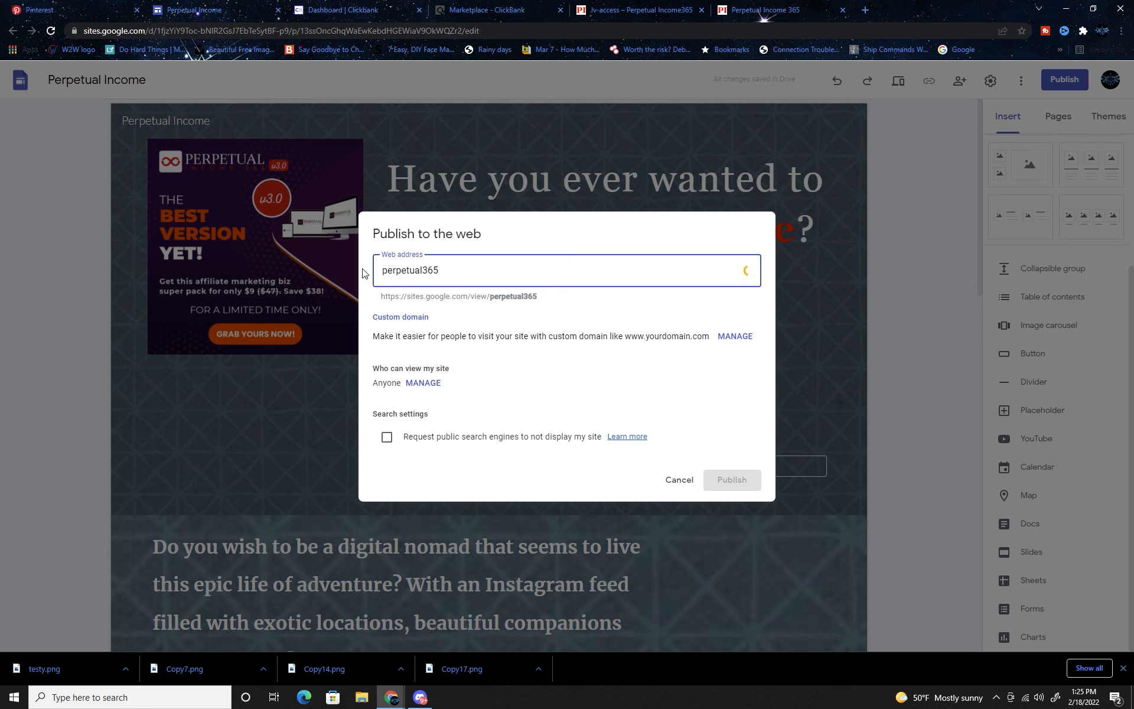
key("Backspace")
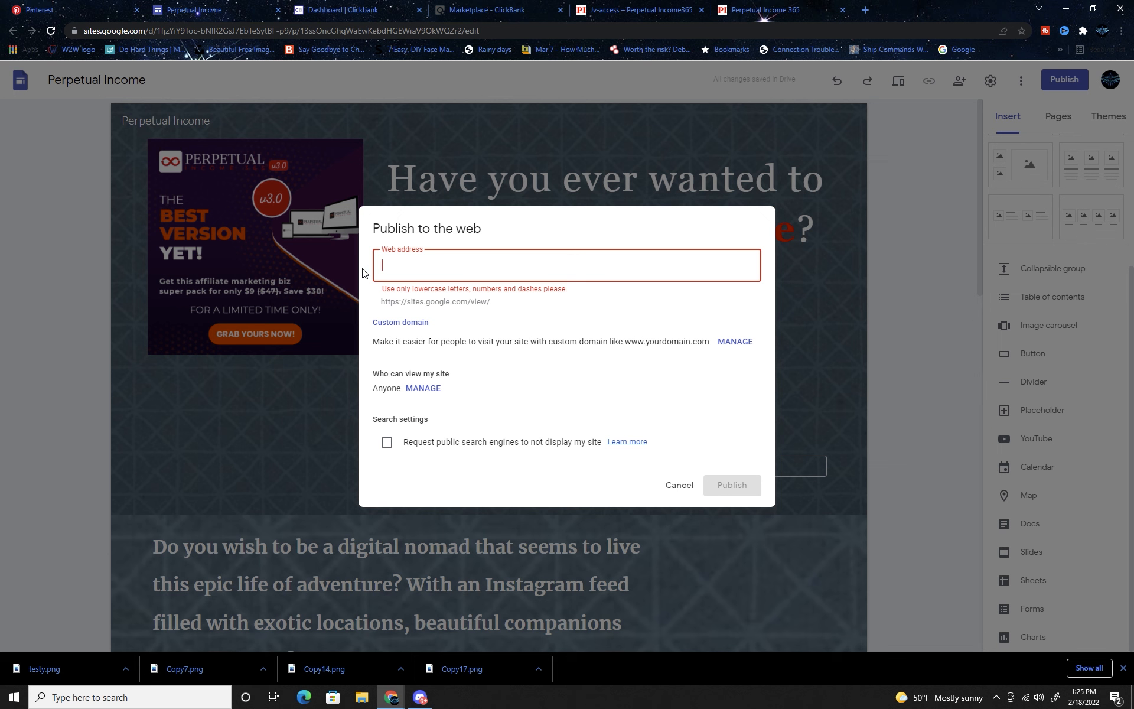
type("income3")
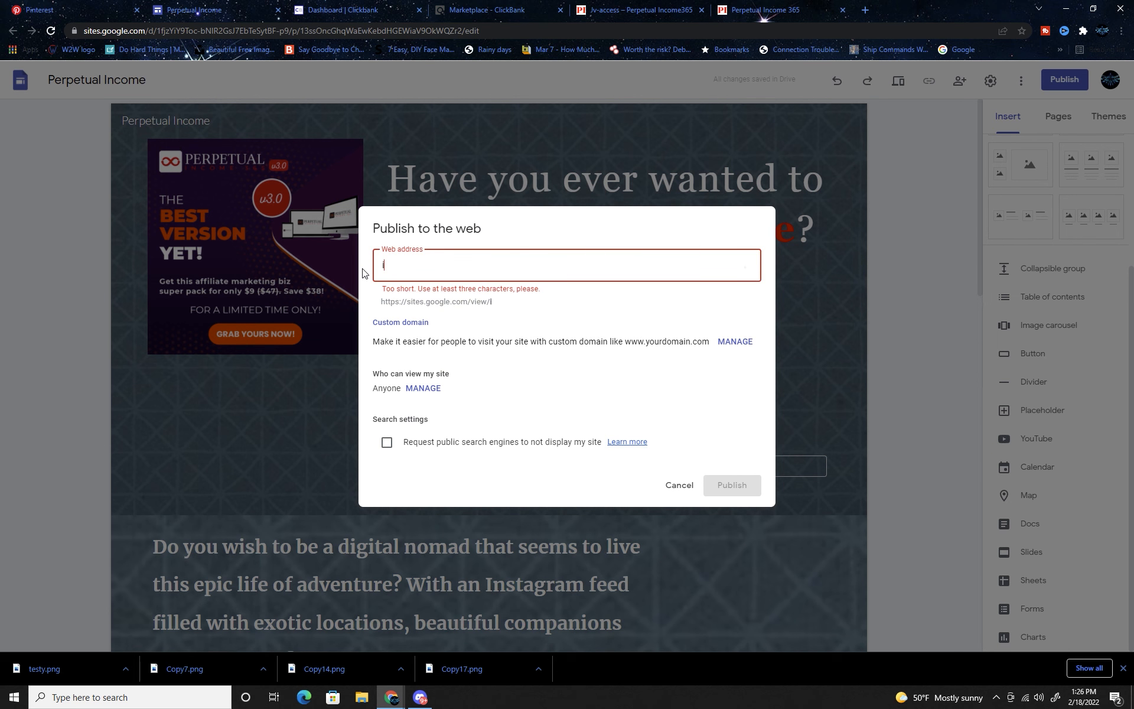
type("365income")
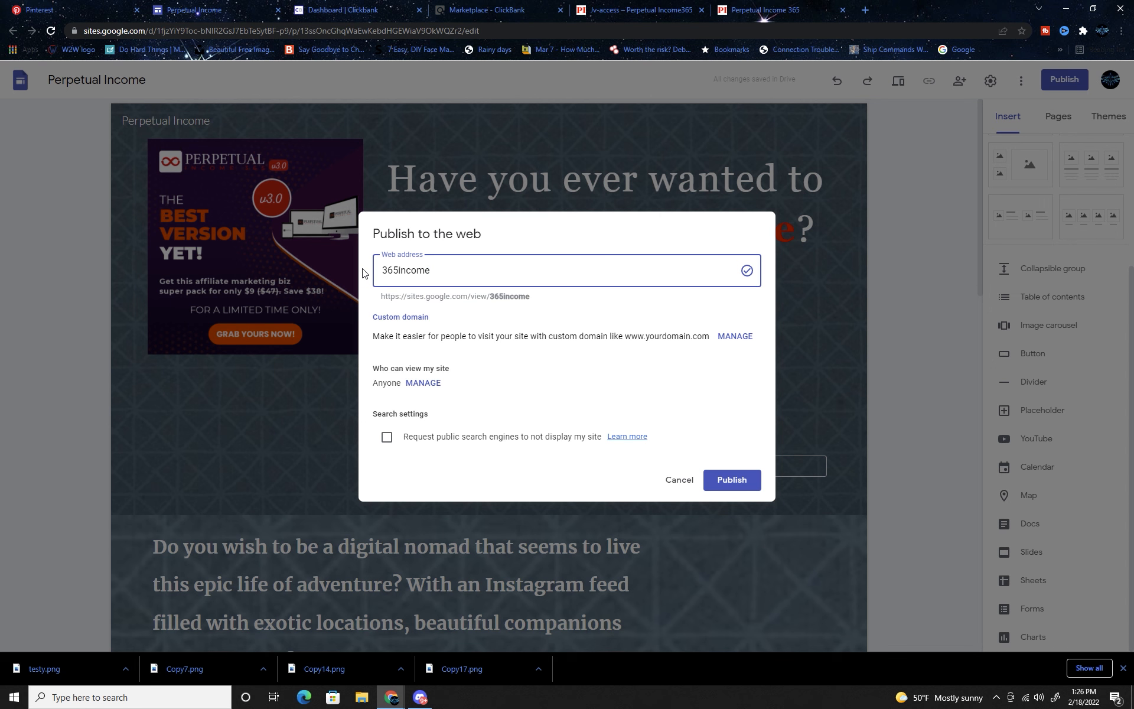
mouse_move(683, 346)
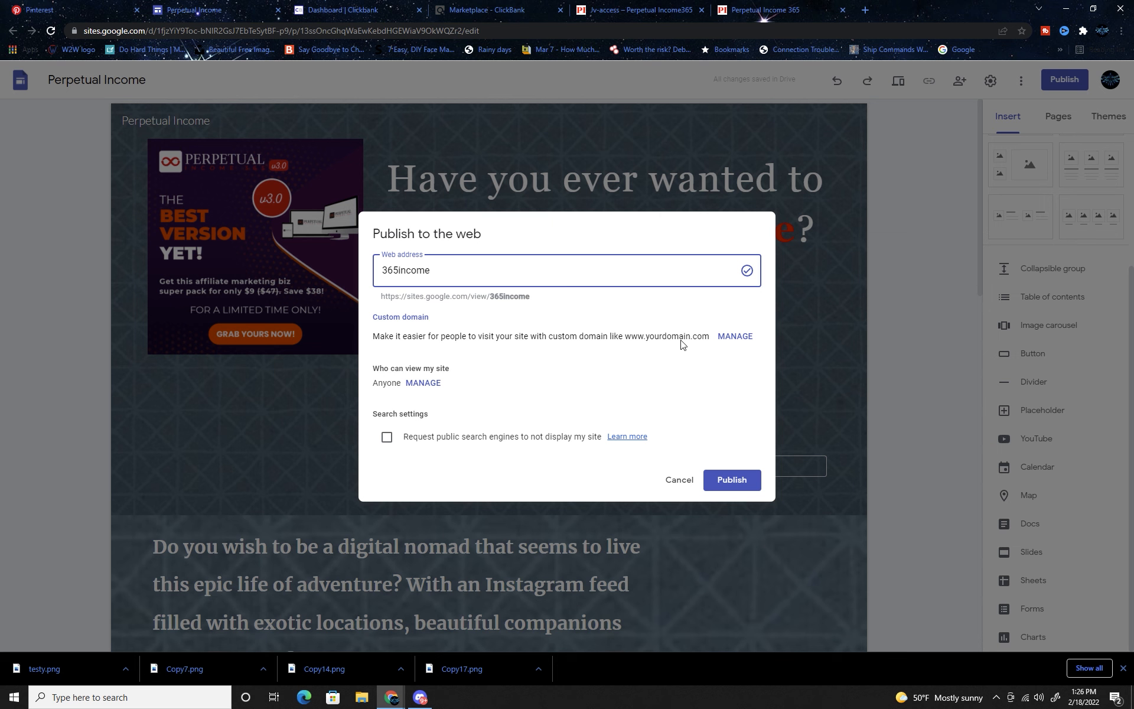
Publish the site at 365income and view the live page
left_click(731, 479)
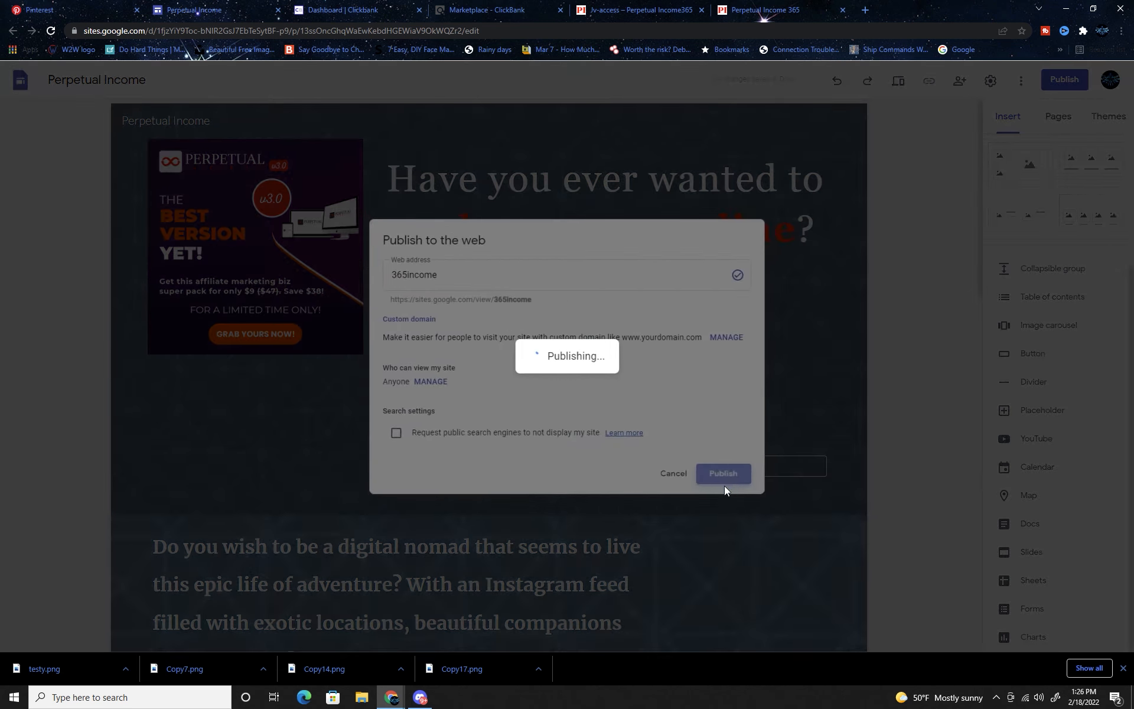
left_click(722, 472)
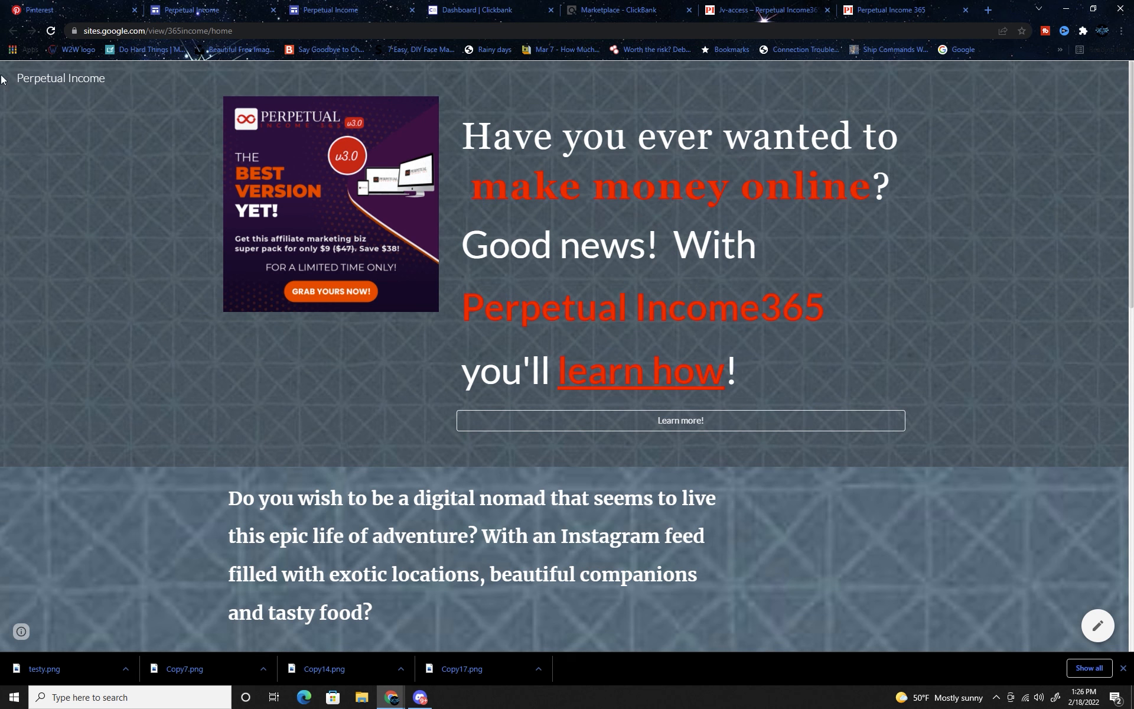
mouse_move(388, 189)
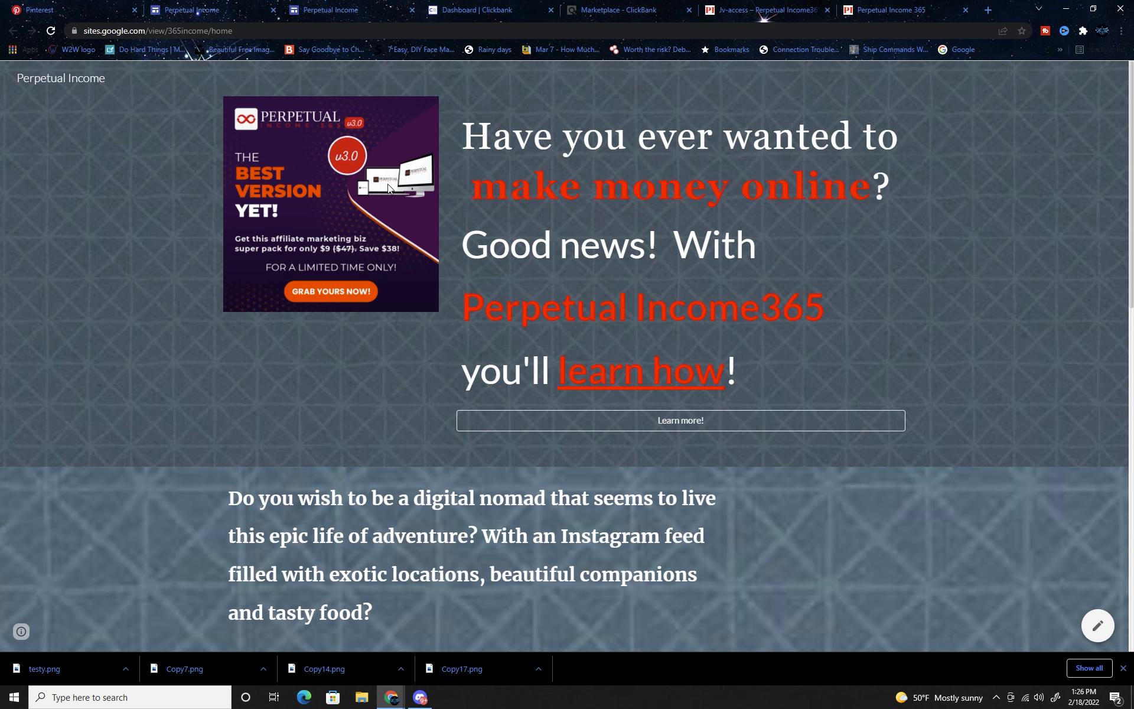
mouse_move(662, 302)
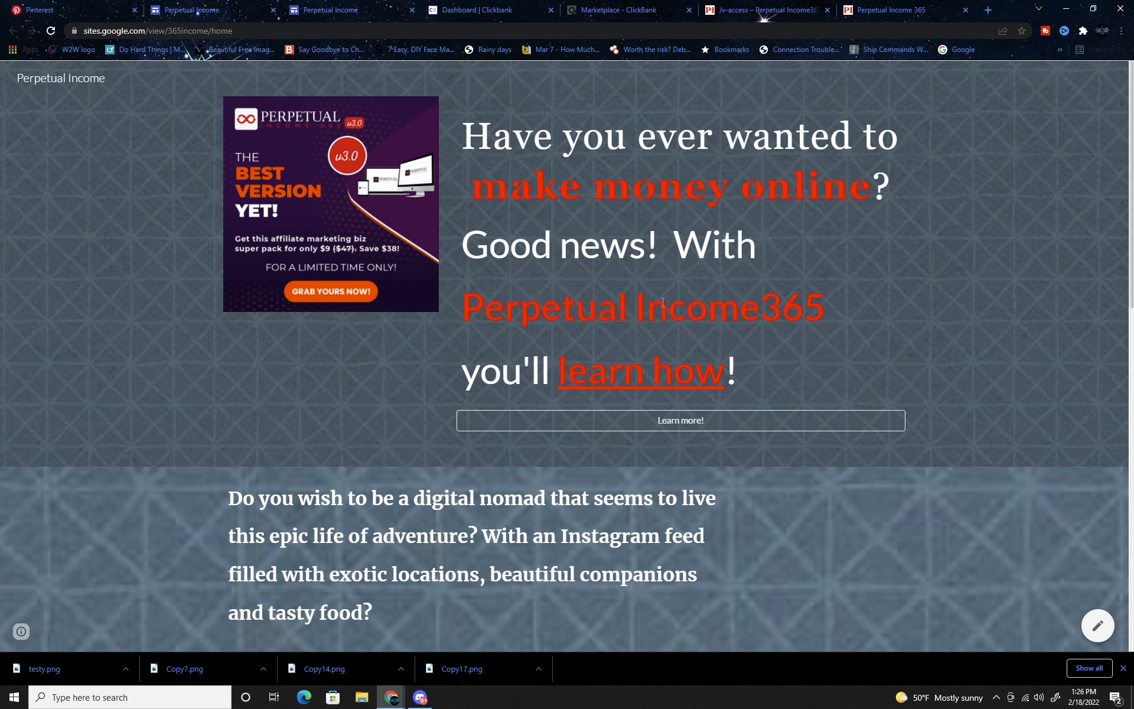
Test the learn how, Learn more! and page-end Learn More links on the live site
scroll("down", 3)
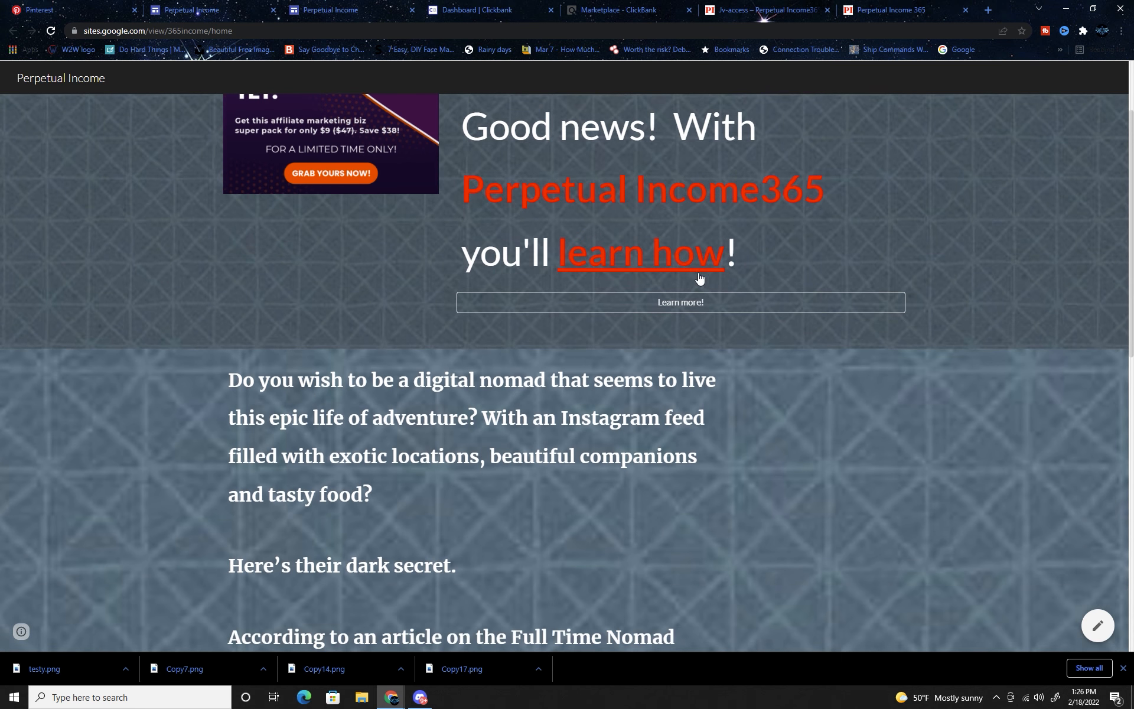
left_click(640, 252)
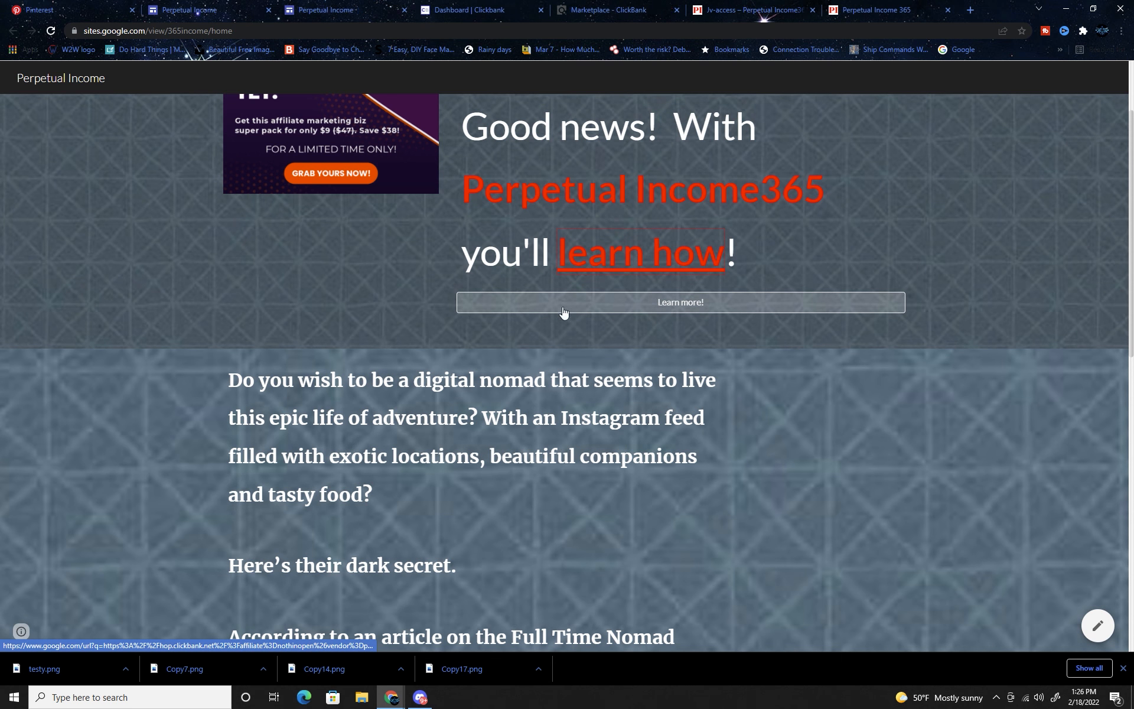
left_click(678, 302)
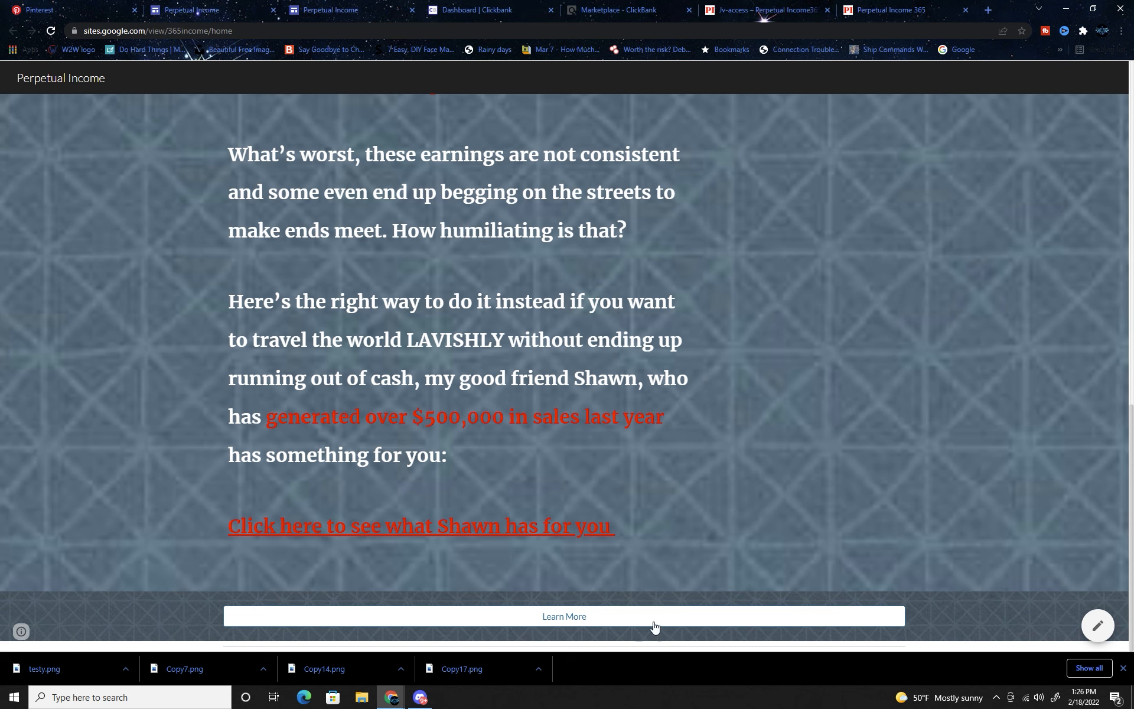
left_click(418, 526)
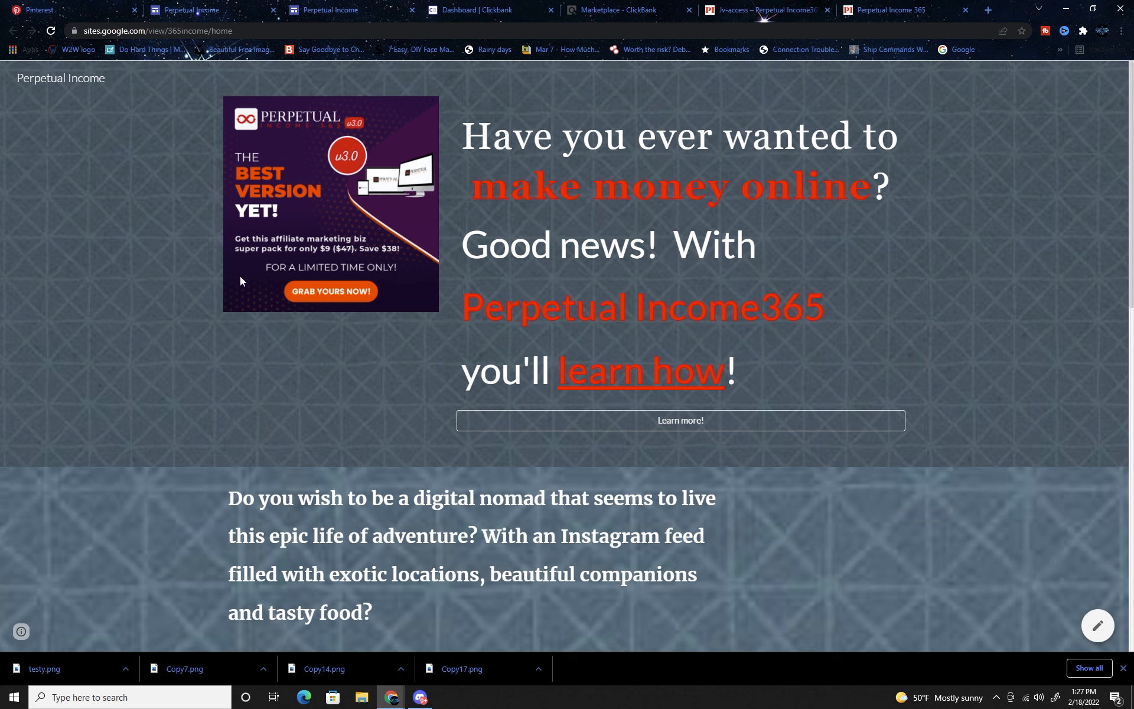
mouse_move(298, 115)
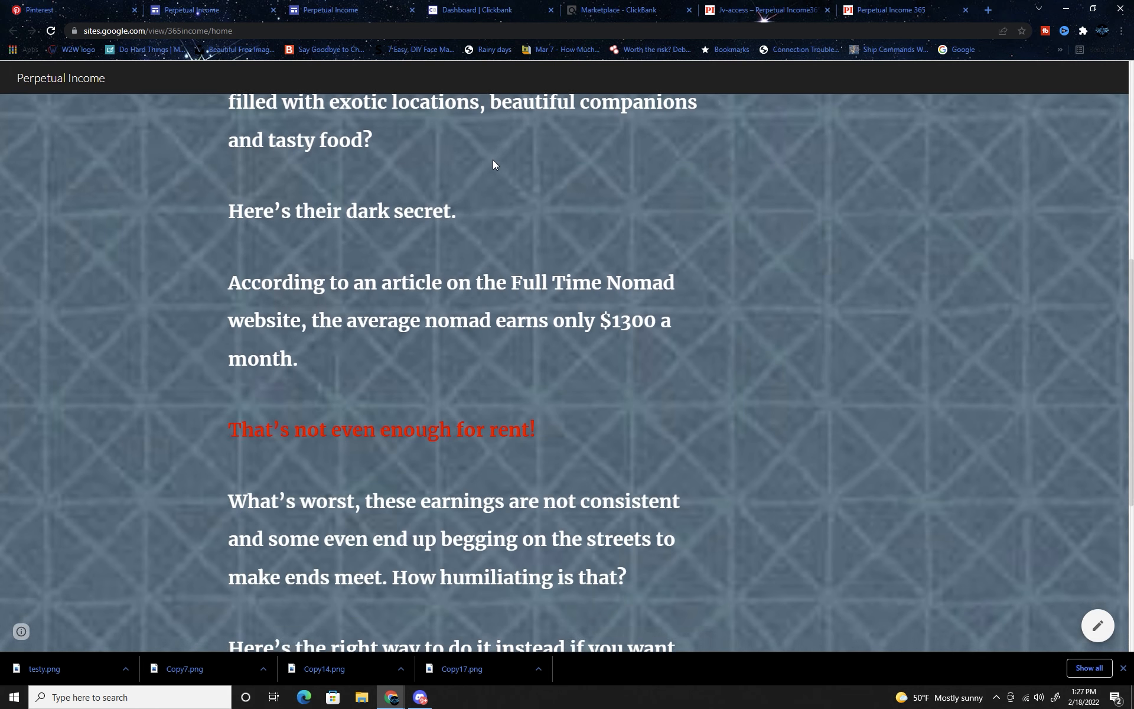
Follow the bottom Learn More button through to the Perpetual Income 365 offer page
scroll("down", 3)
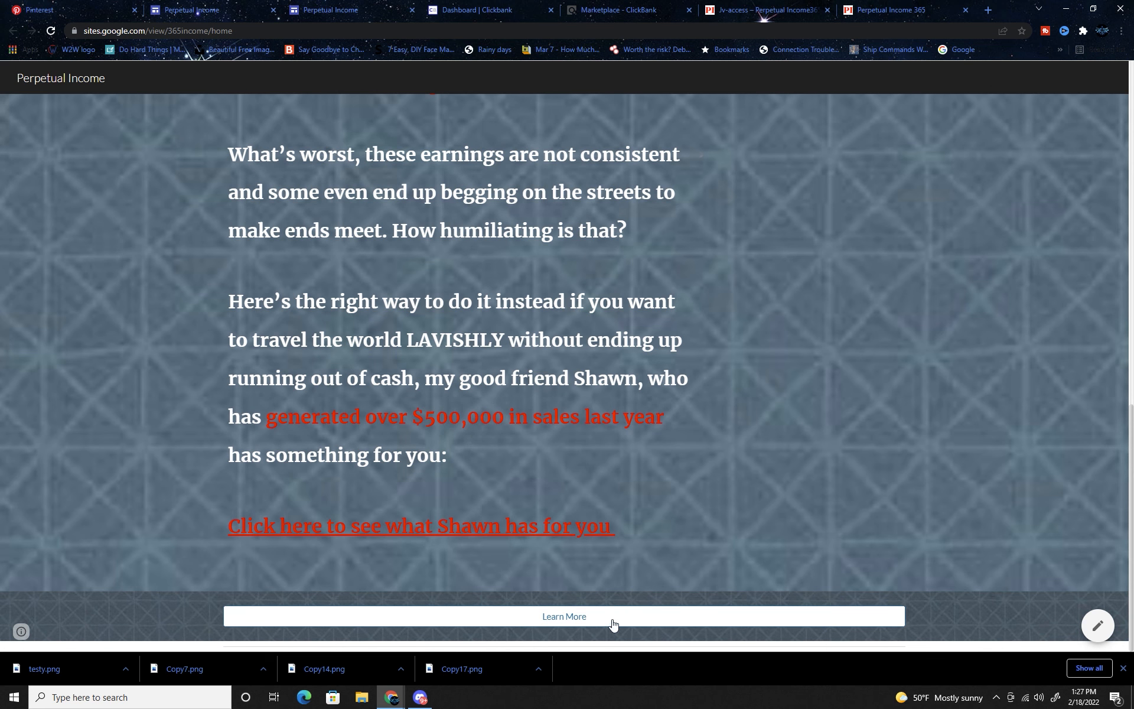
left_click(565, 615)
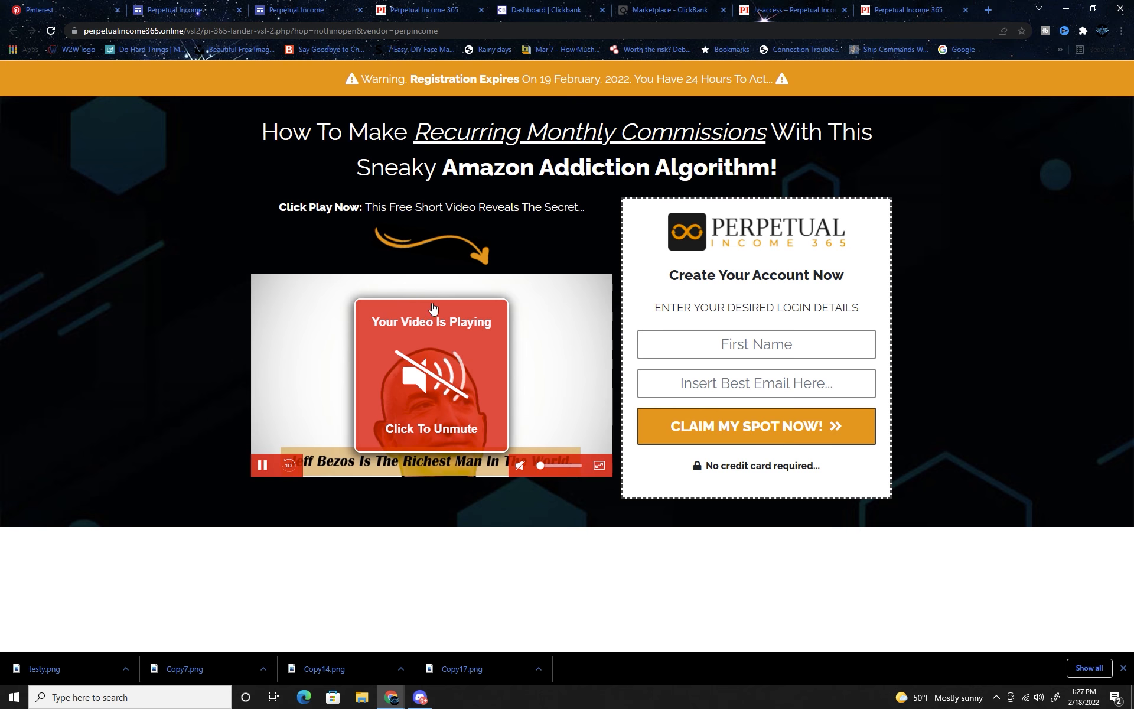